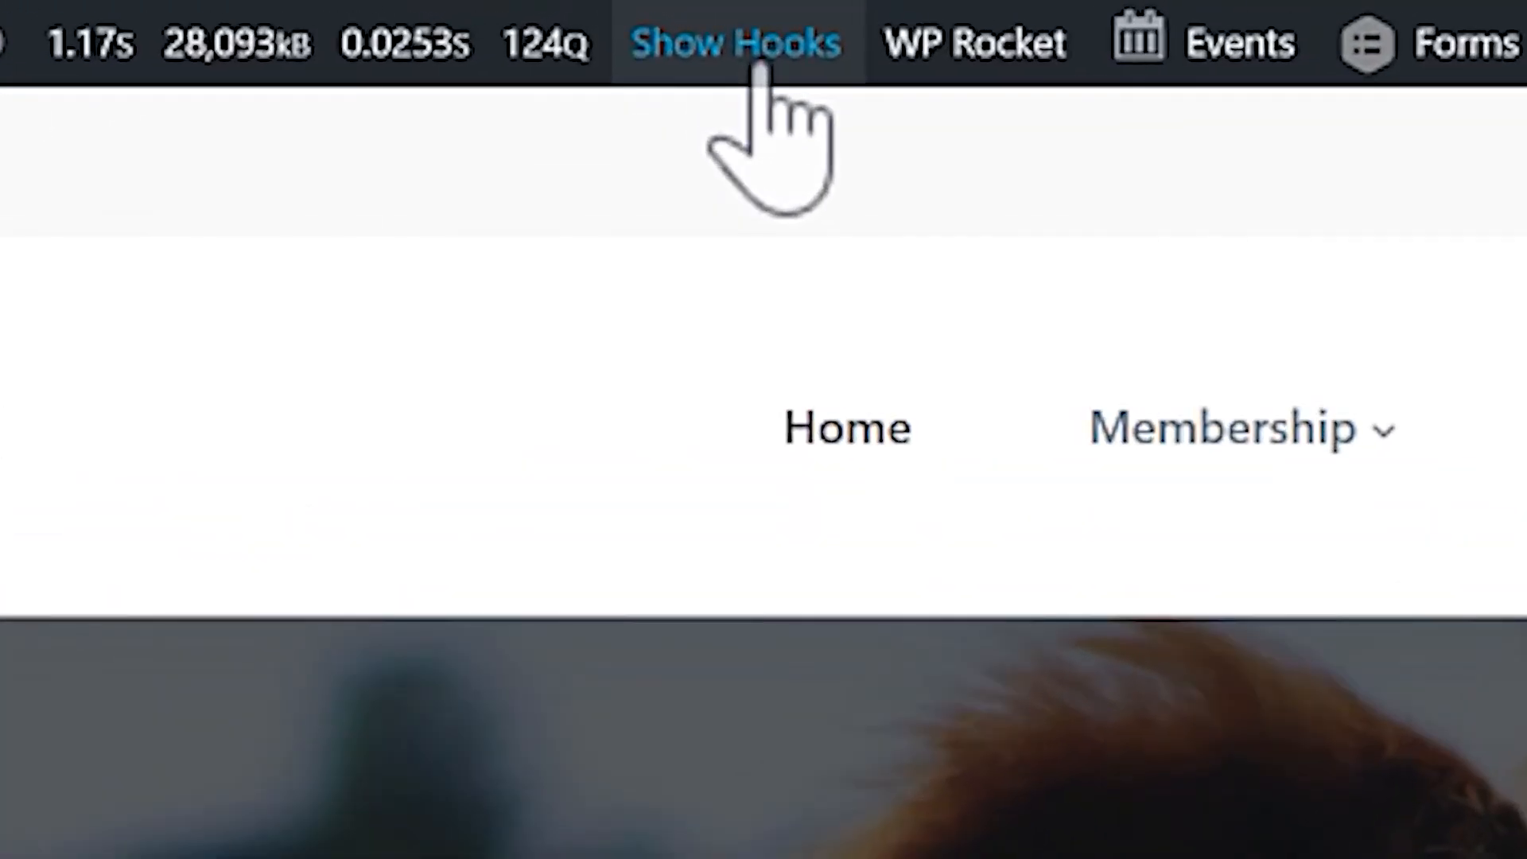
# Reveal Blocksy's hook locations via Show Hooks and scroll from header to footer
pyautogui.click(735, 43)
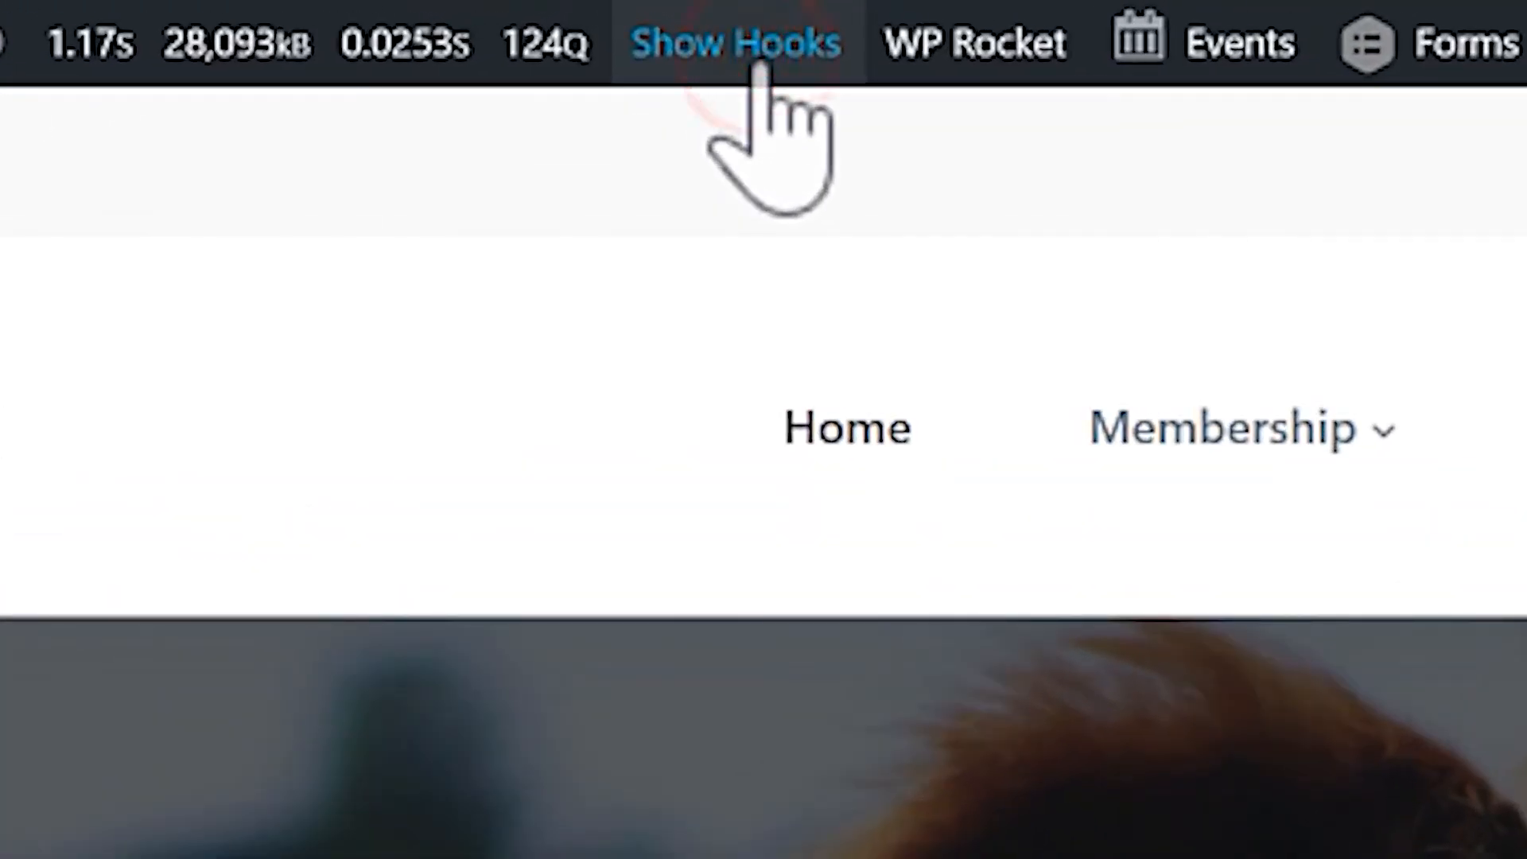
pyautogui.click(735, 41)
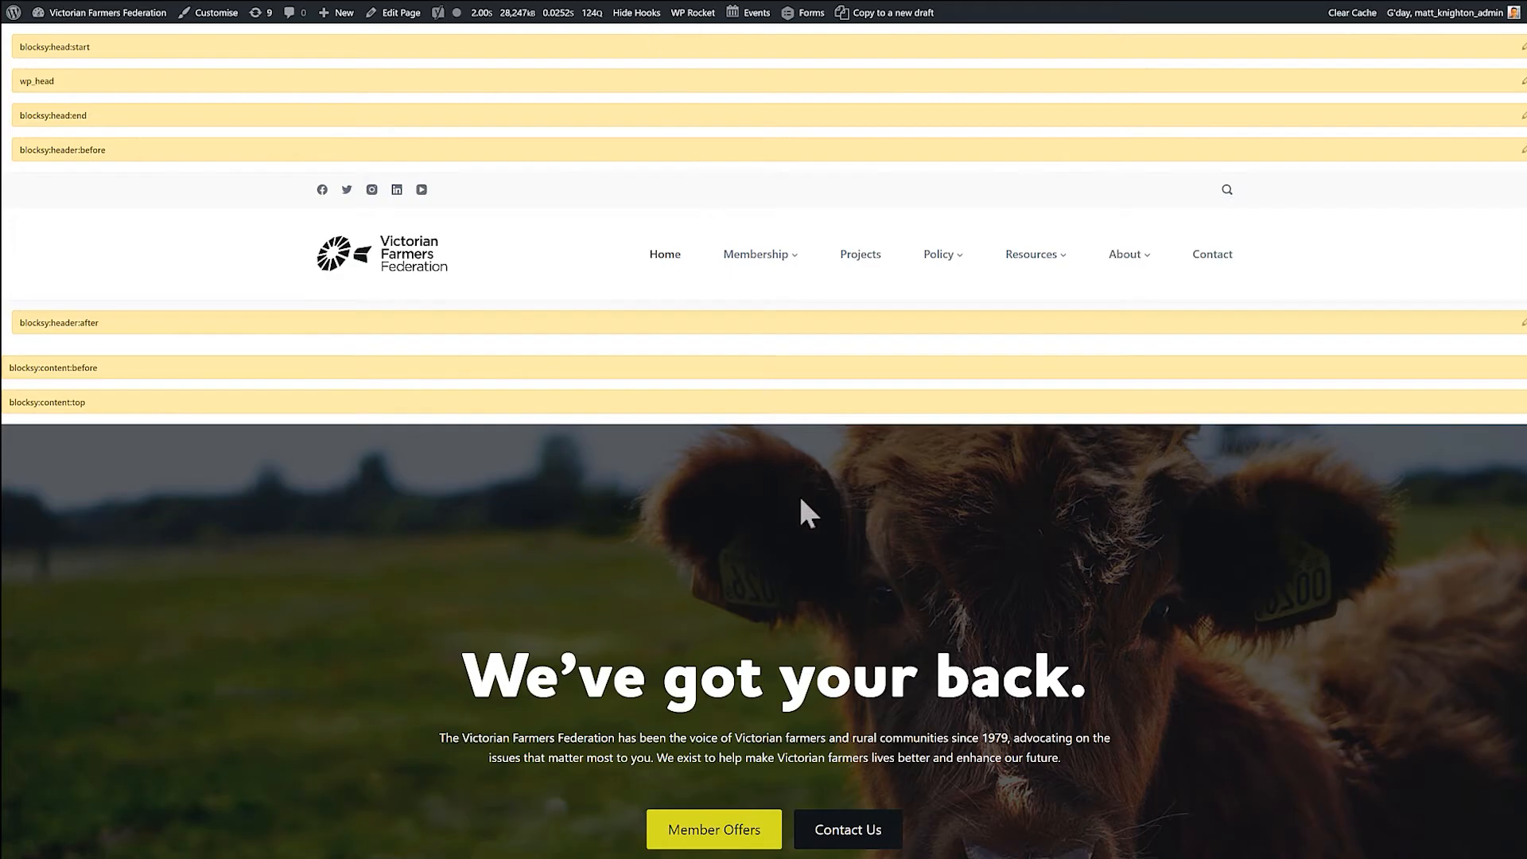
pyautogui.scroll(-3)
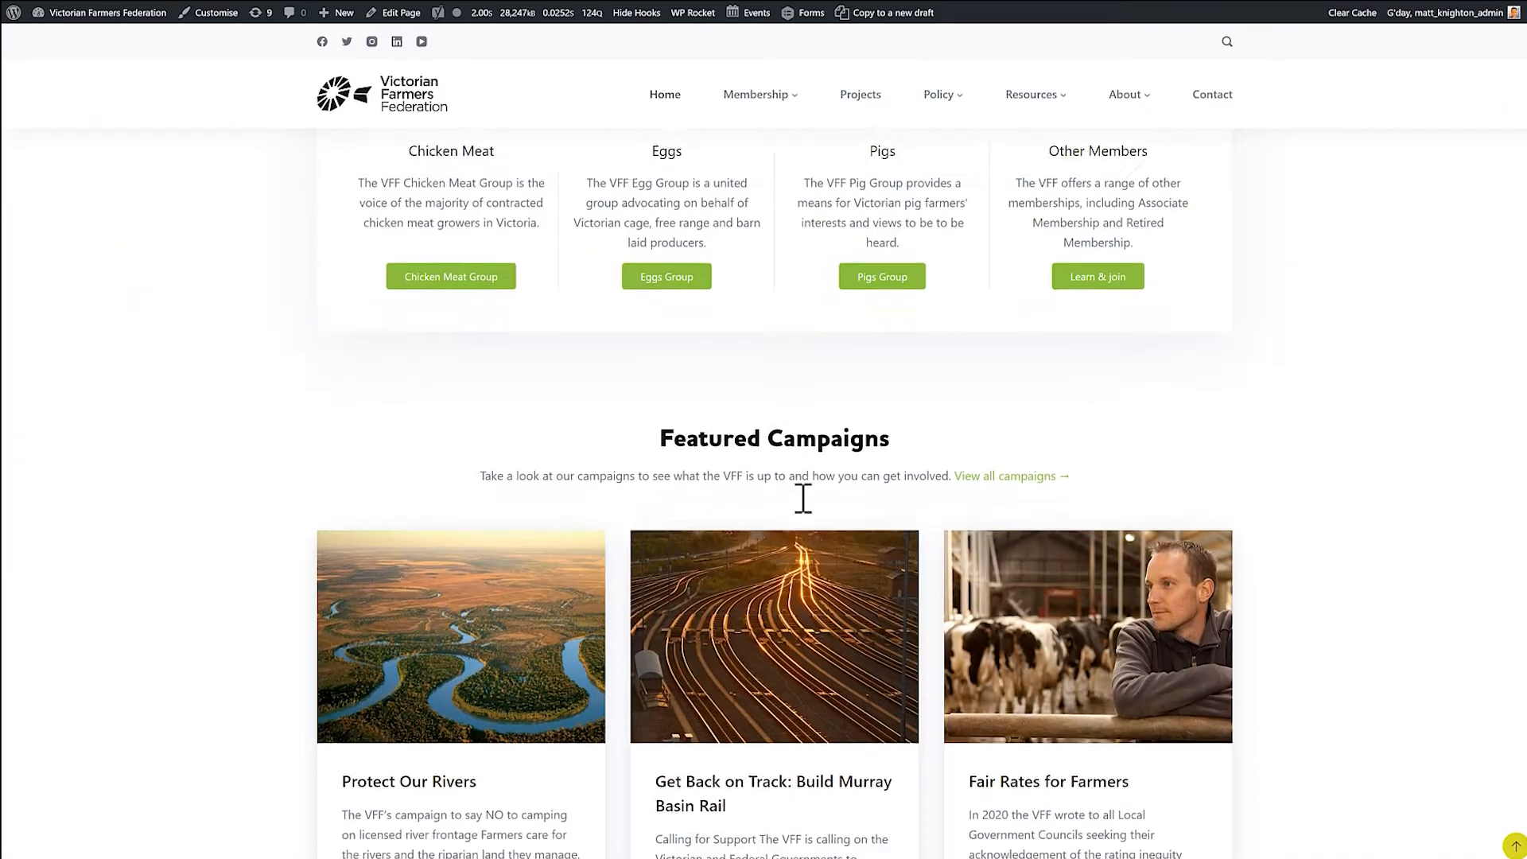
pyautogui.scroll(-3)
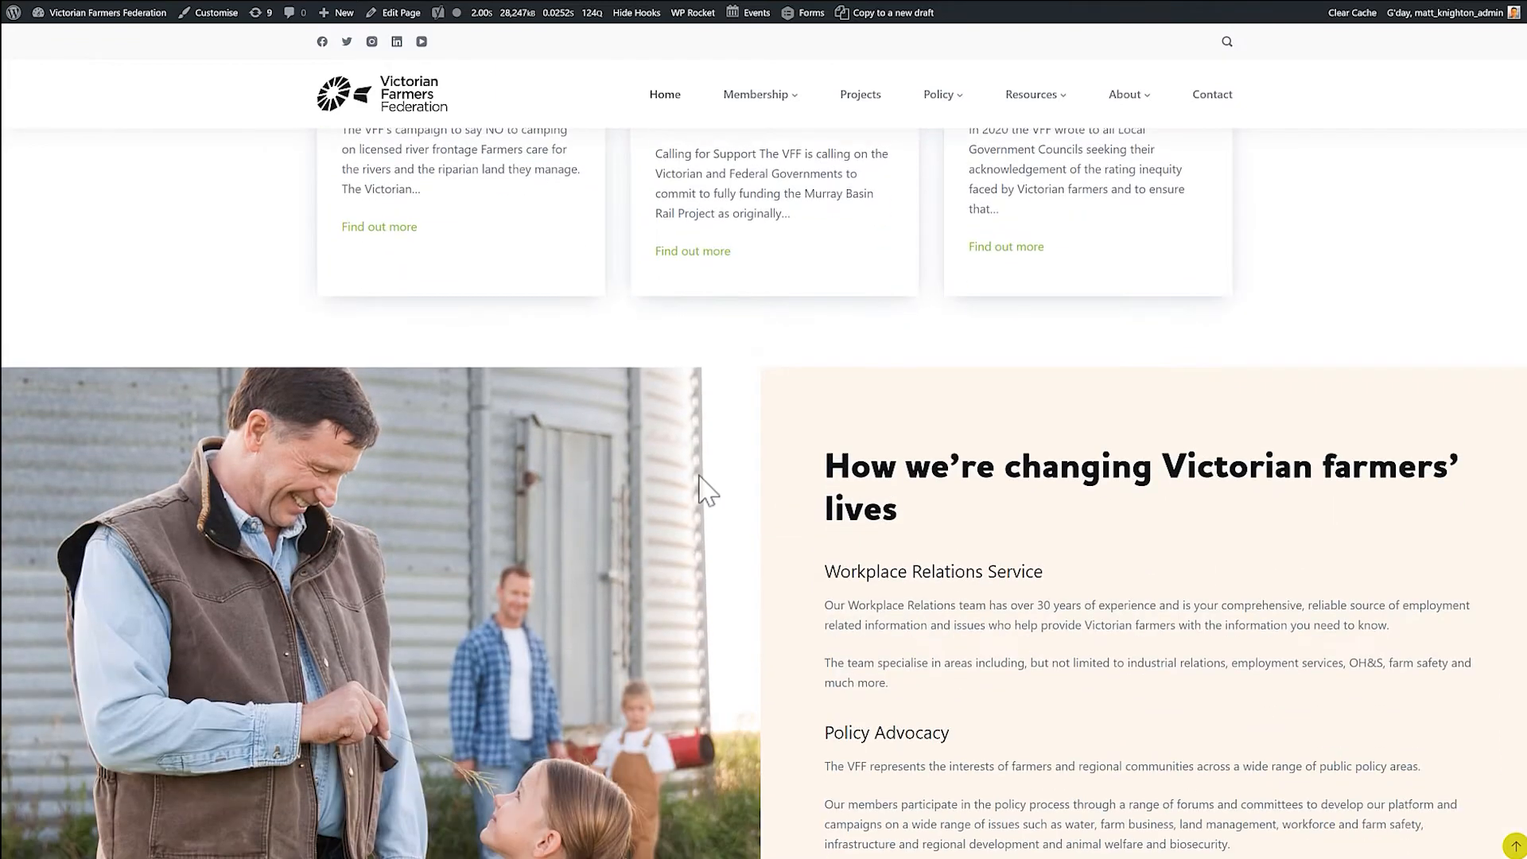
pyautogui.scroll(-3)
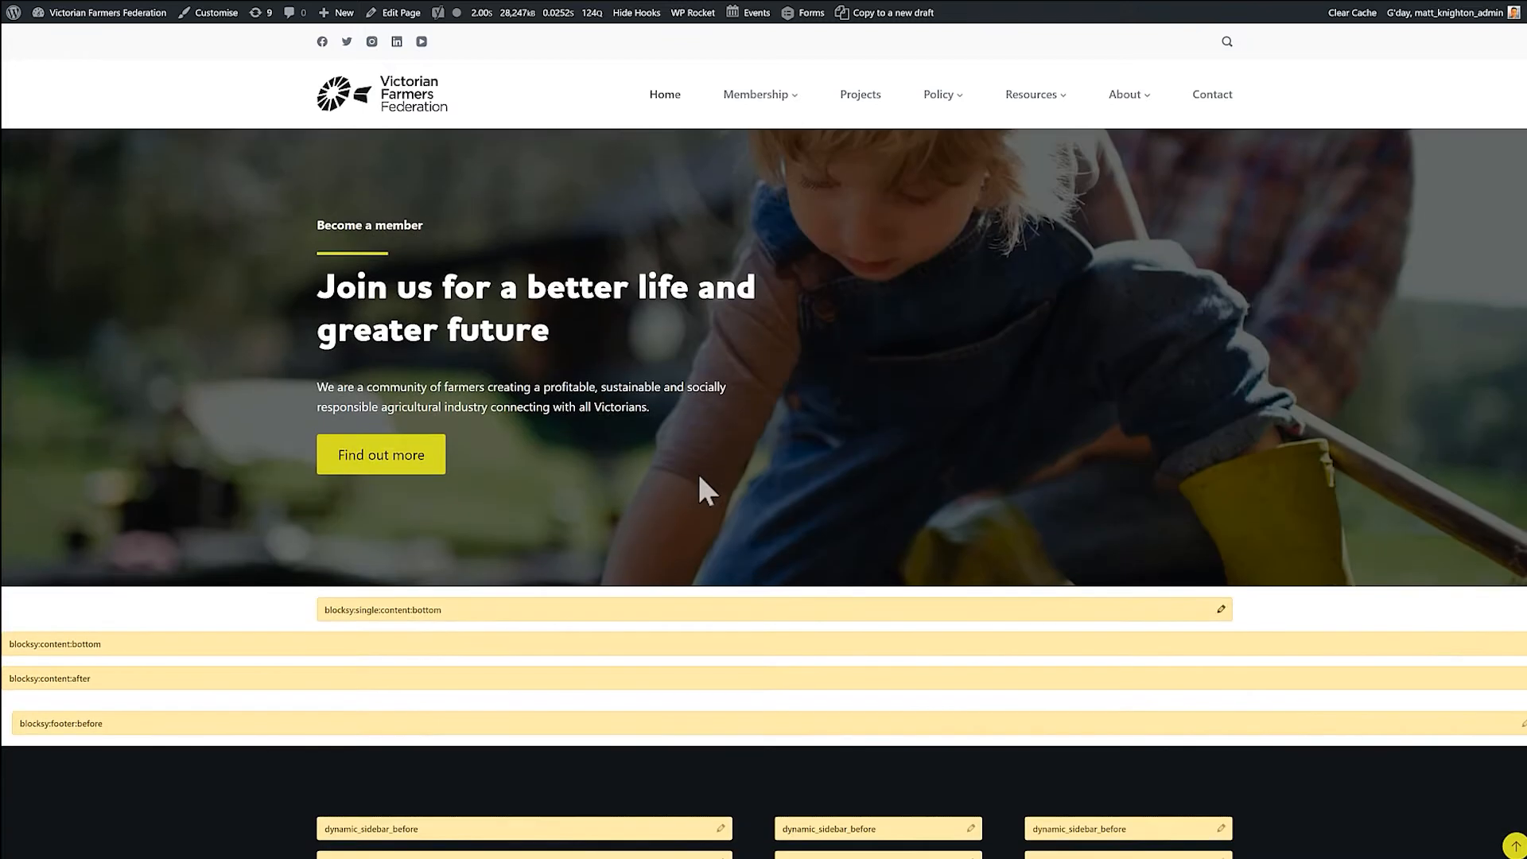
pyautogui.scroll(-3)
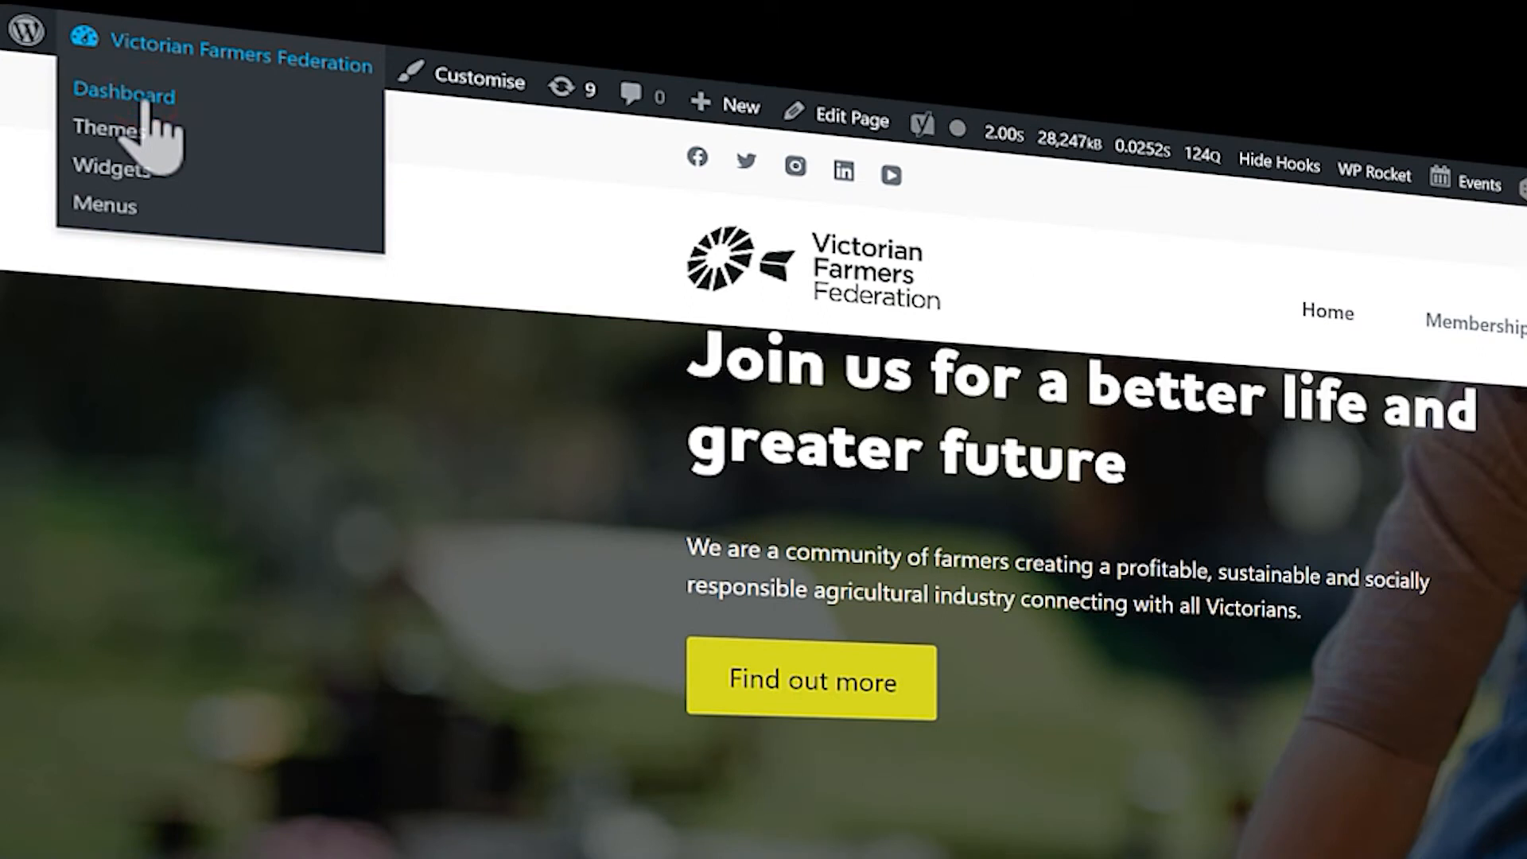
# From Content Blocks, edit Project Archive Content Top and review its hero:after hook and display condition
pyautogui.click(124, 94)
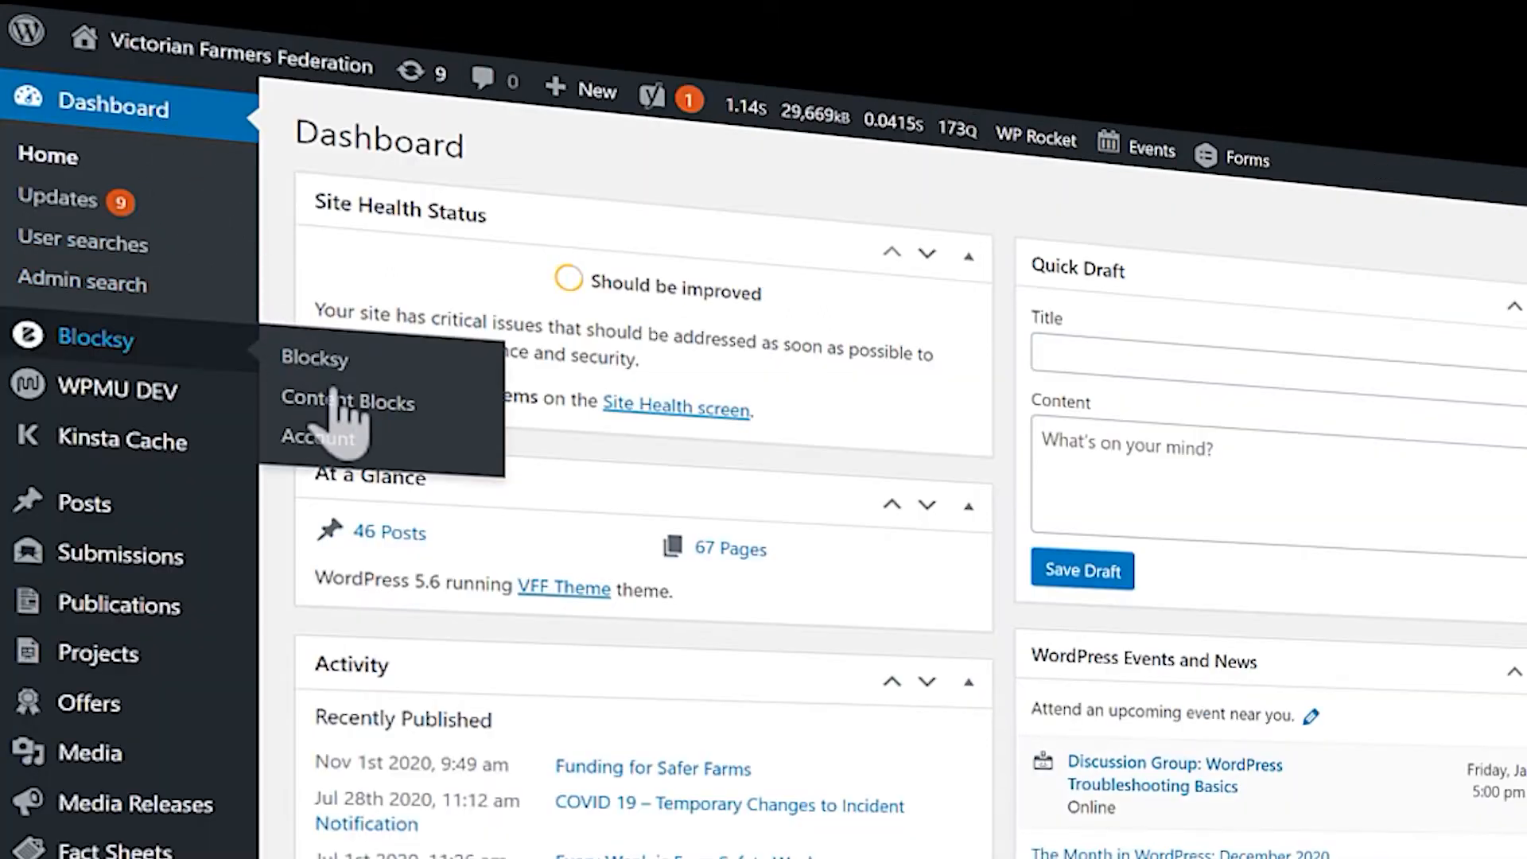
pyautogui.click(348, 403)
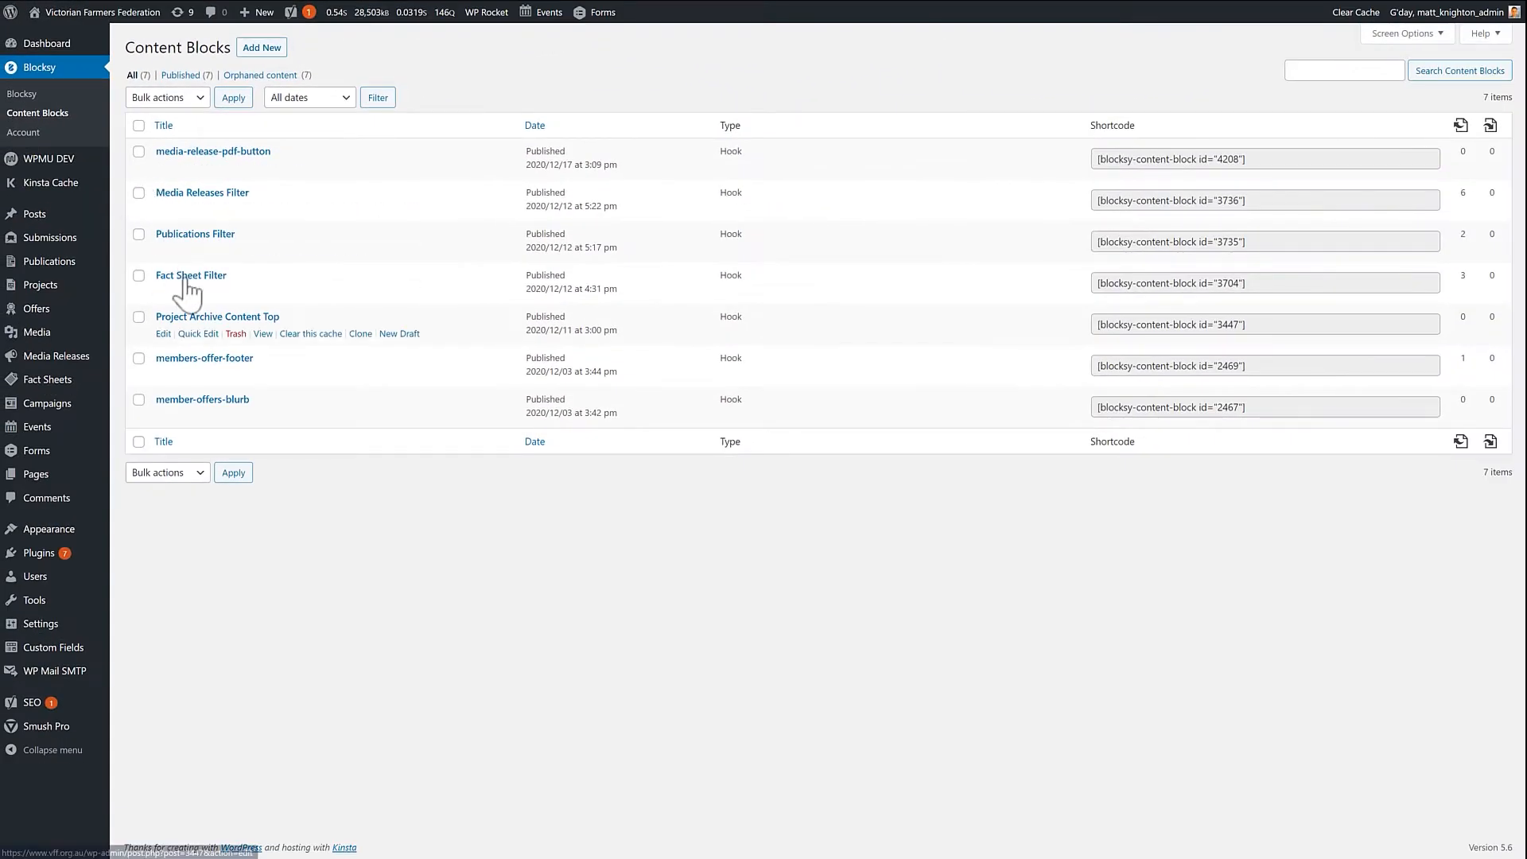
pyautogui.click(218, 317)
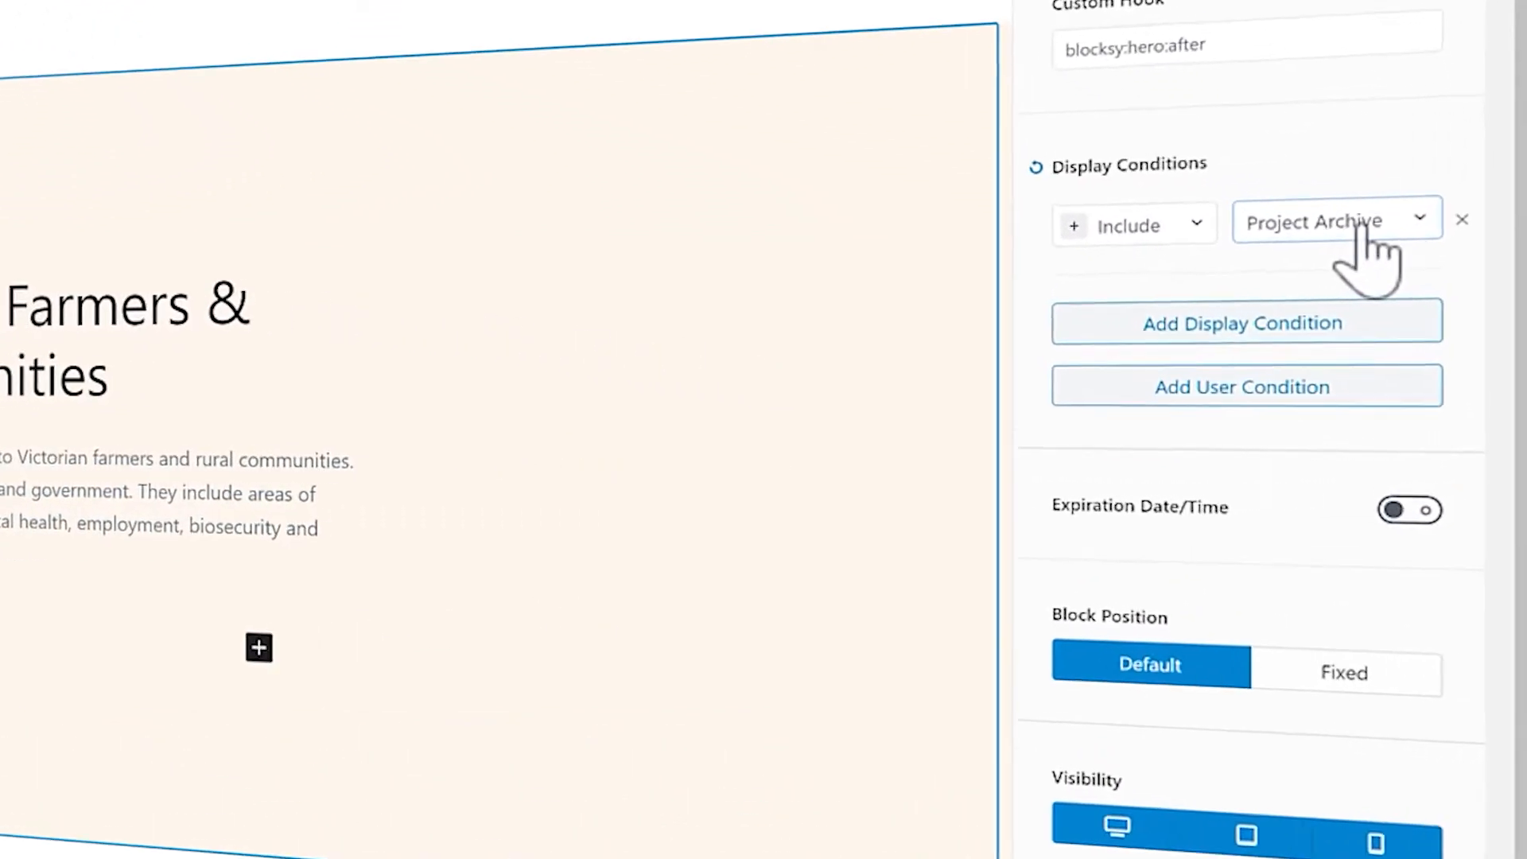
pyautogui.scroll(-3)
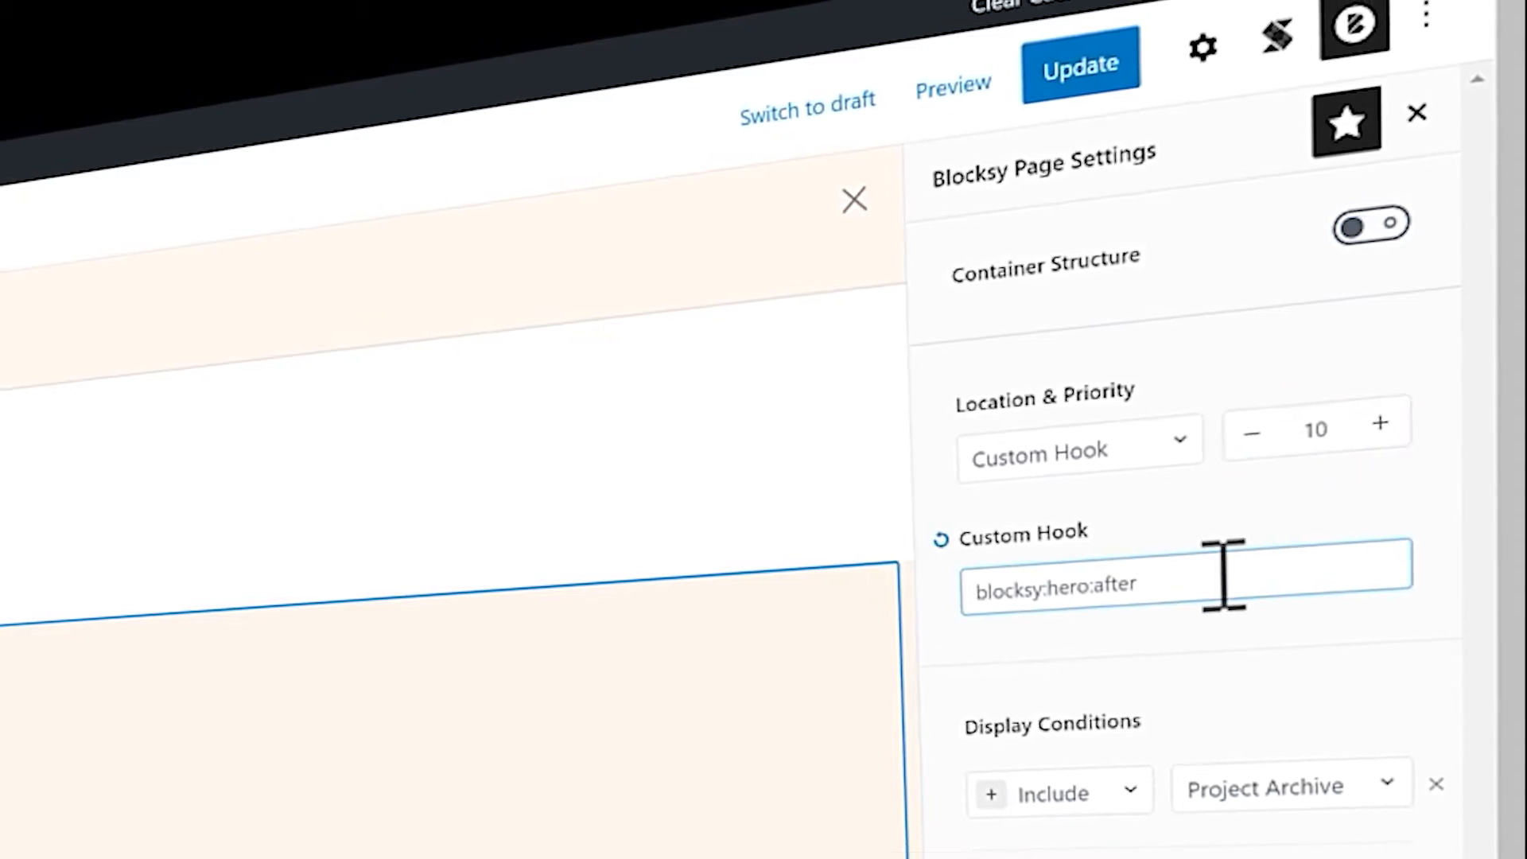
pyautogui.scroll(-3)
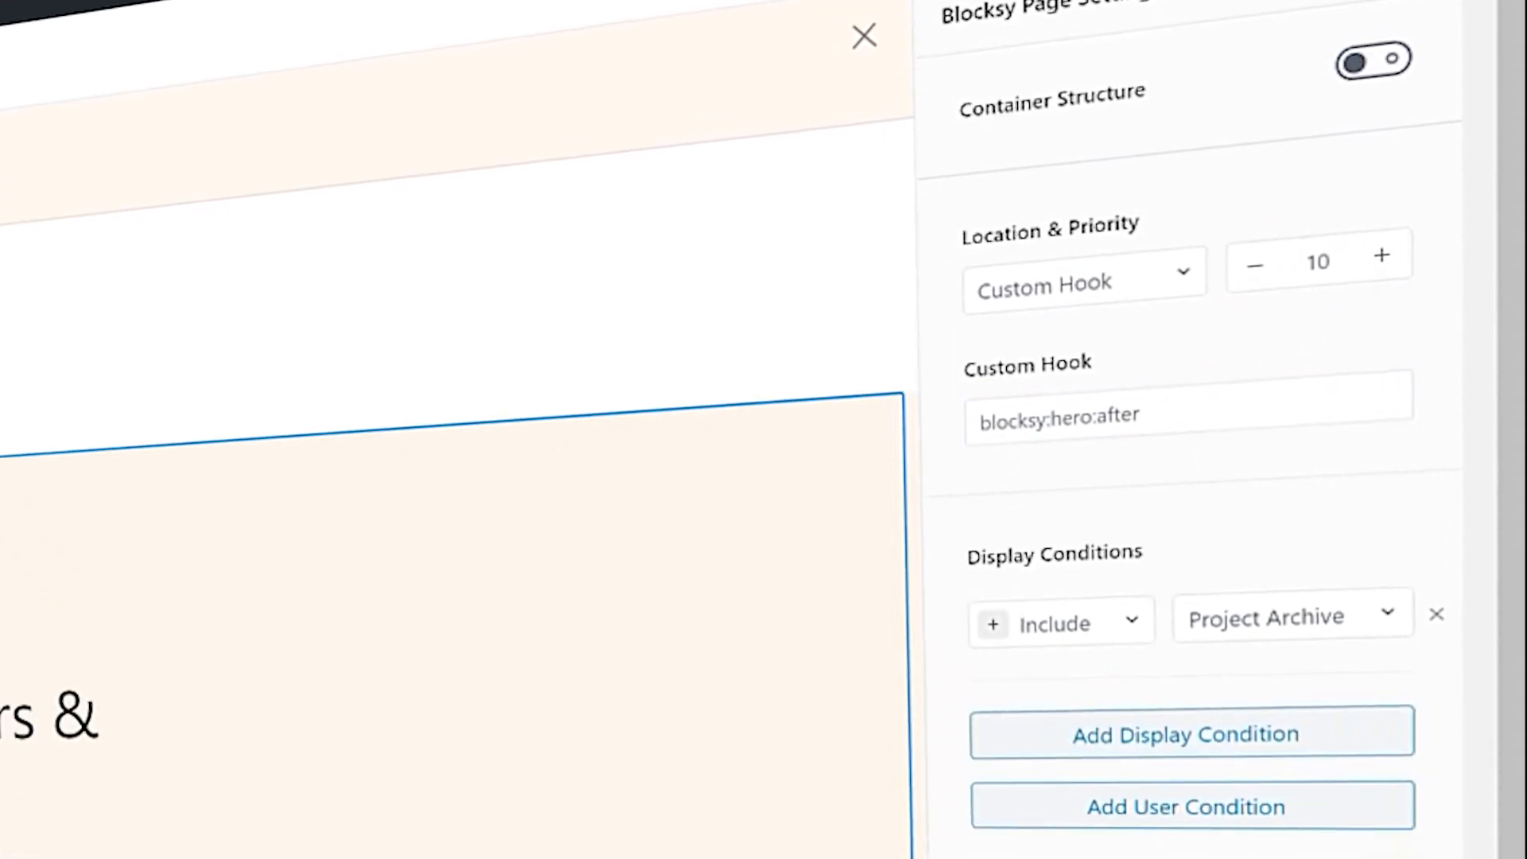
pyautogui.scroll(-3)
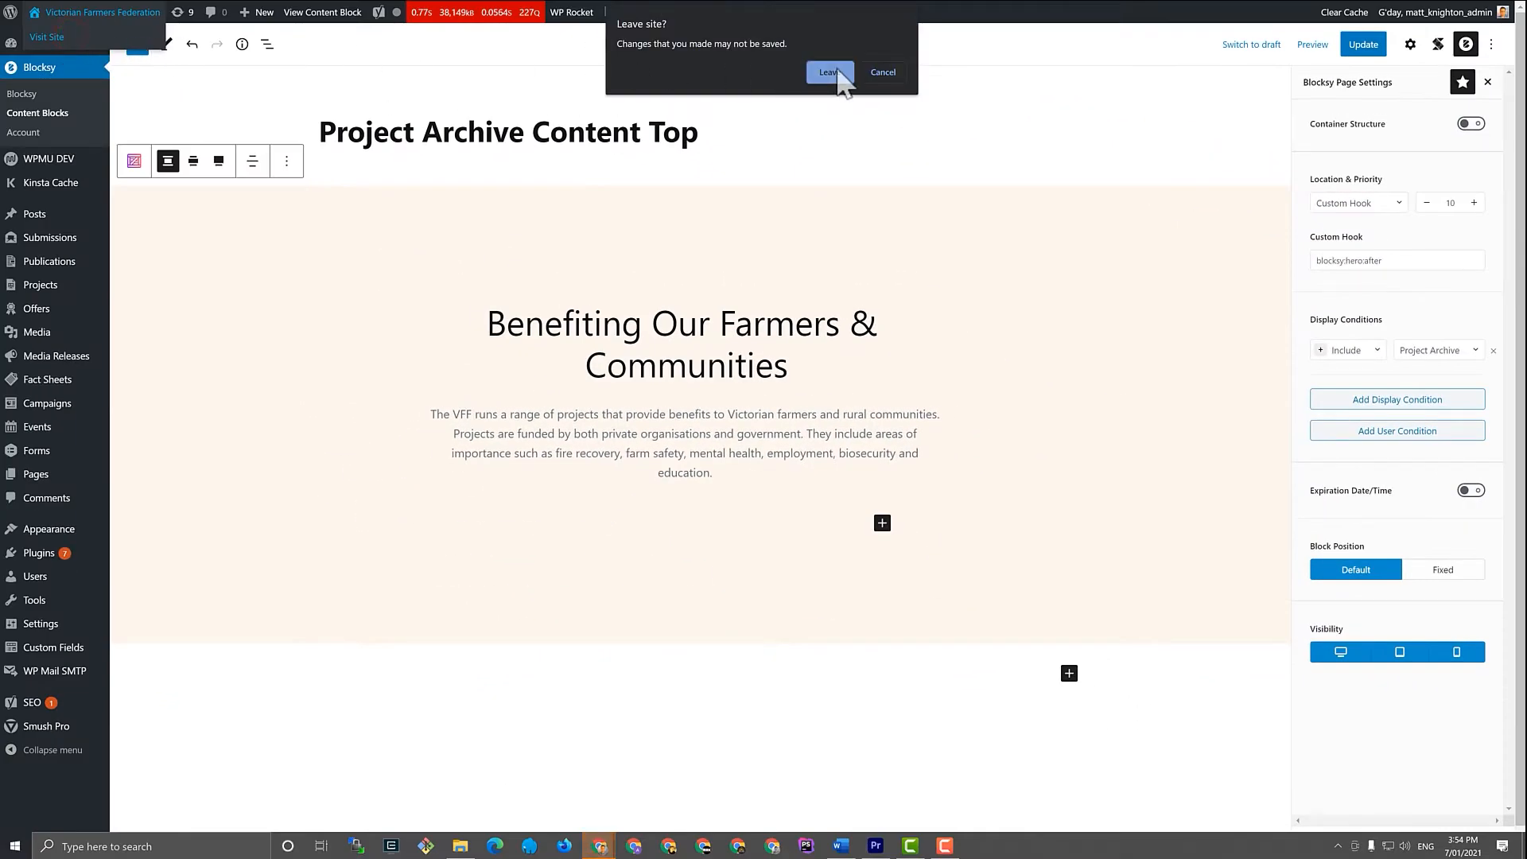
# Leave the editor for the live Projects page and scroll through the project cards
pyautogui.click(828, 72)
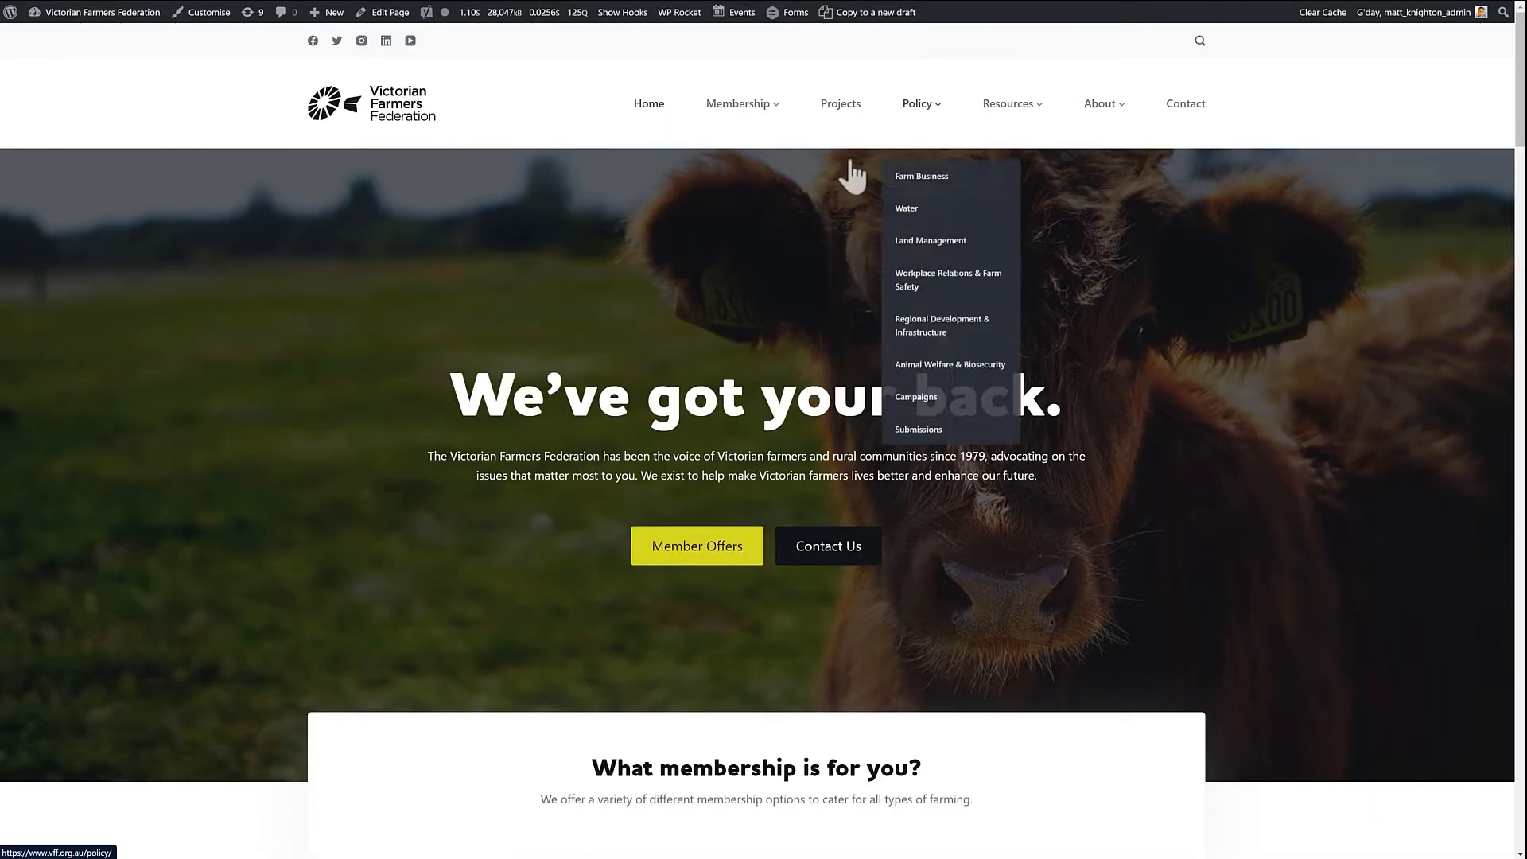
pyautogui.click(840, 103)
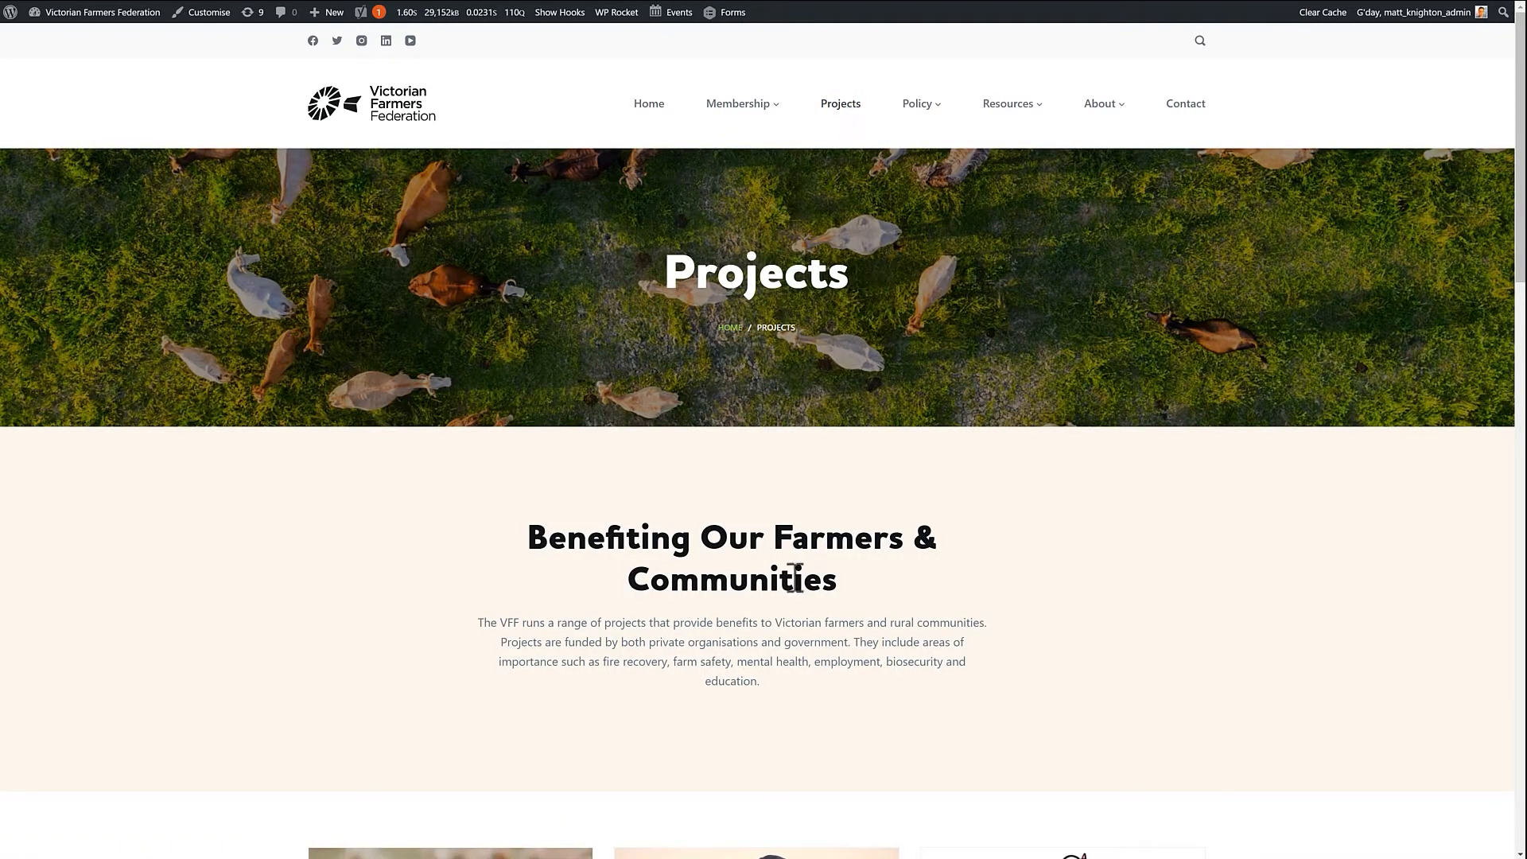
pyautogui.moveTo(582, 505)
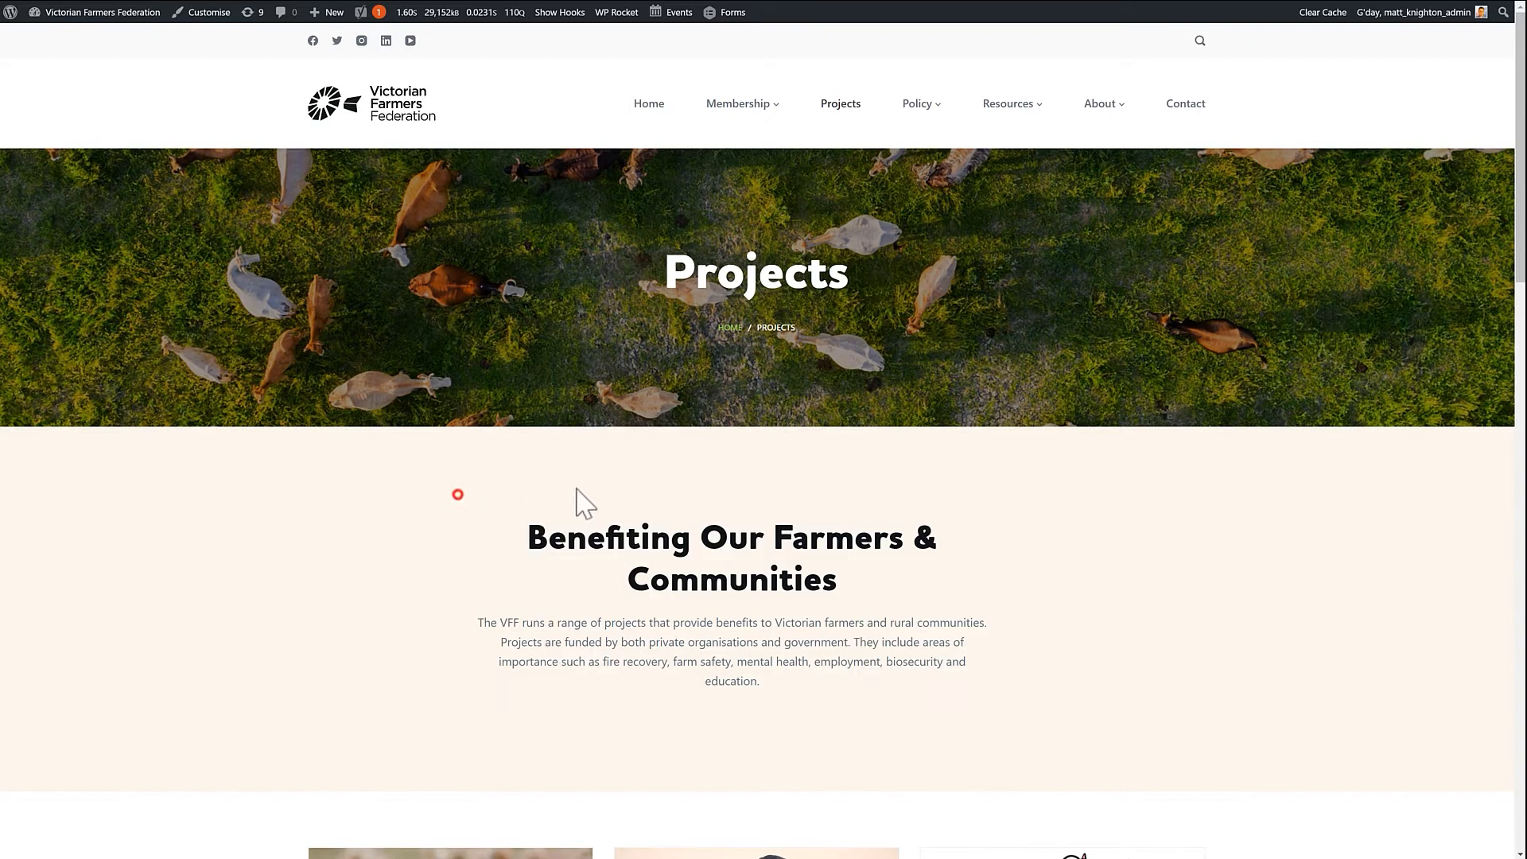
pyautogui.scroll(-3)
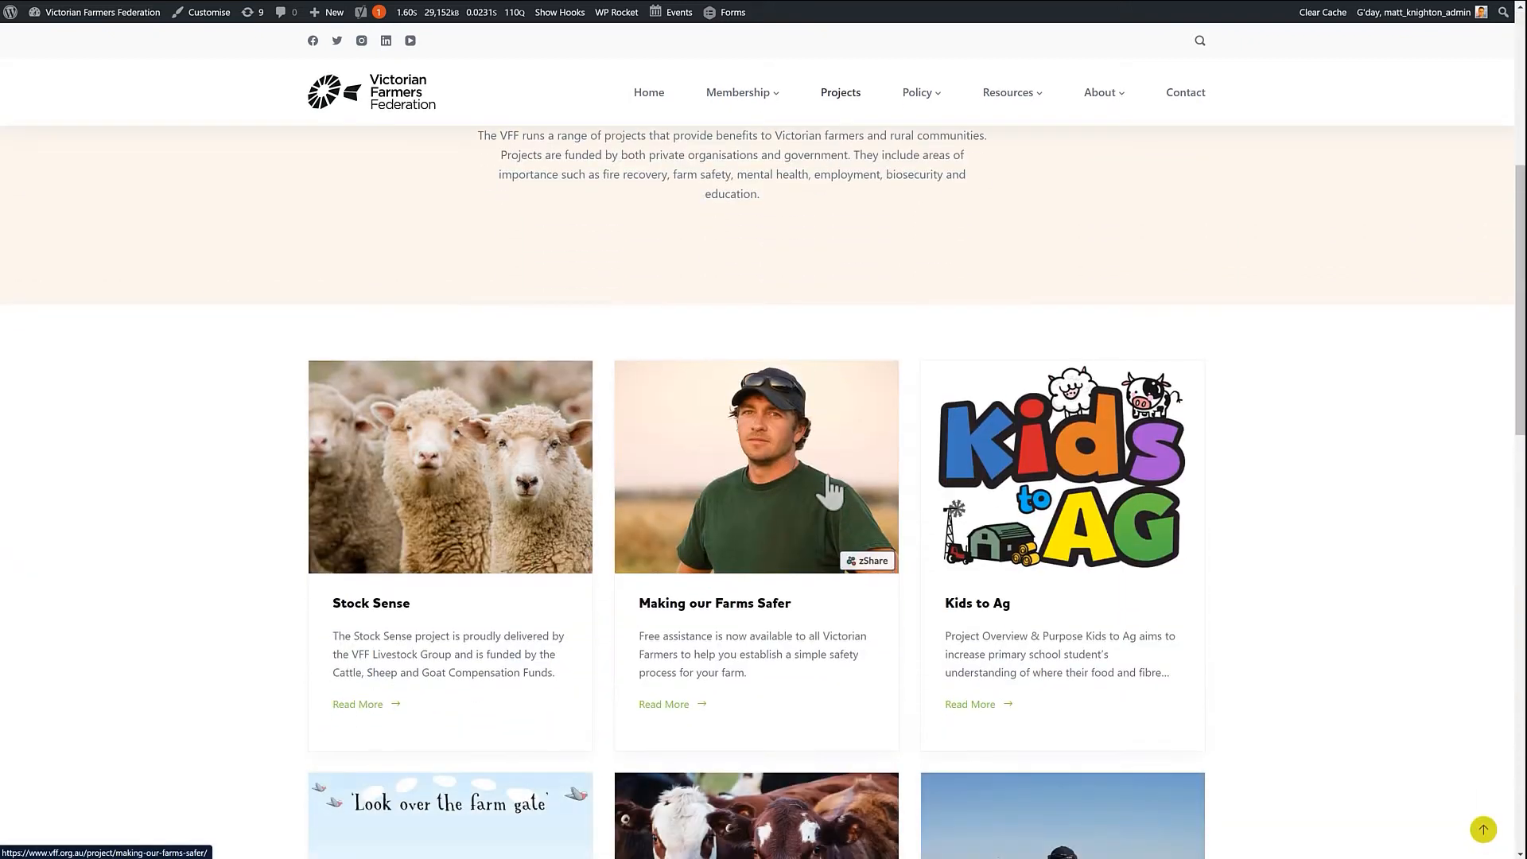
pyautogui.scroll(-3)
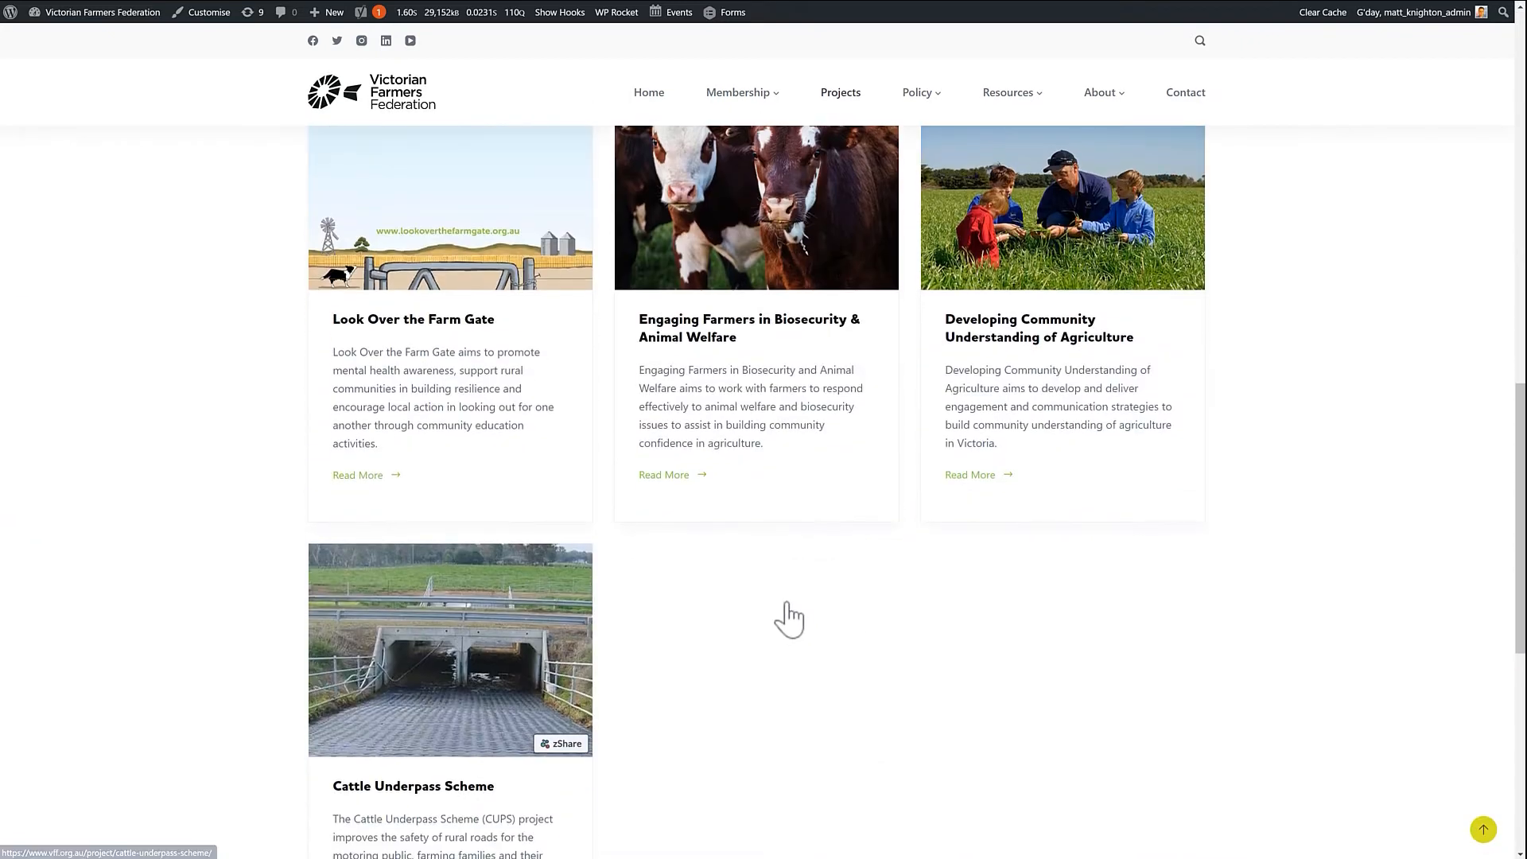
pyautogui.scroll(-3)
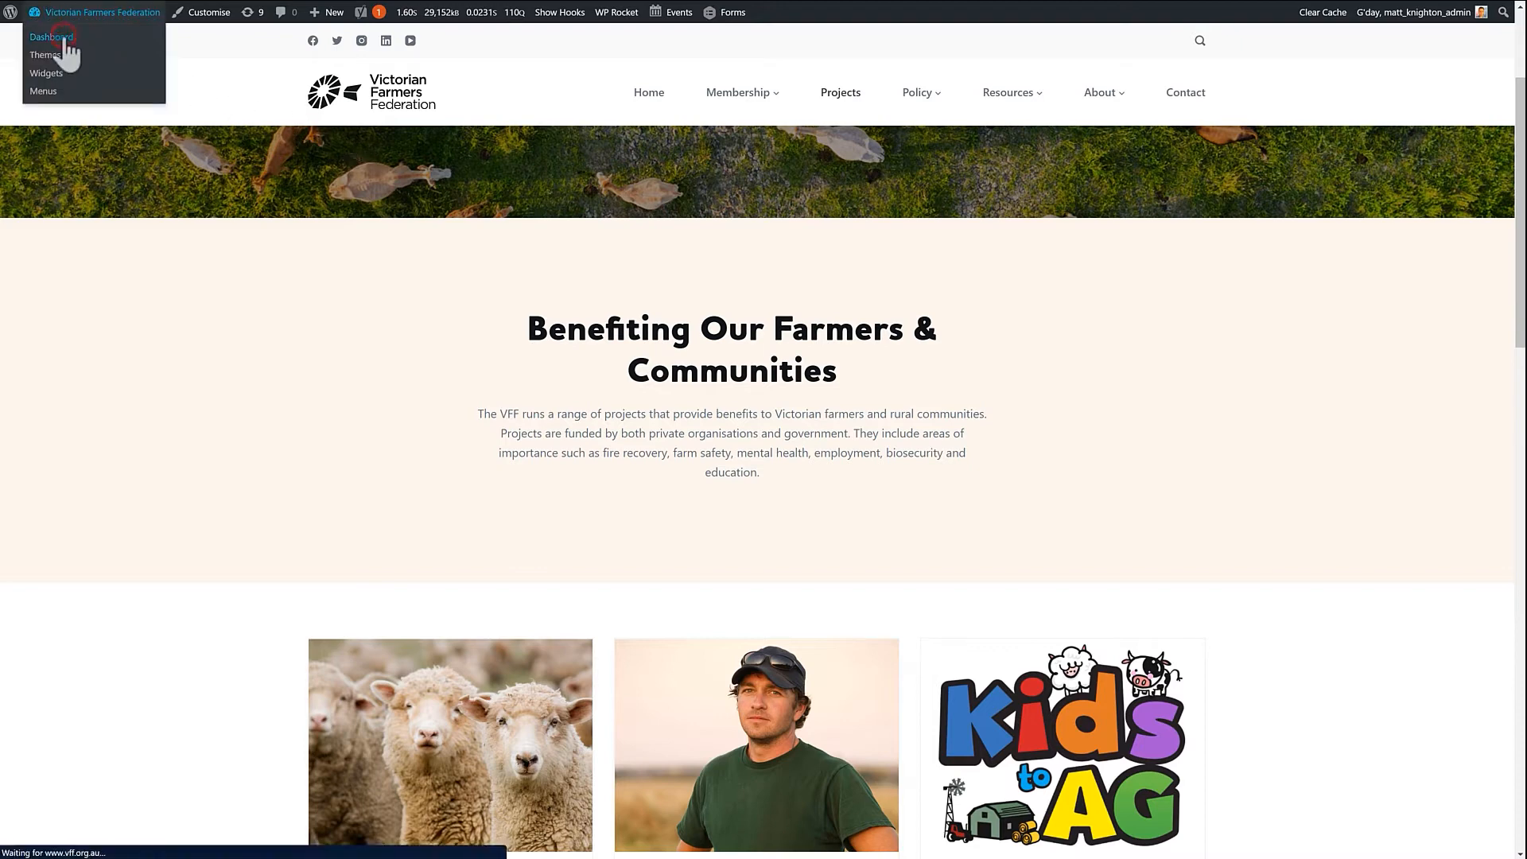
# From the dashboard's Content Blocks list, edit the Media Releases Filter block
pyautogui.click(51, 37)
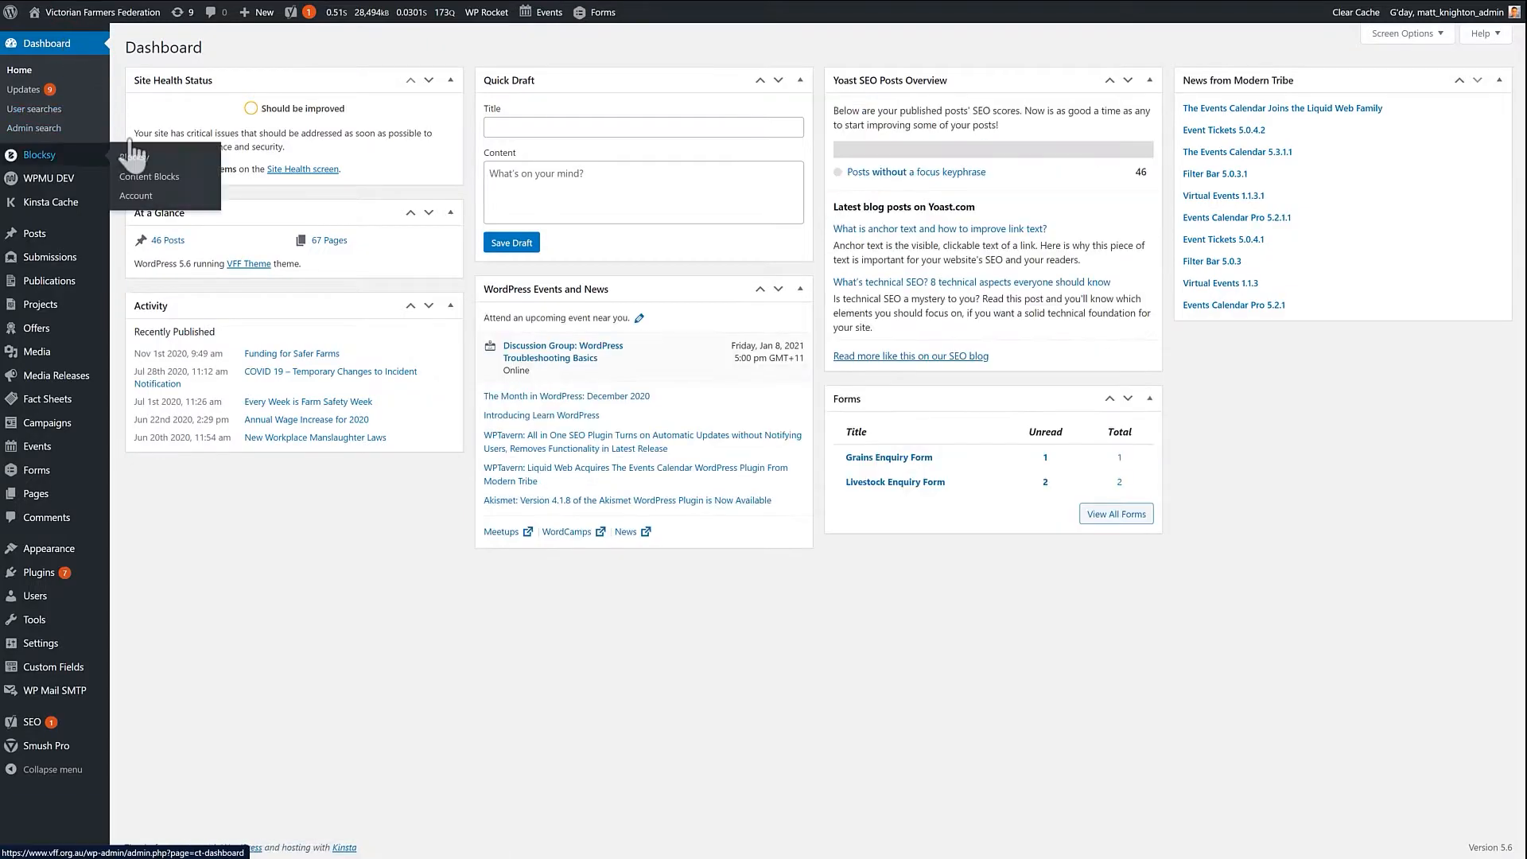
pyautogui.click(150, 176)
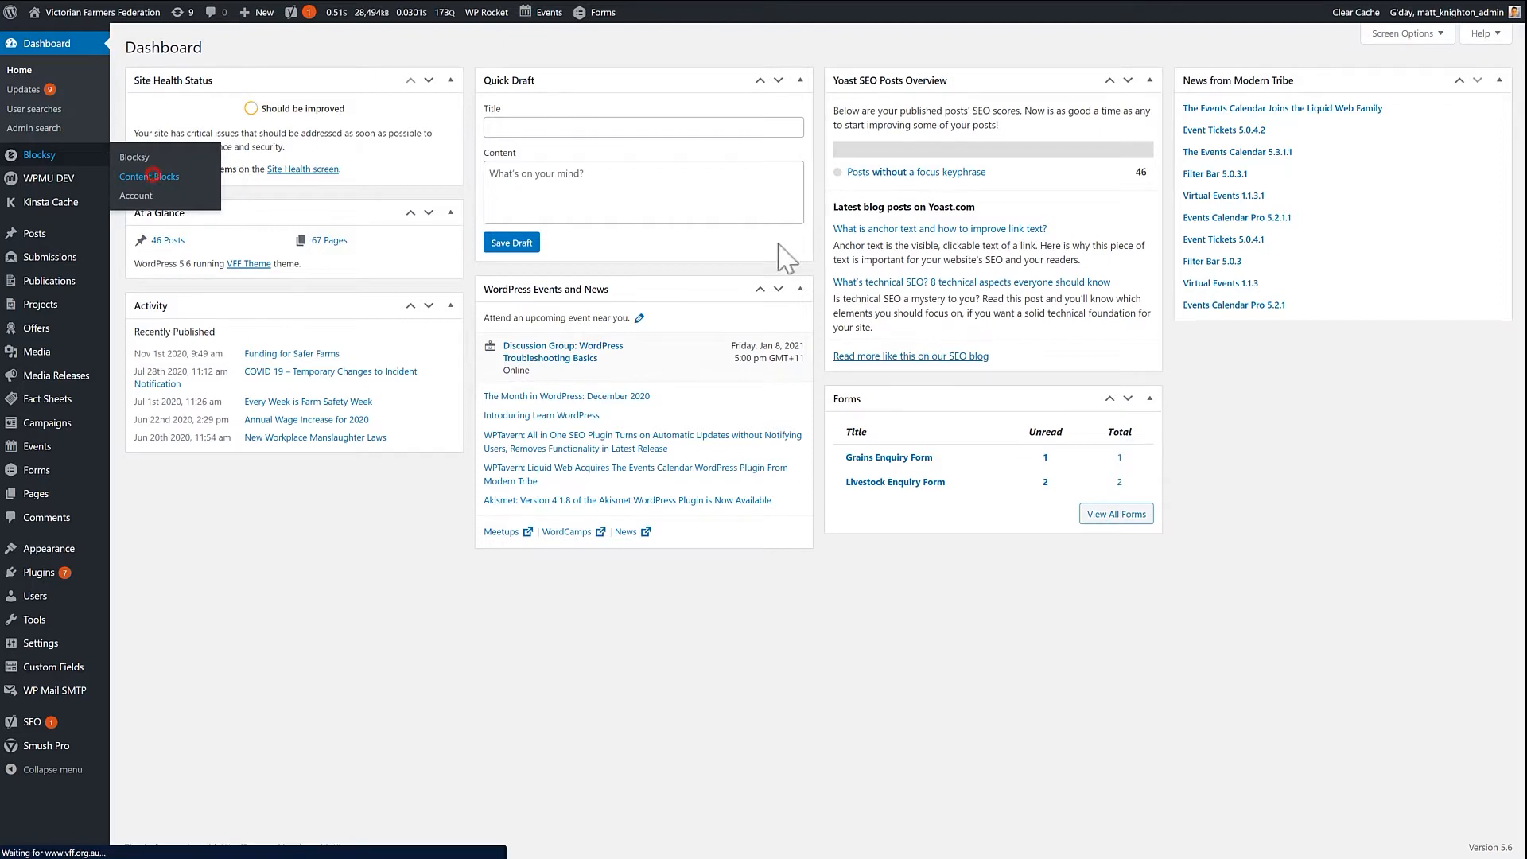
pyautogui.click(148, 177)
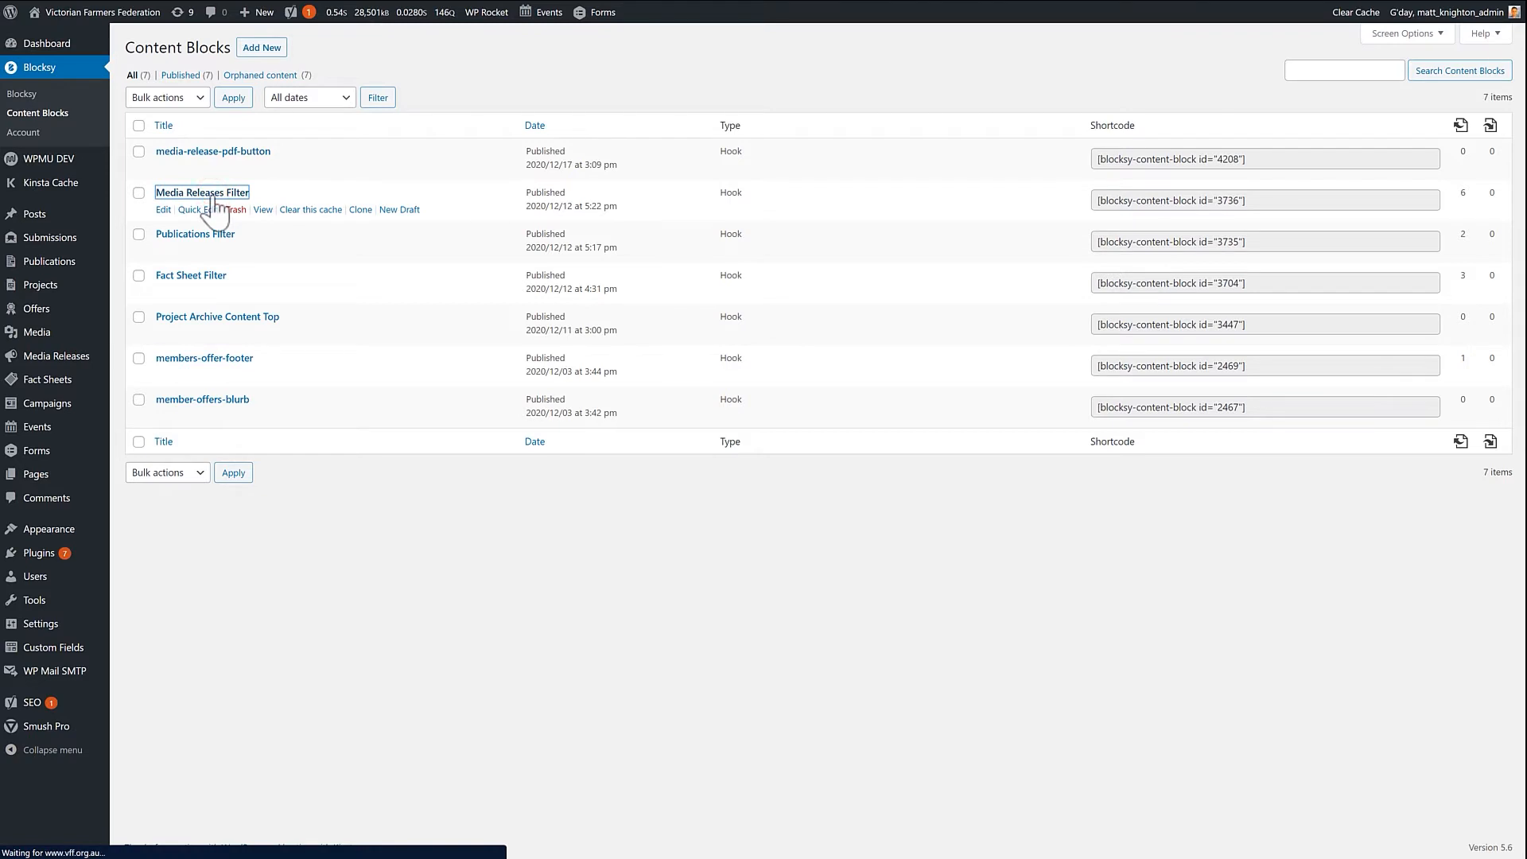
pyautogui.click(163, 210)
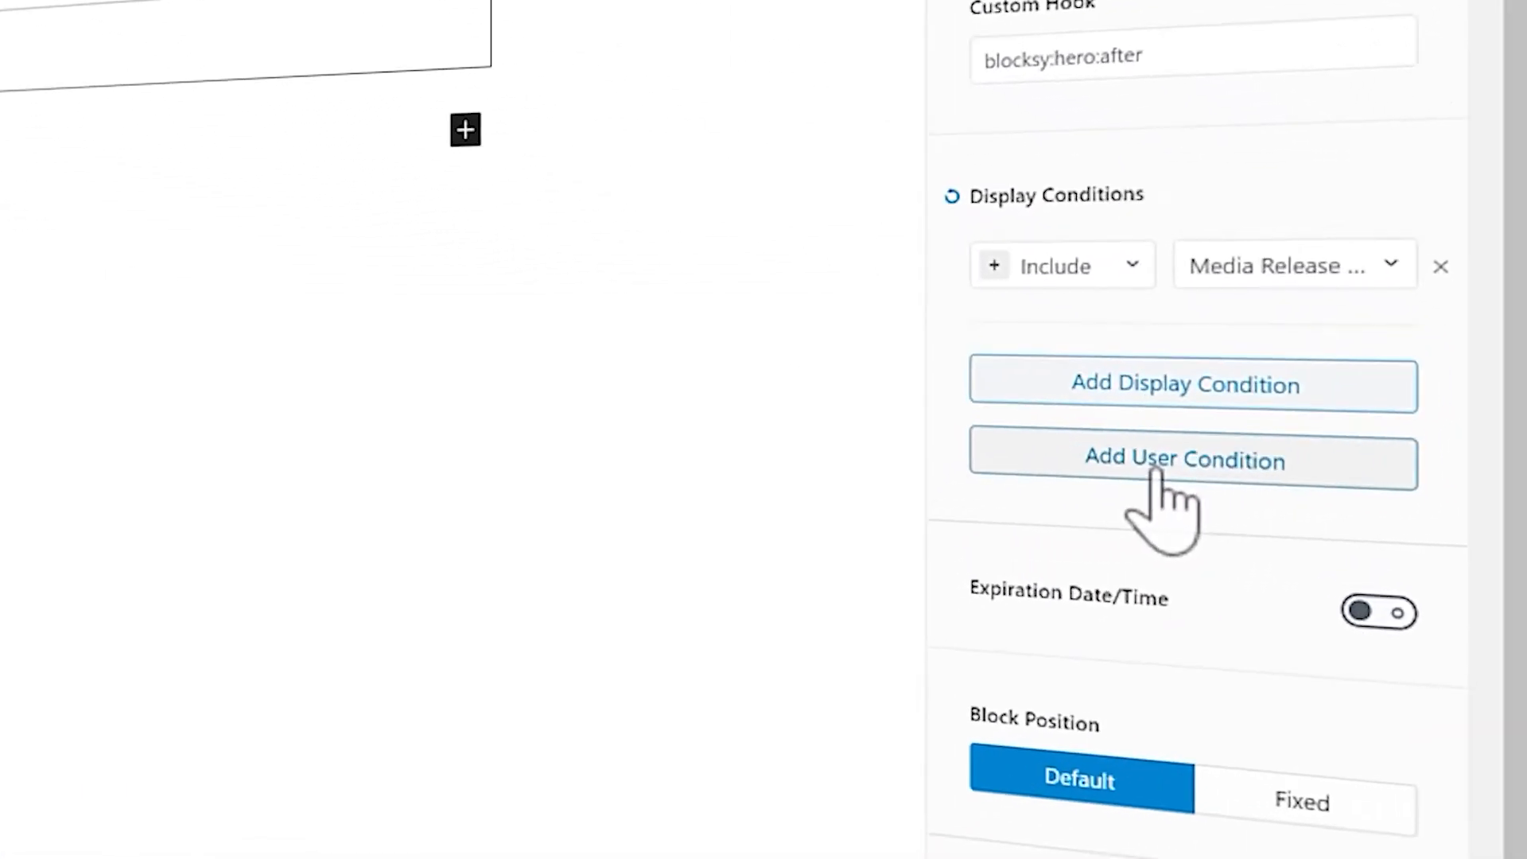
# Add a user display condition with the Include/Exclude choice, then leave the editor
pyautogui.click(1184, 459)
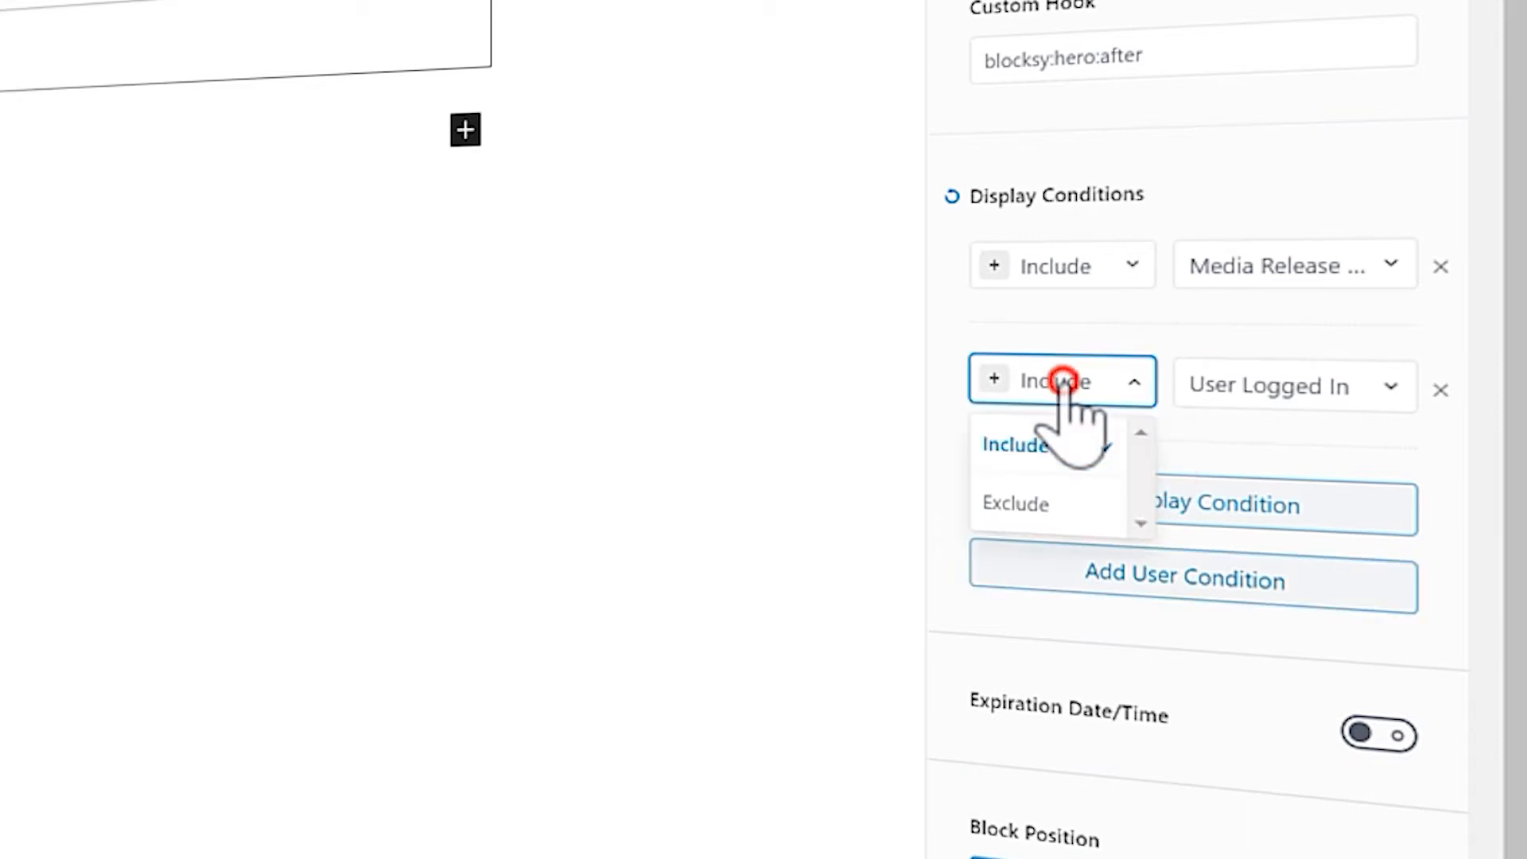
pyautogui.click(1293, 384)
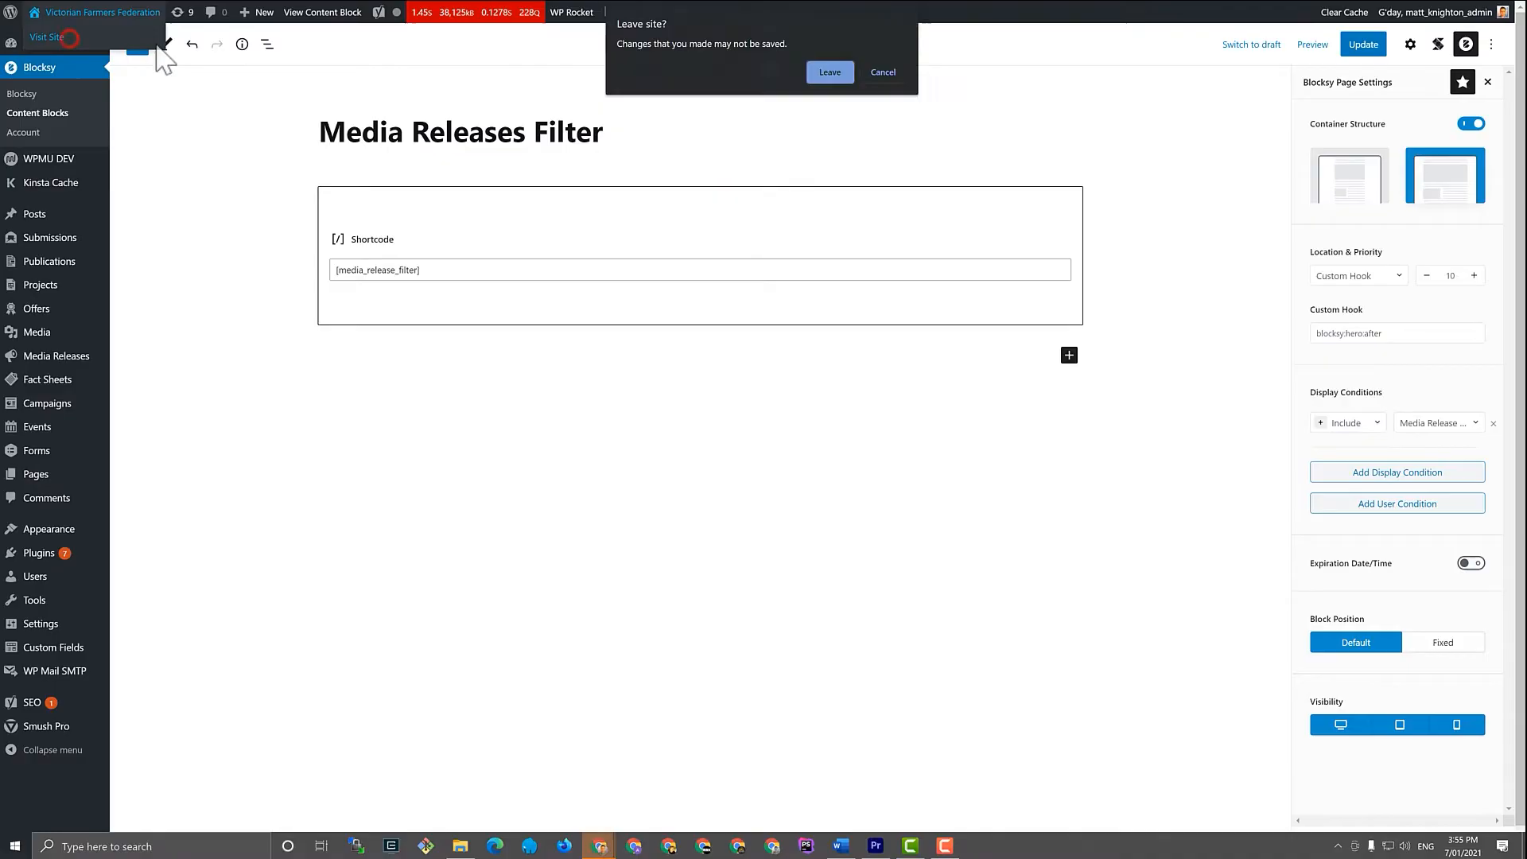
pyautogui.click(828, 72)
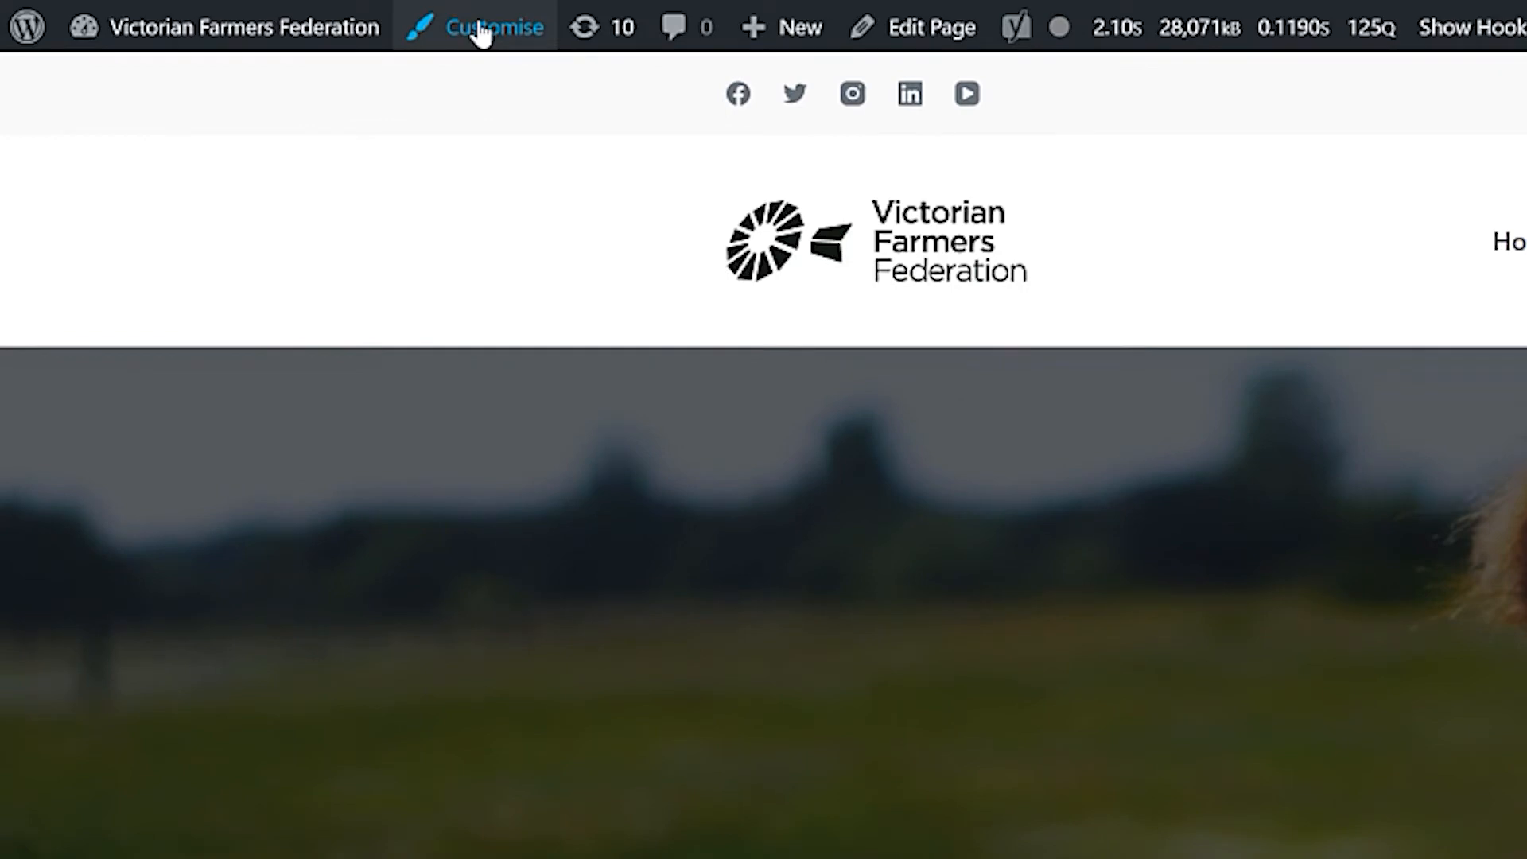
pyautogui.click(492, 27)
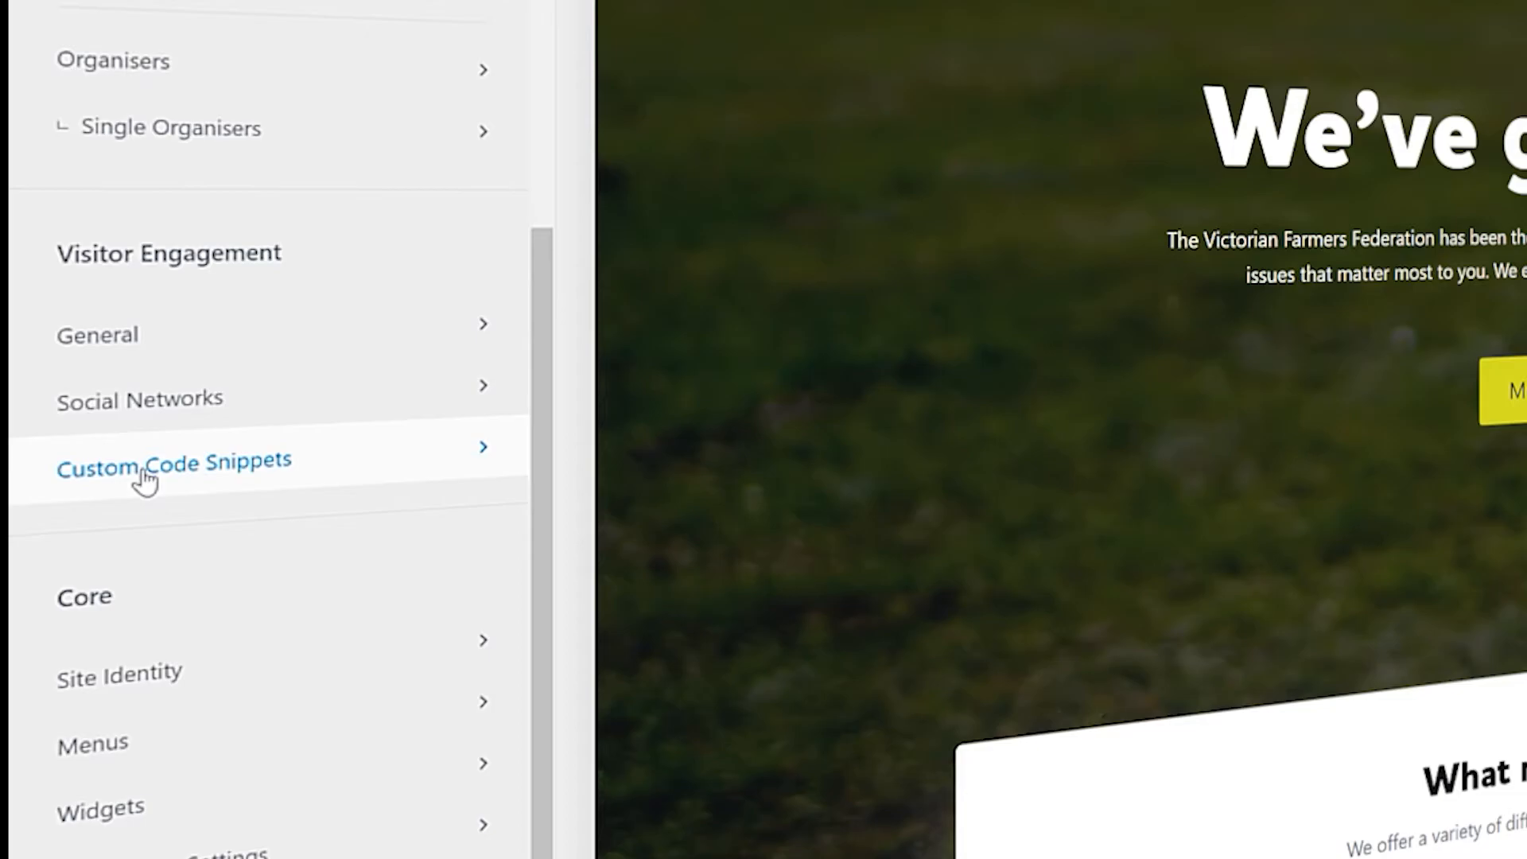
pyautogui.click(173, 462)
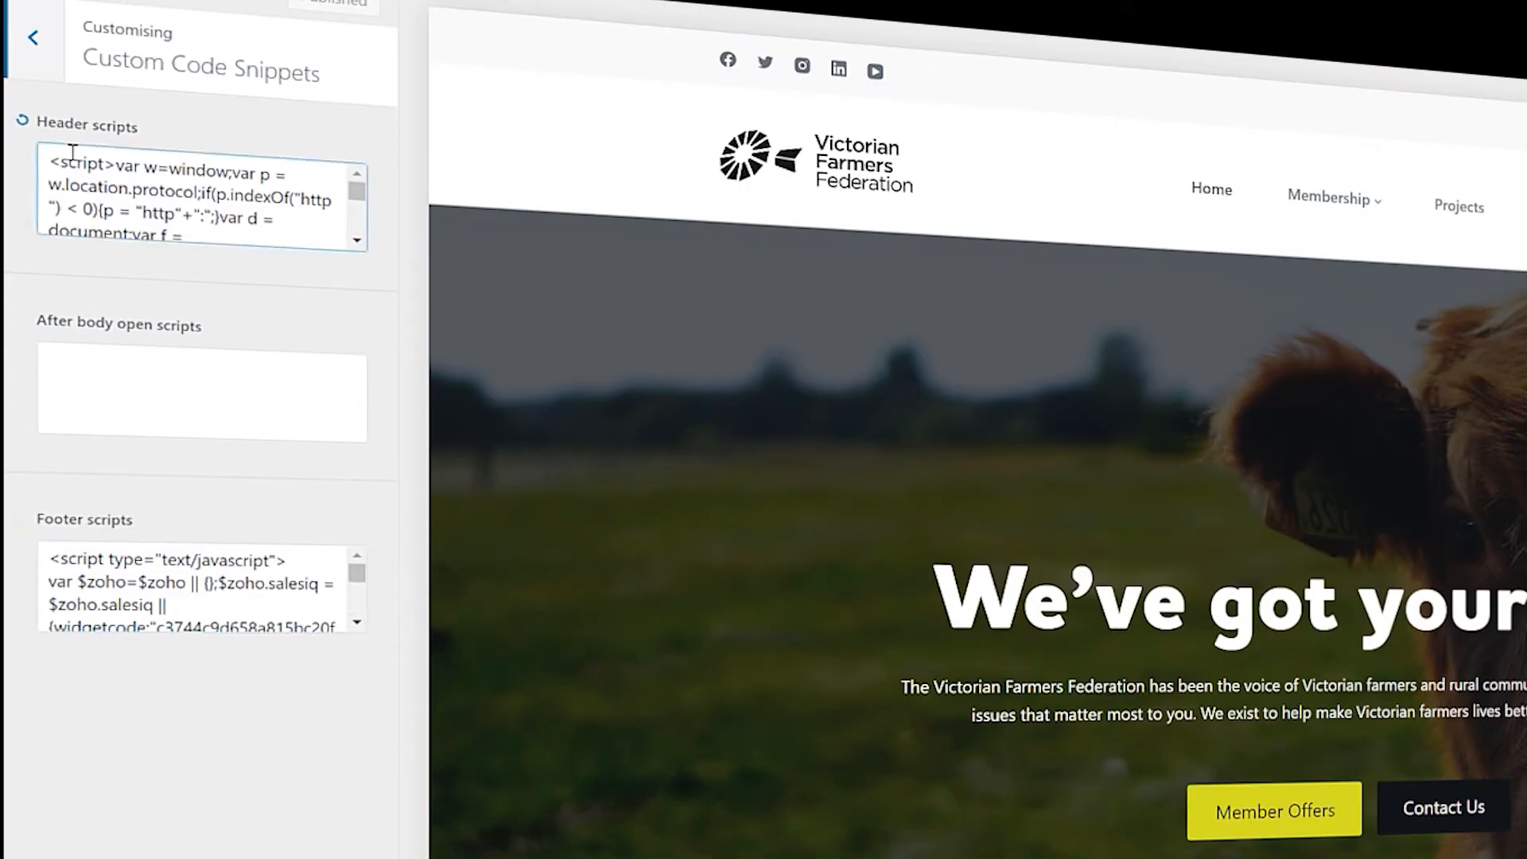
pyautogui.scroll(-3)
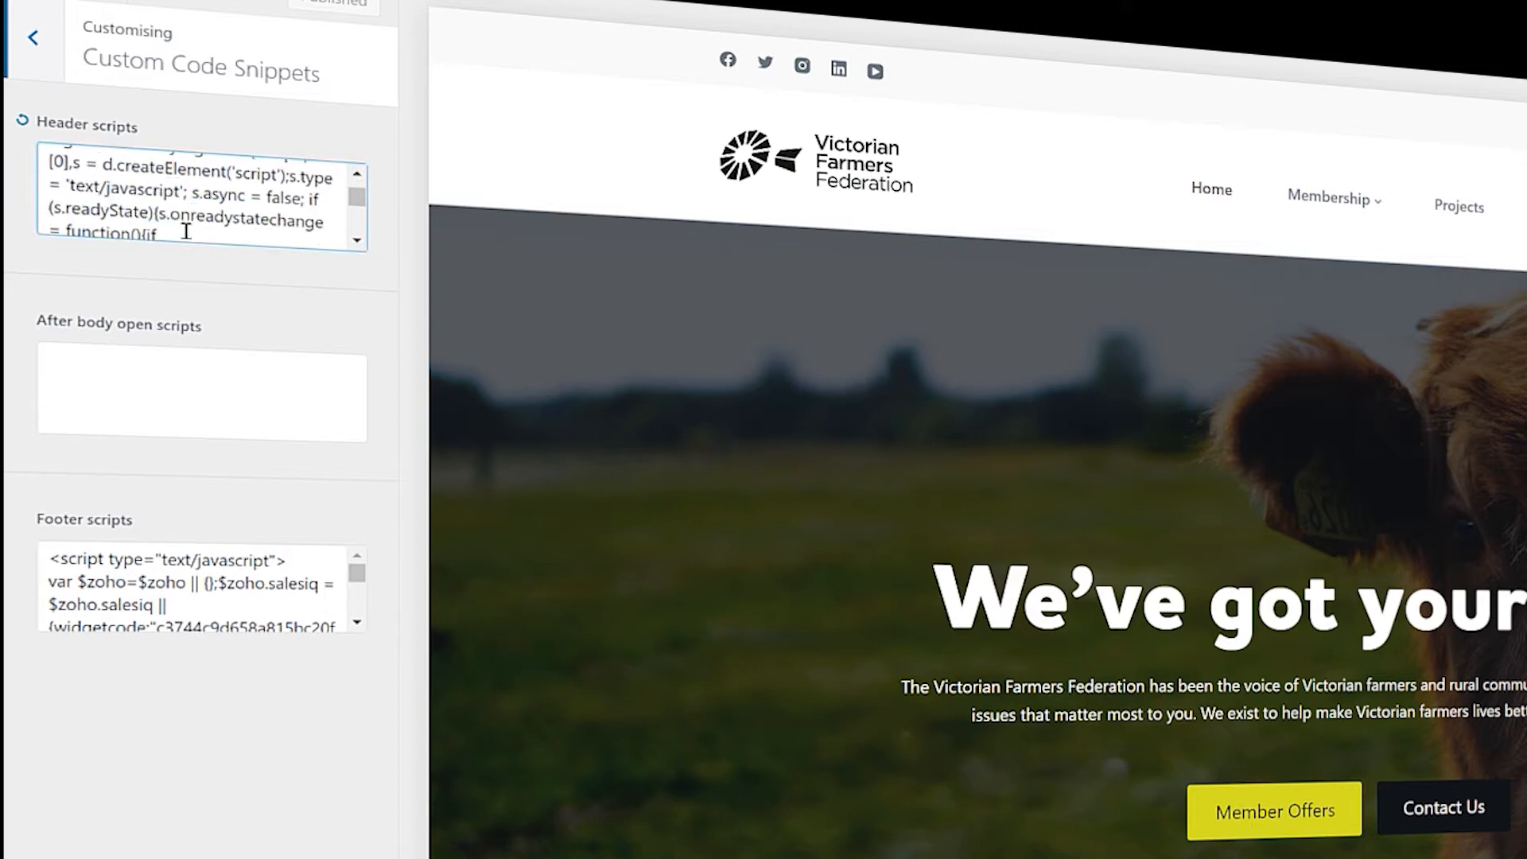
pyautogui.scroll(-3)
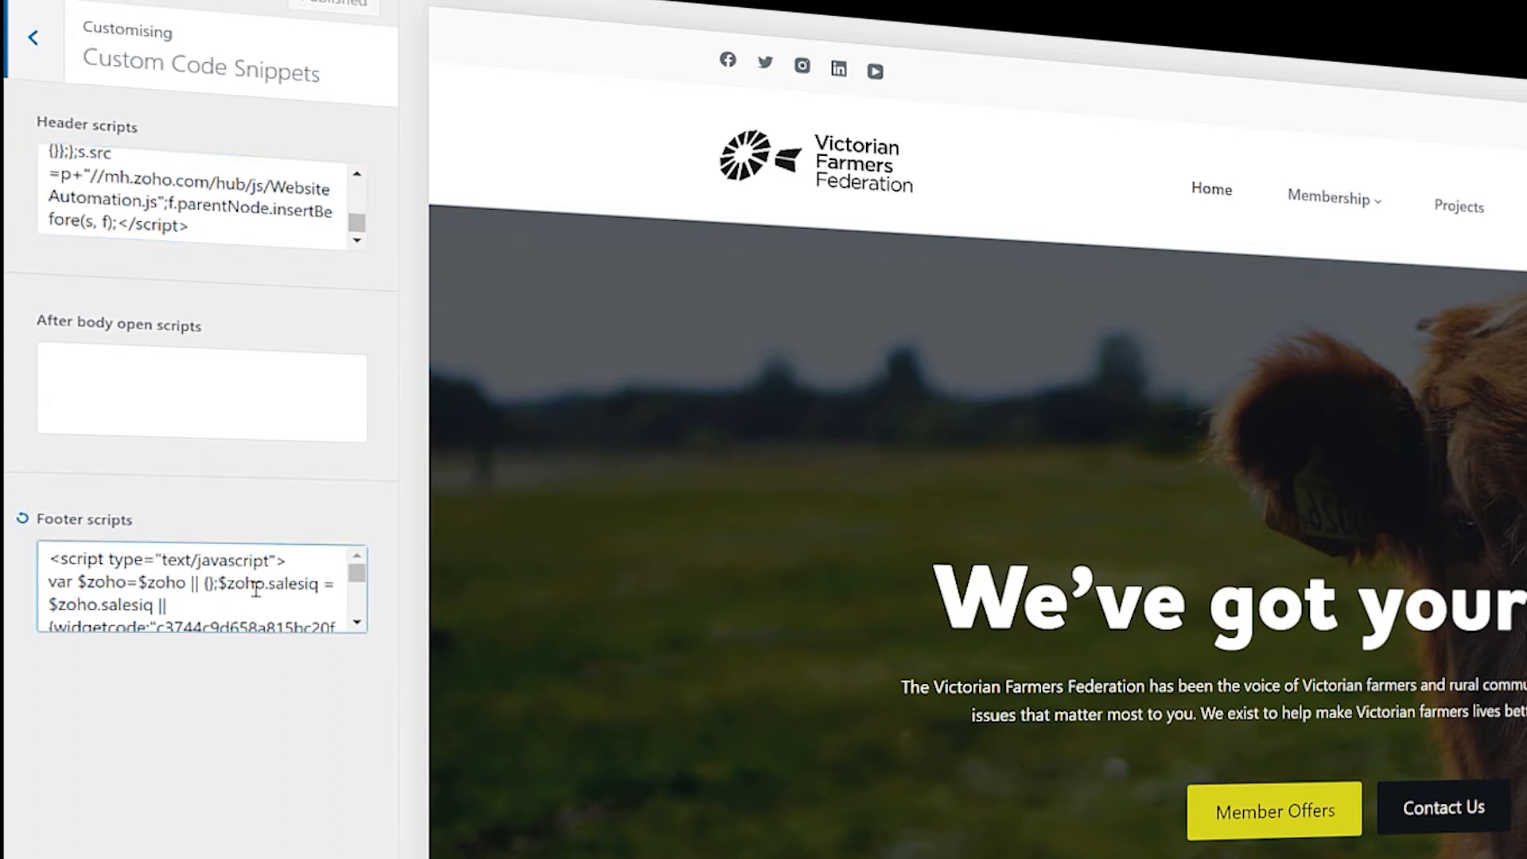
pyautogui.scroll(-3)
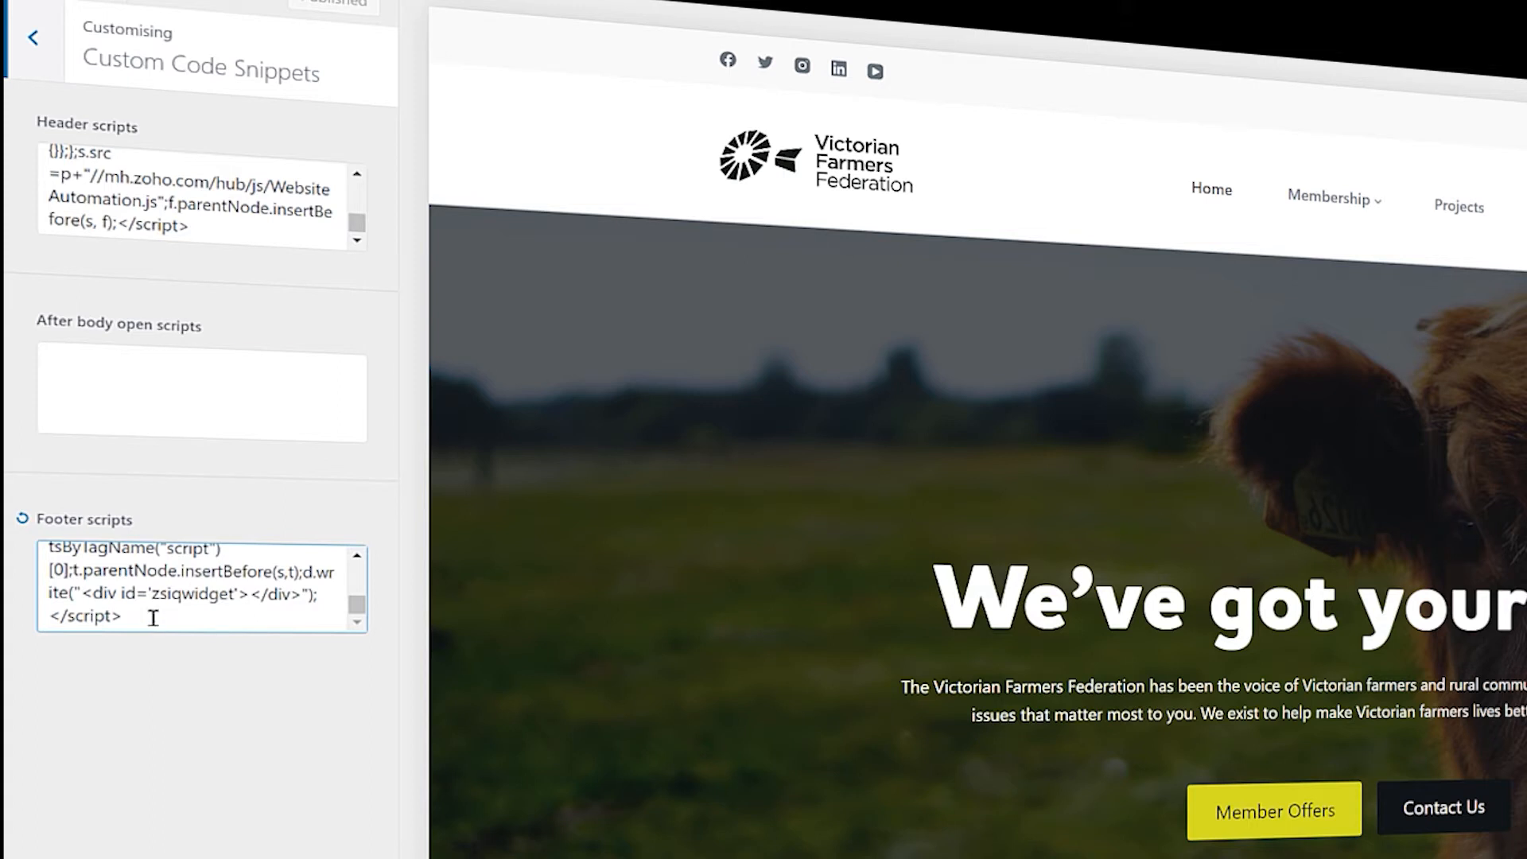
pyautogui.click(202, 396)
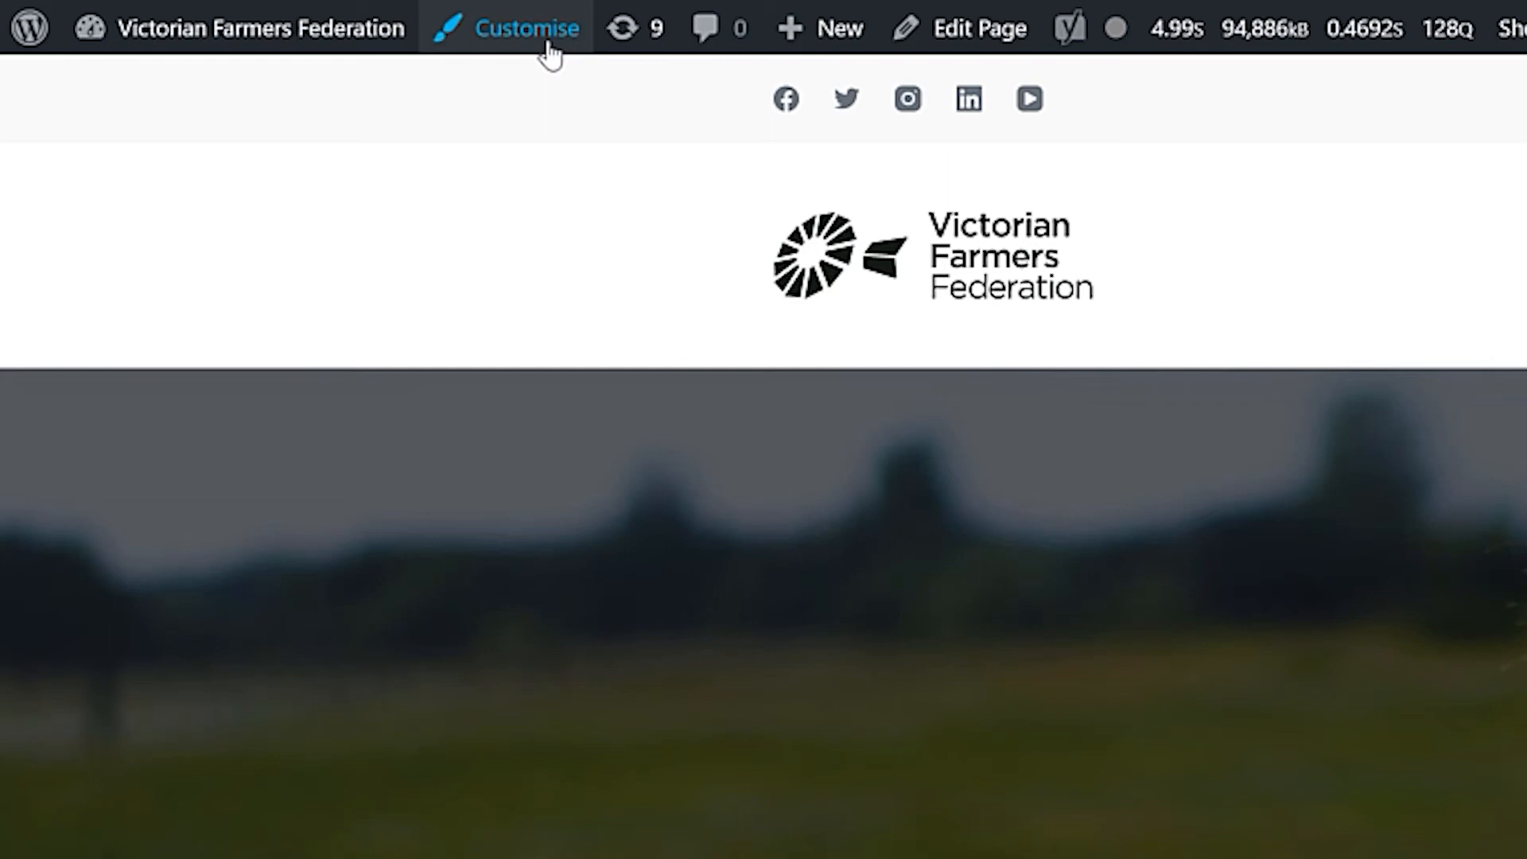
# Enter the Customizer's Header builder and bring up the list of available headers
pyautogui.click(525, 27)
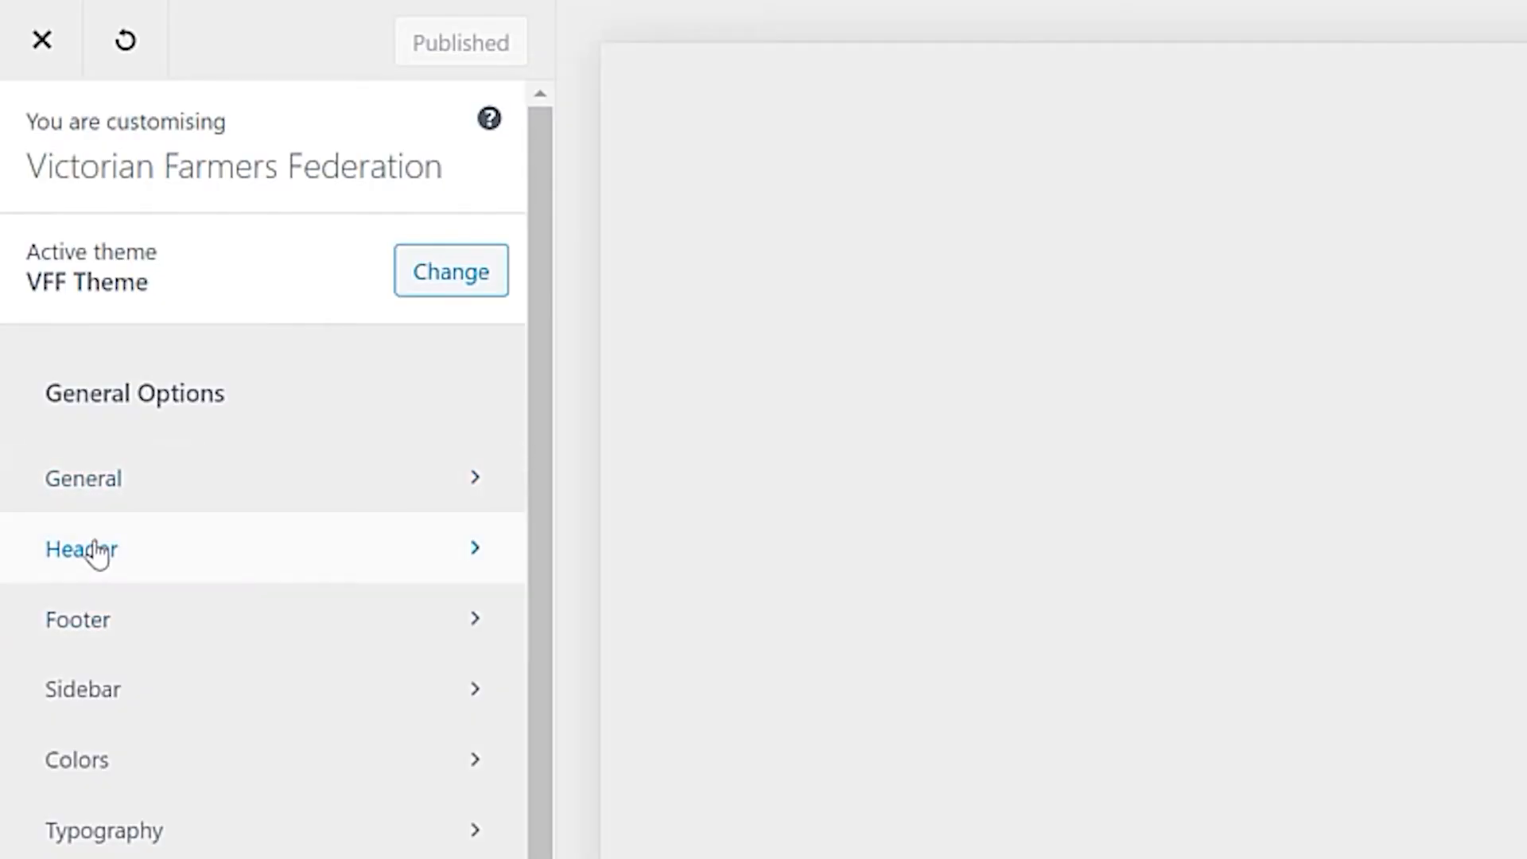
pyautogui.click(81, 549)
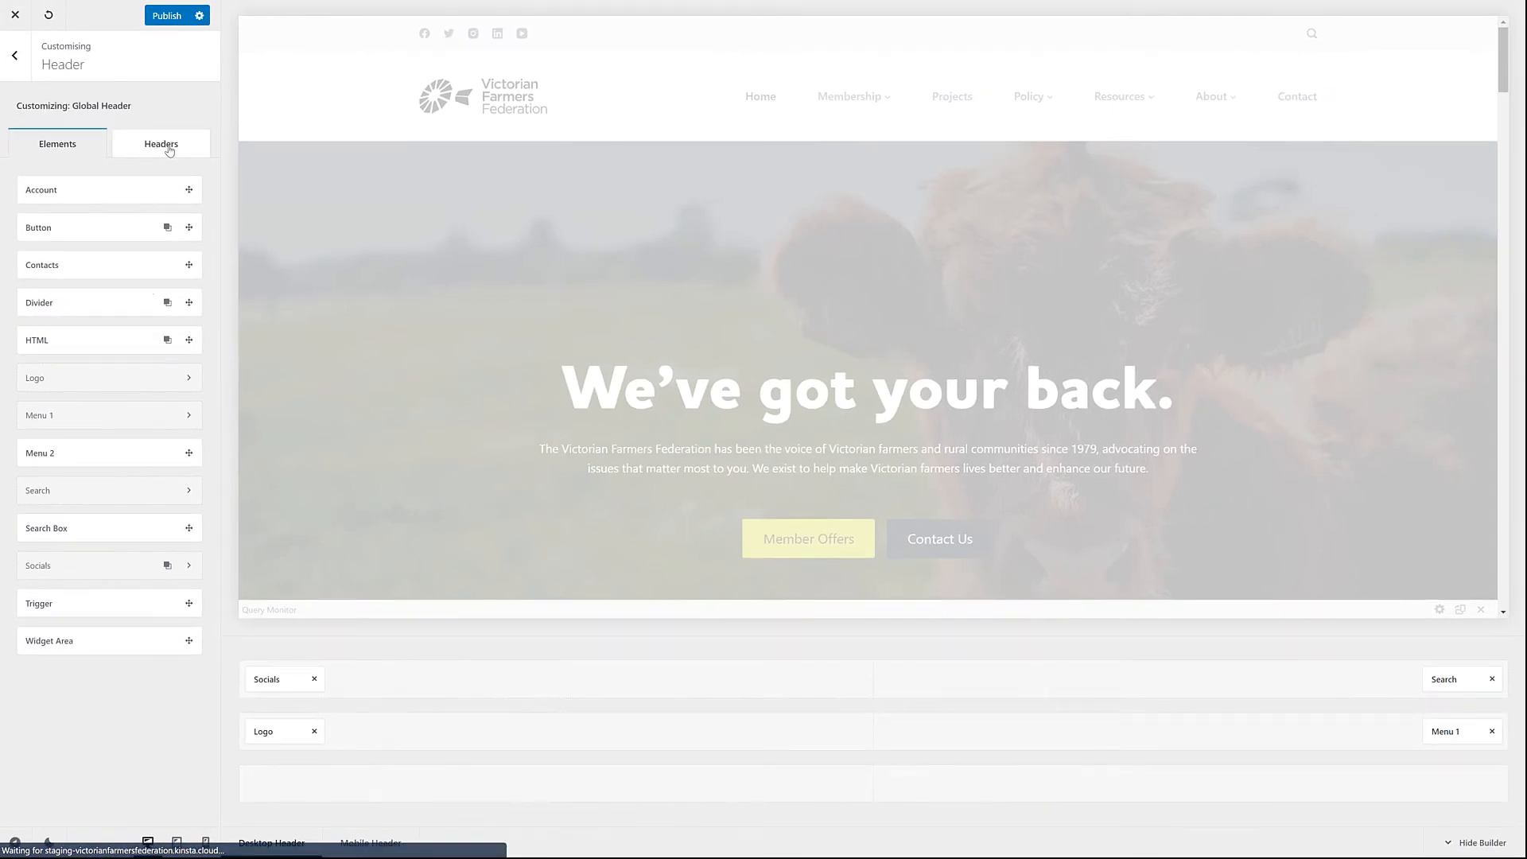
pyautogui.click(1296, 97)
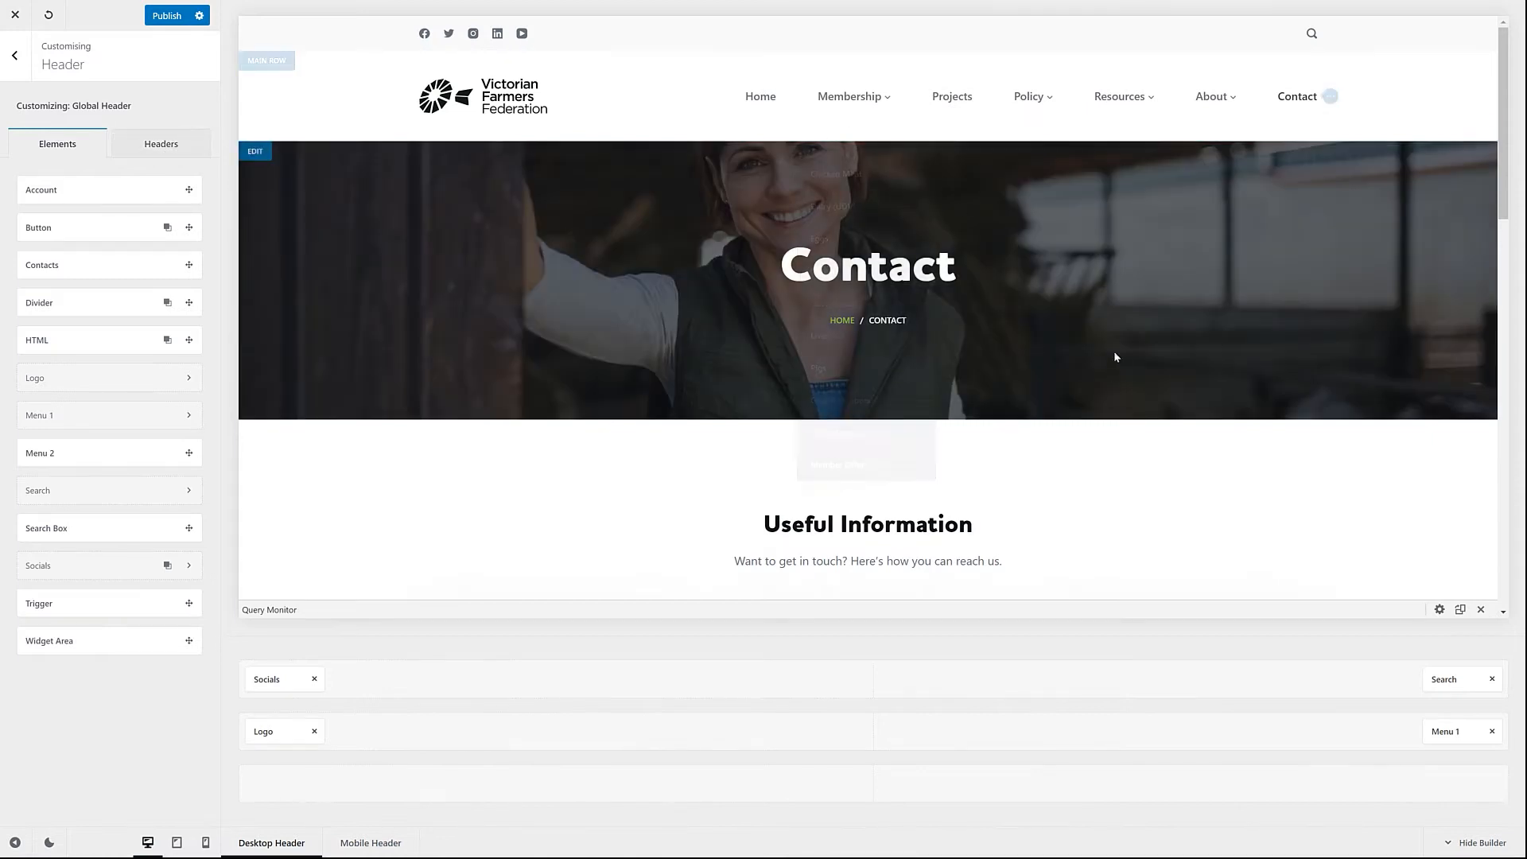
# Create a 'Contact' header copied from the Global Header and switch on Transparent Functionality
pyautogui.click(161, 143)
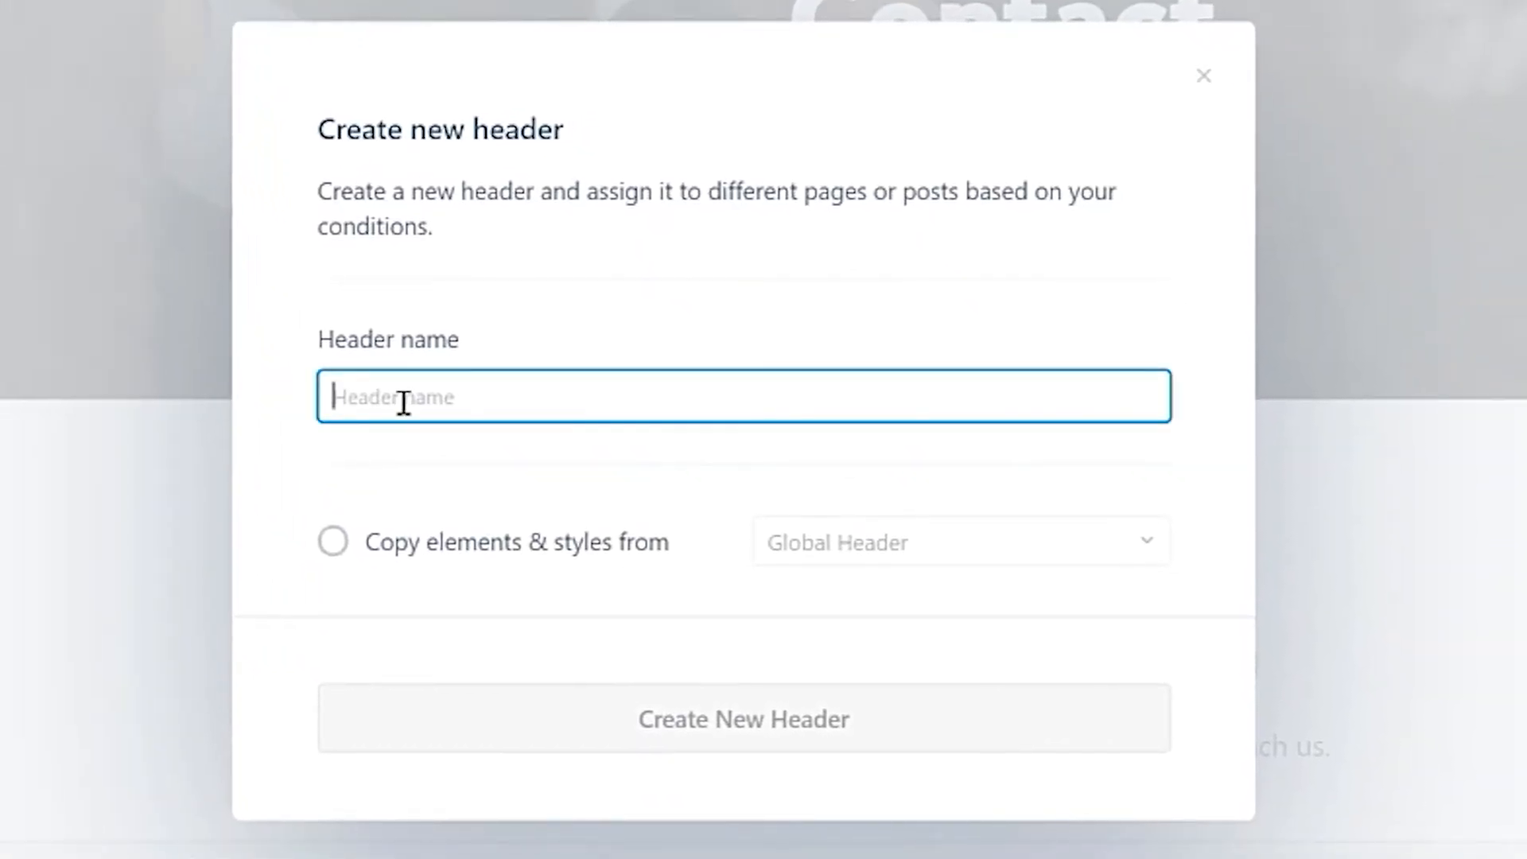
pyautogui.write('Contact')
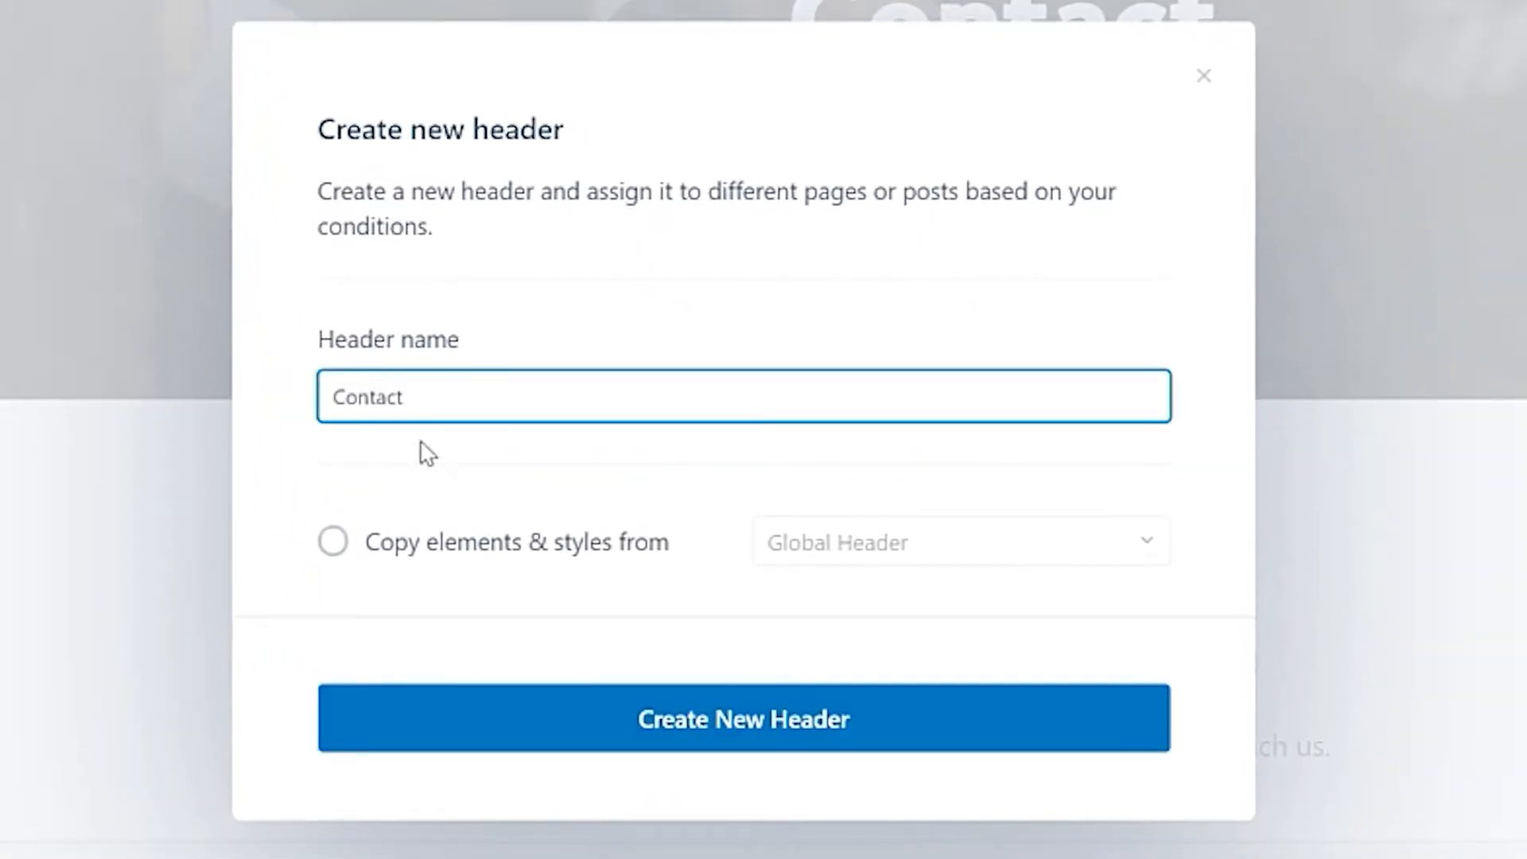
pyautogui.click(332, 541)
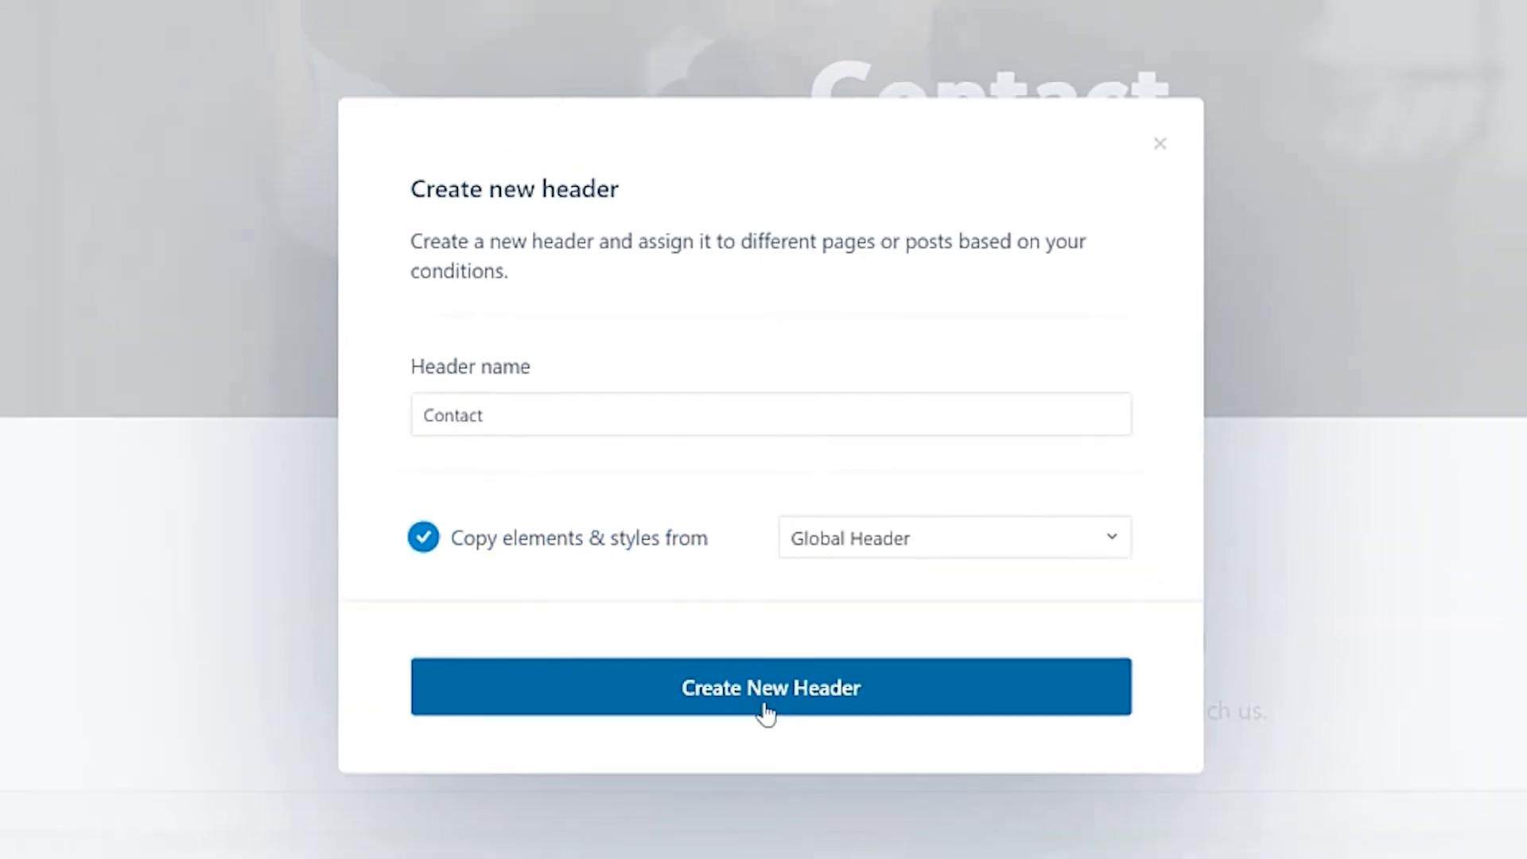
pyautogui.click(770, 687)
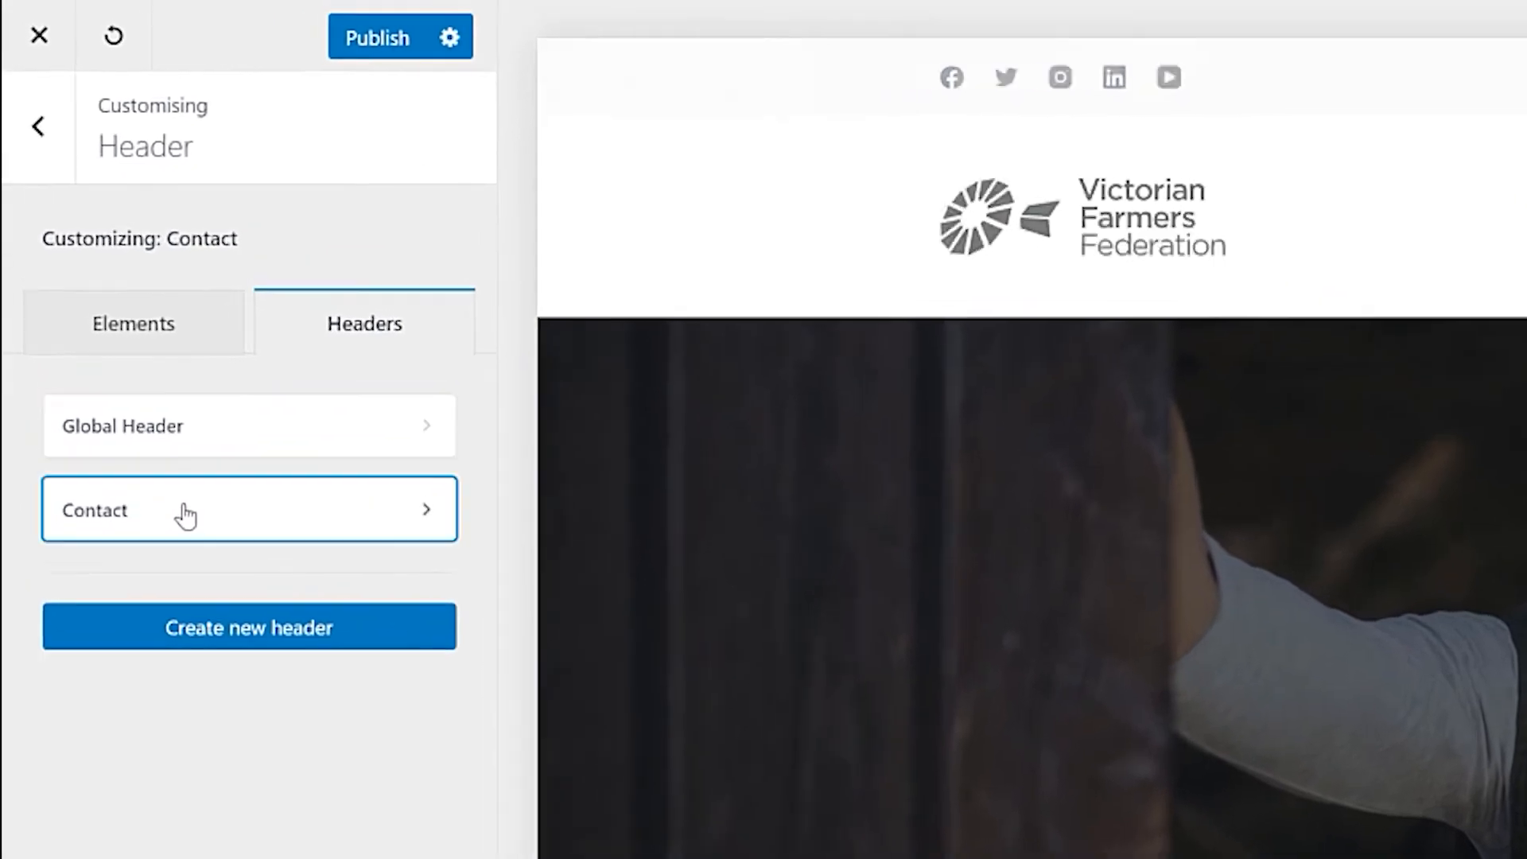
pyautogui.click(248, 509)
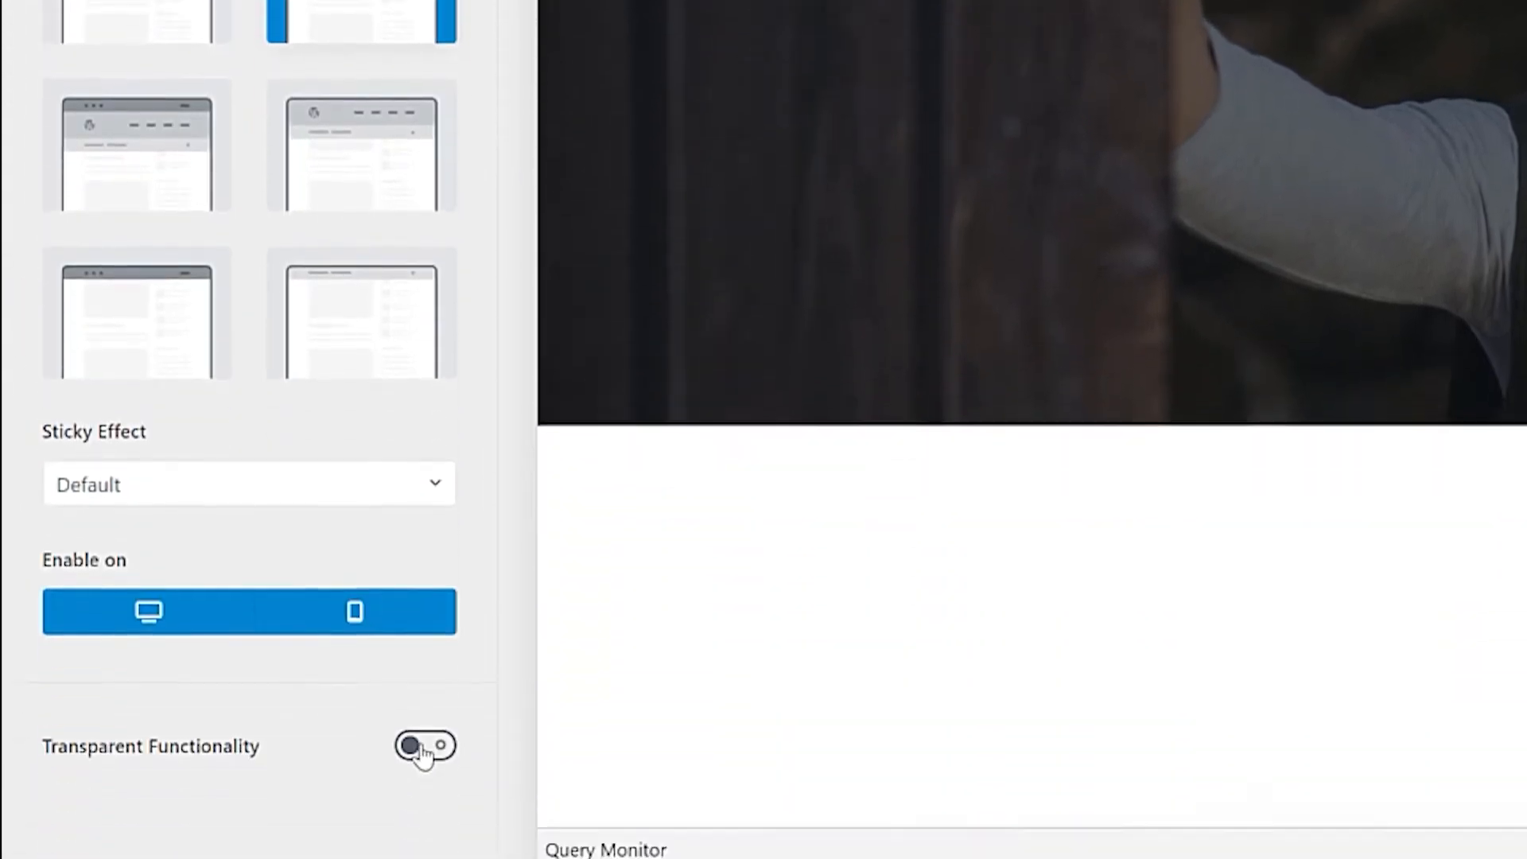
pyautogui.click(426, 746)
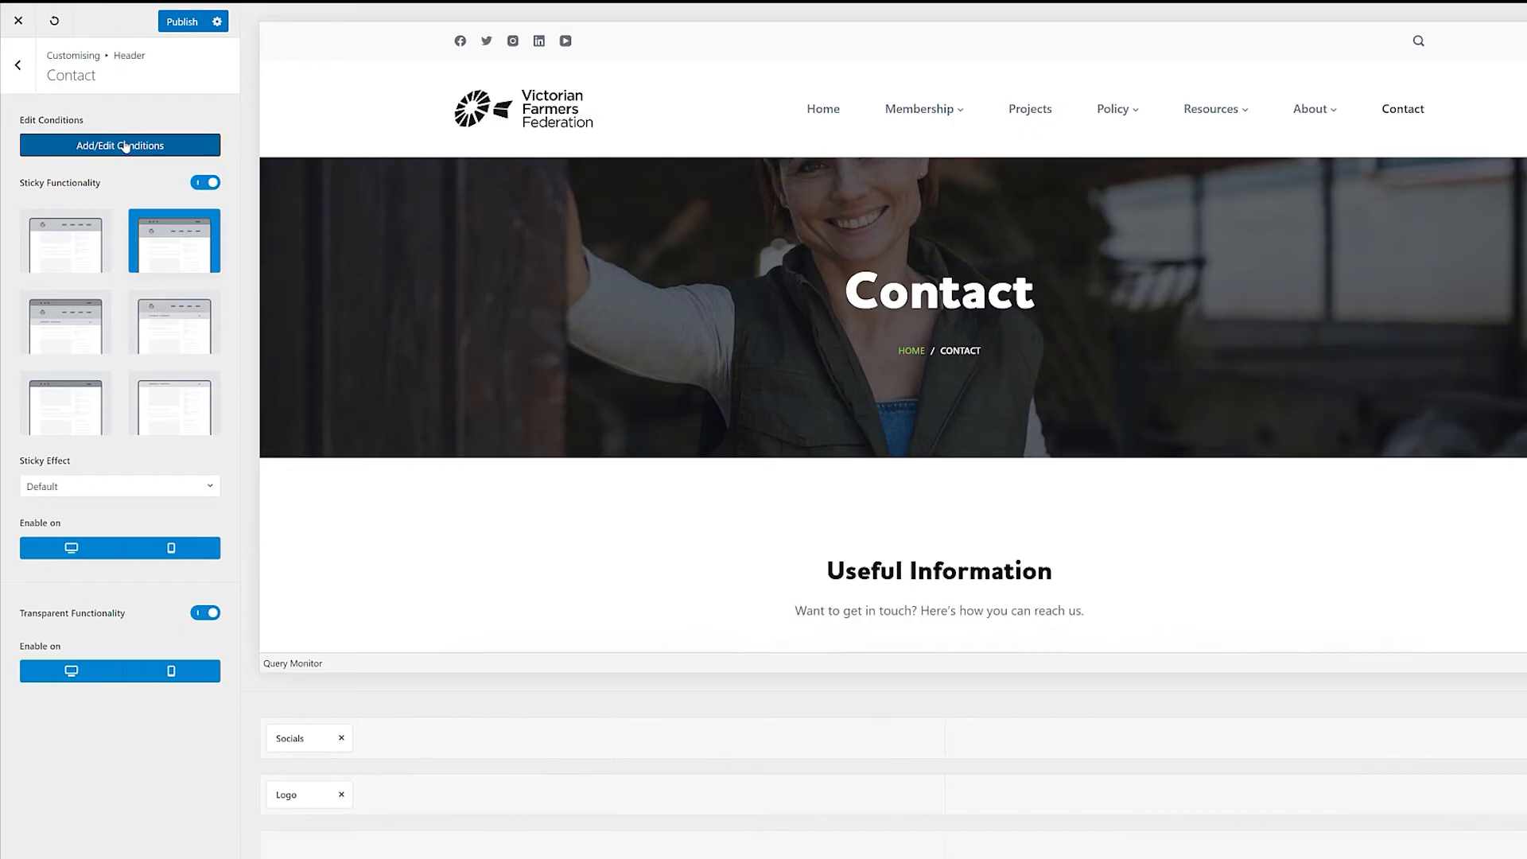
# Set the Contact header's Include condition to Single Page, save it, and preview the Contact page
pyautogui.click(119, 145)
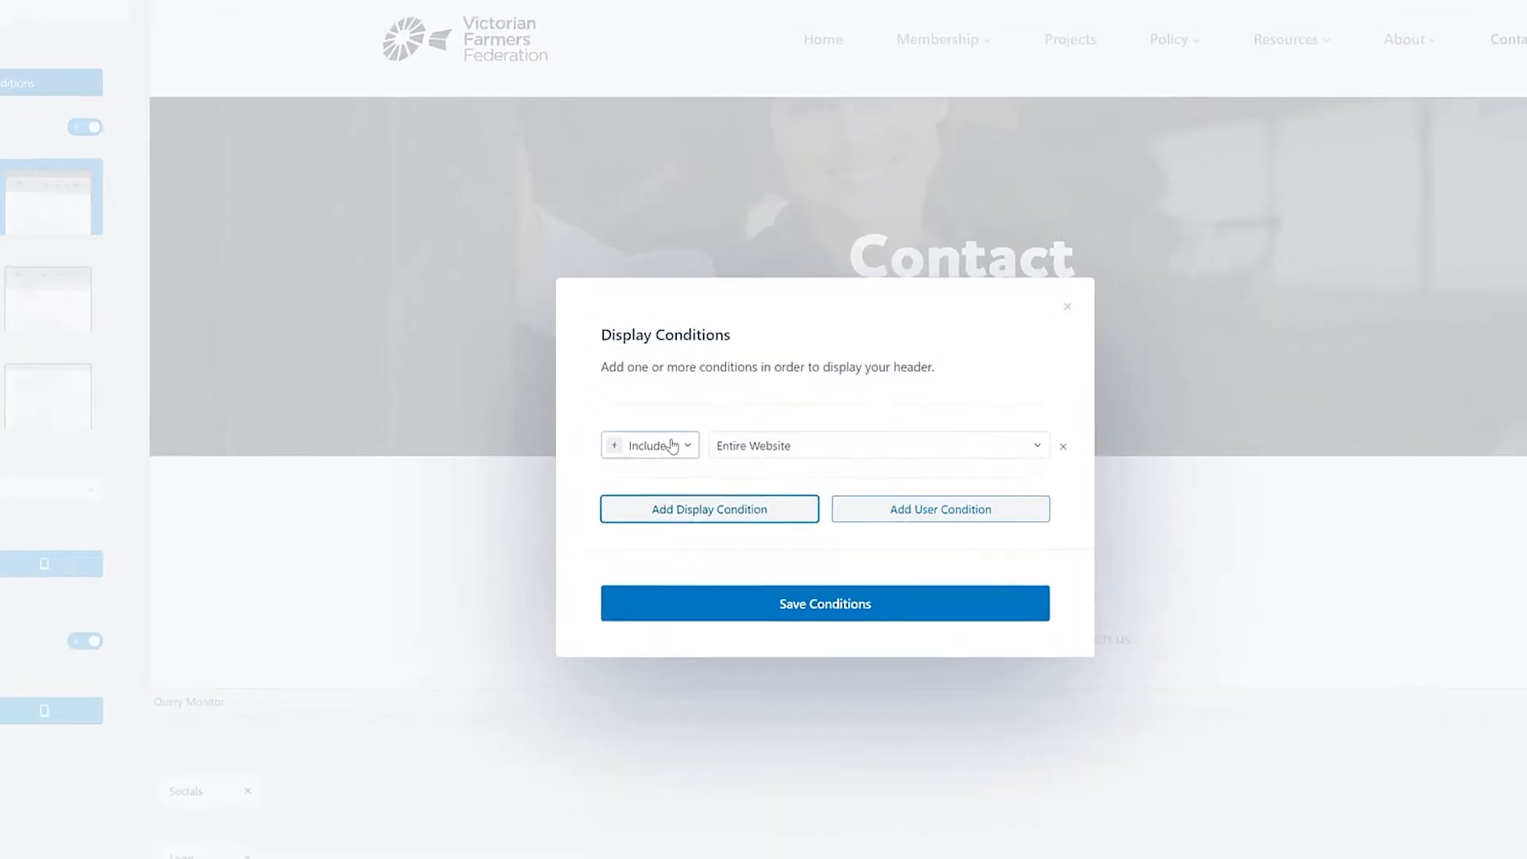
pyautogui.click(875, 446)
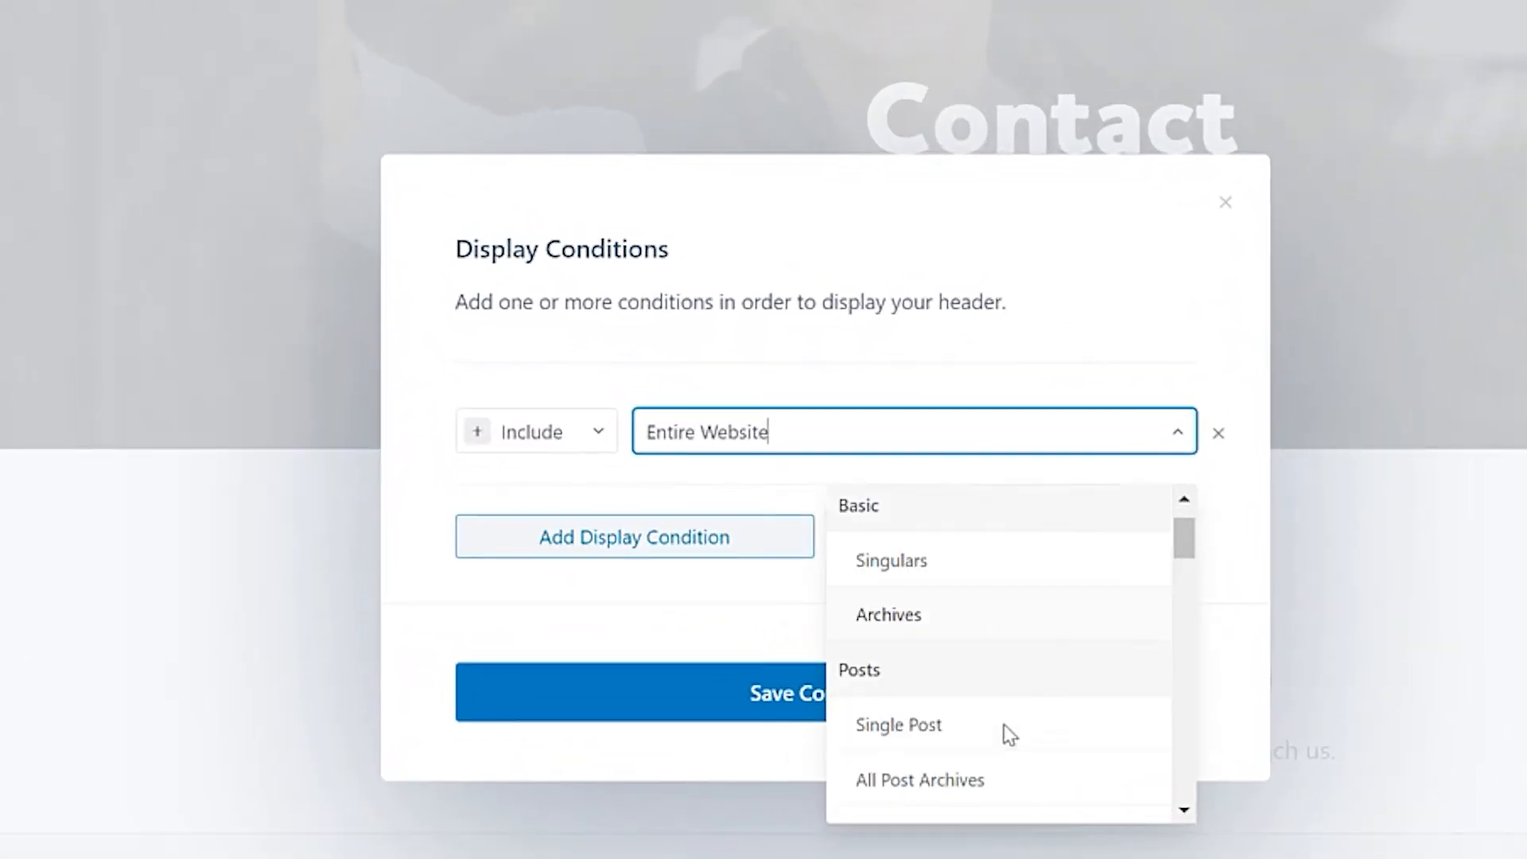
pyautogui.scroll(-3)
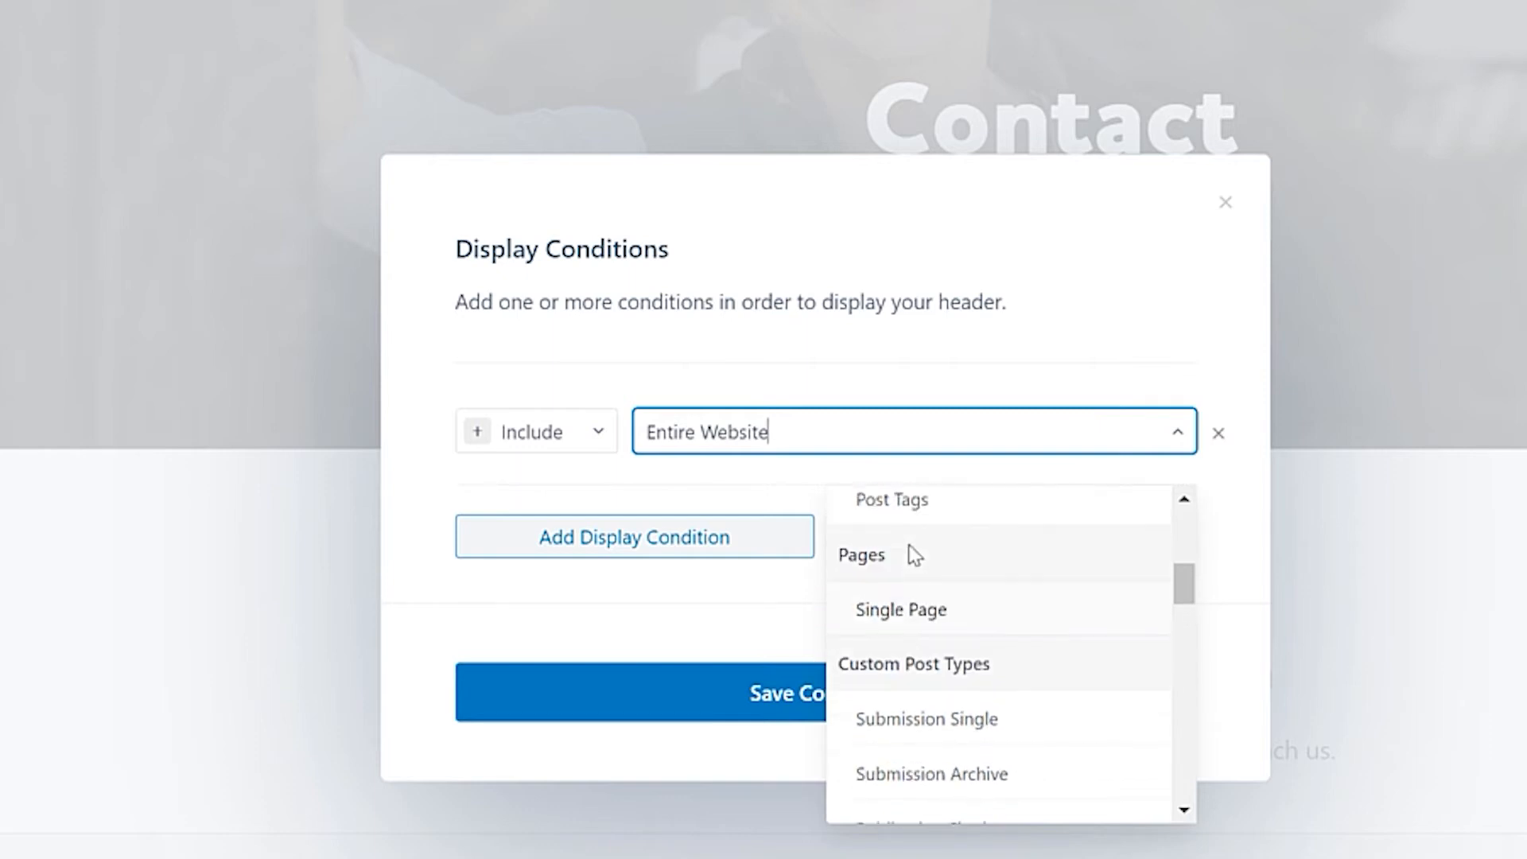
pyautogui.click(900, 609)
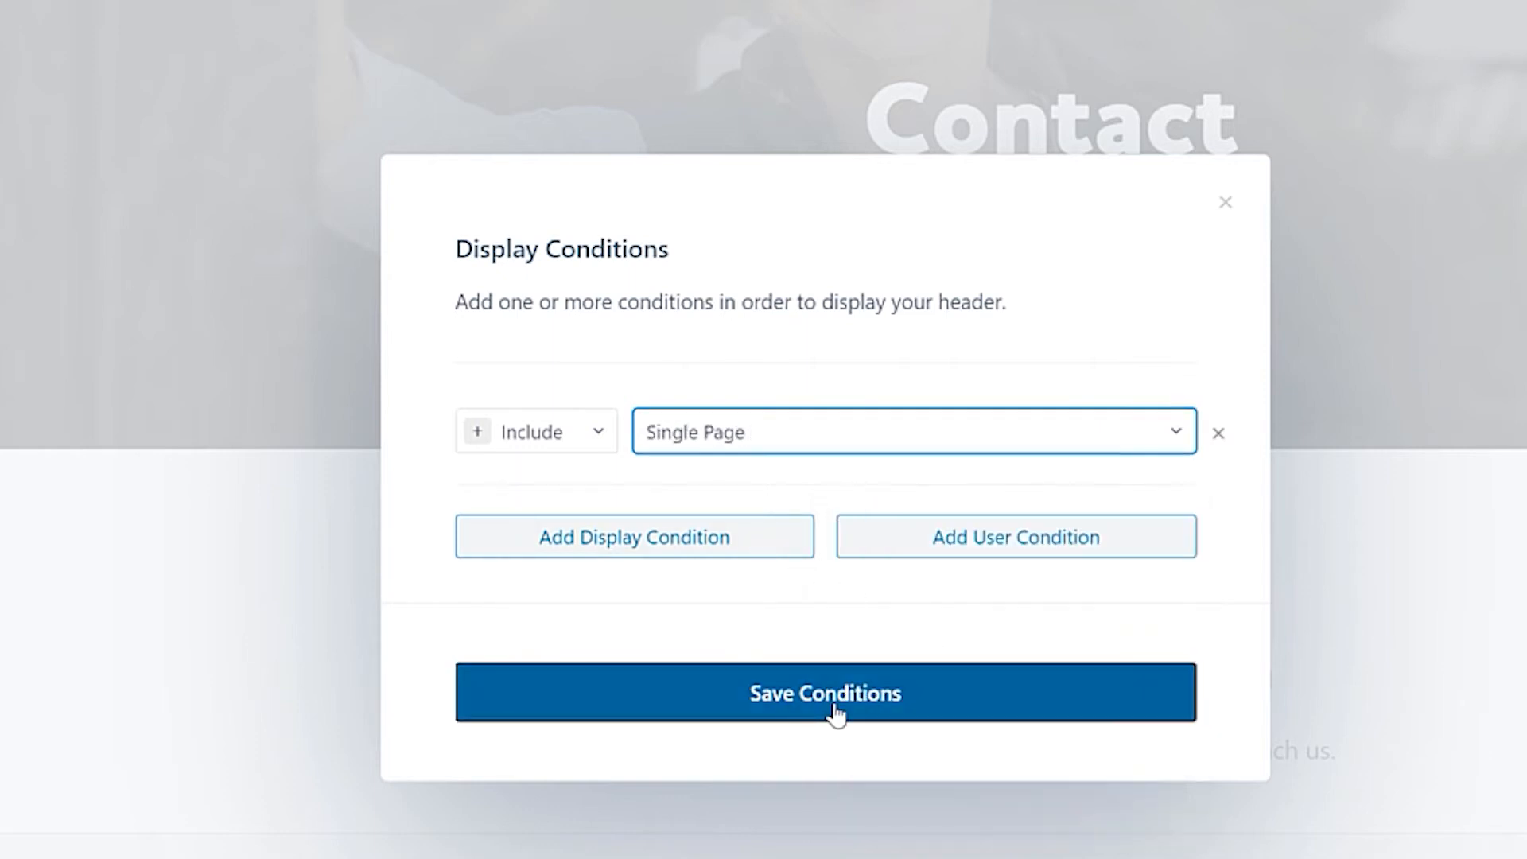
pyautogui.click(824, 692)
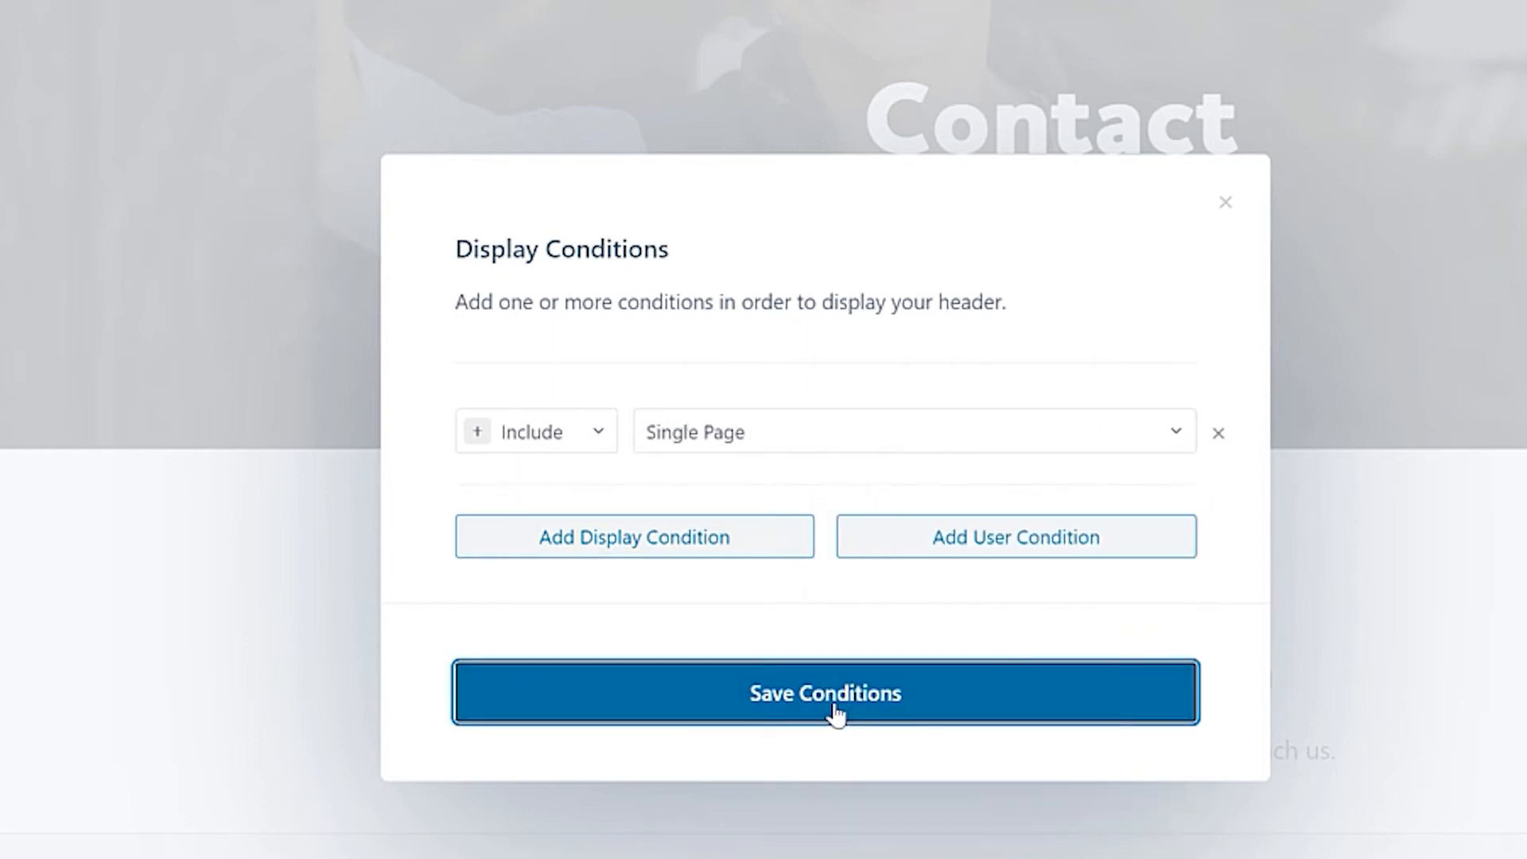
pyautogui.click(825, 692)
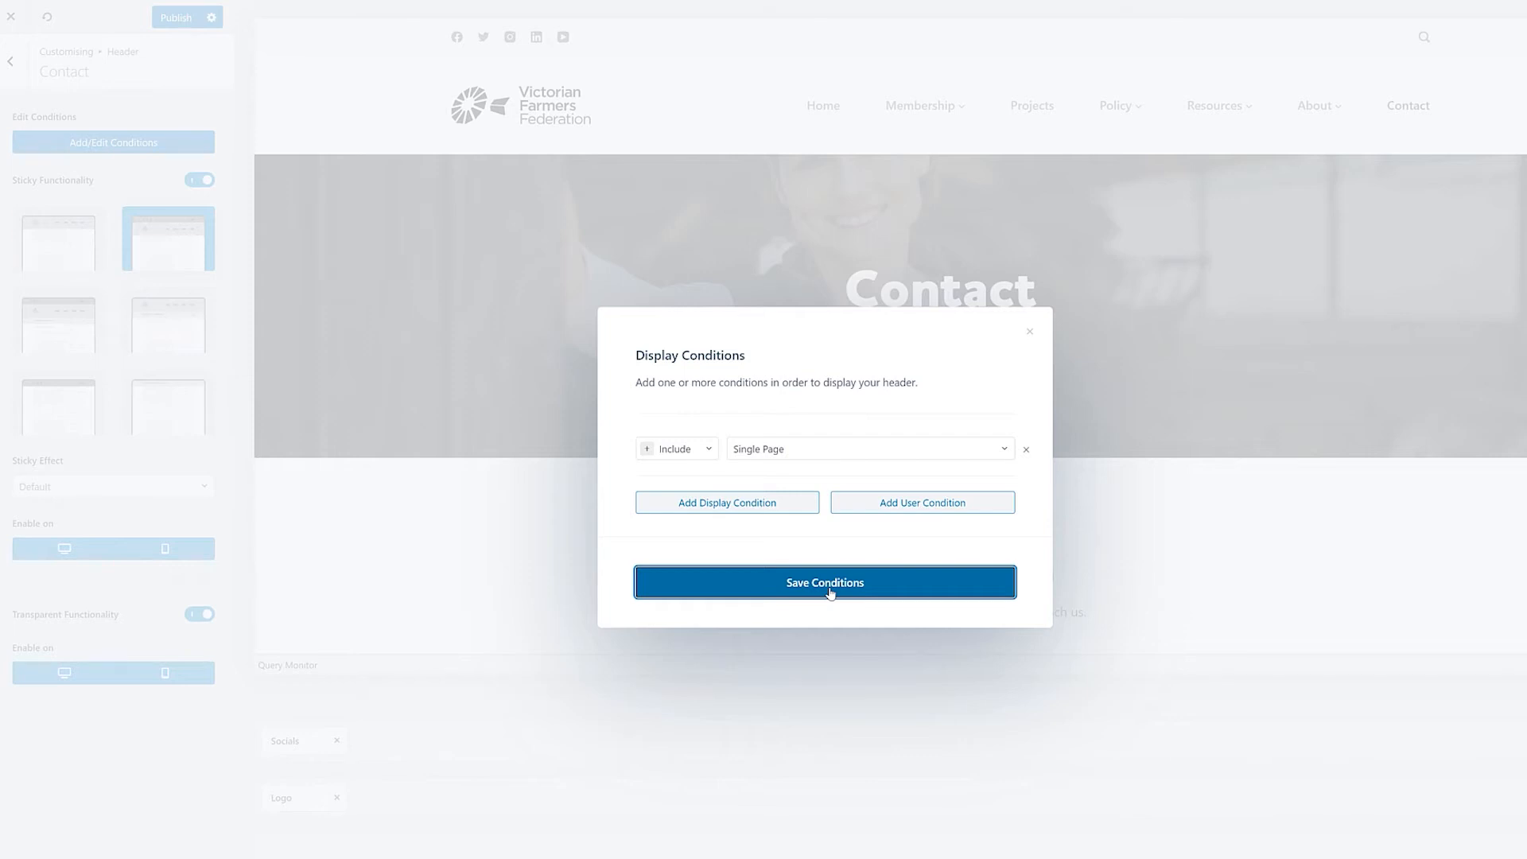
pyautogui.click(824, 583)
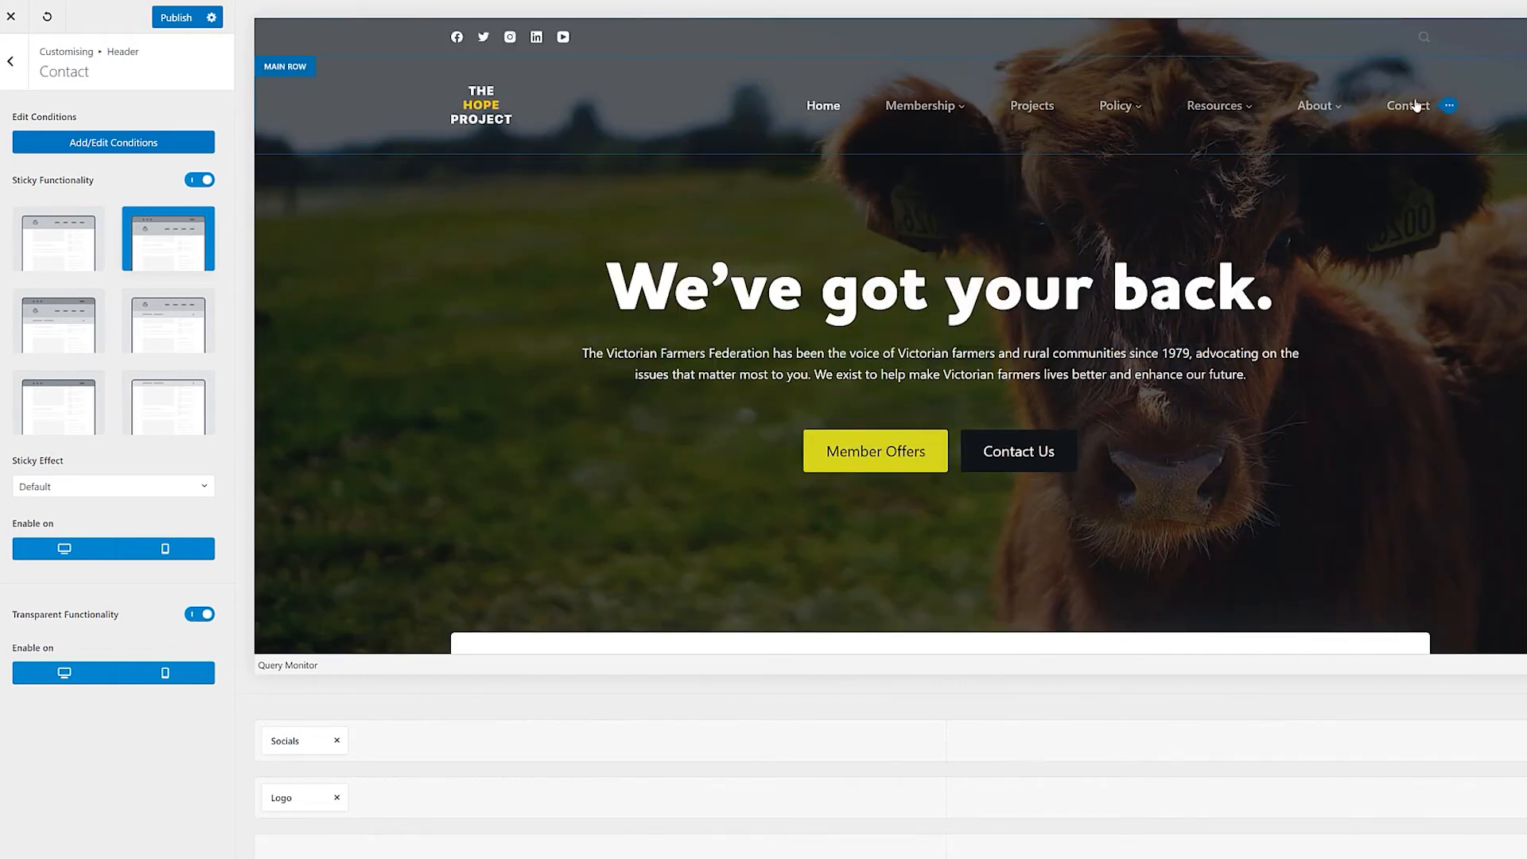
pyautogui.click(1117, 104)
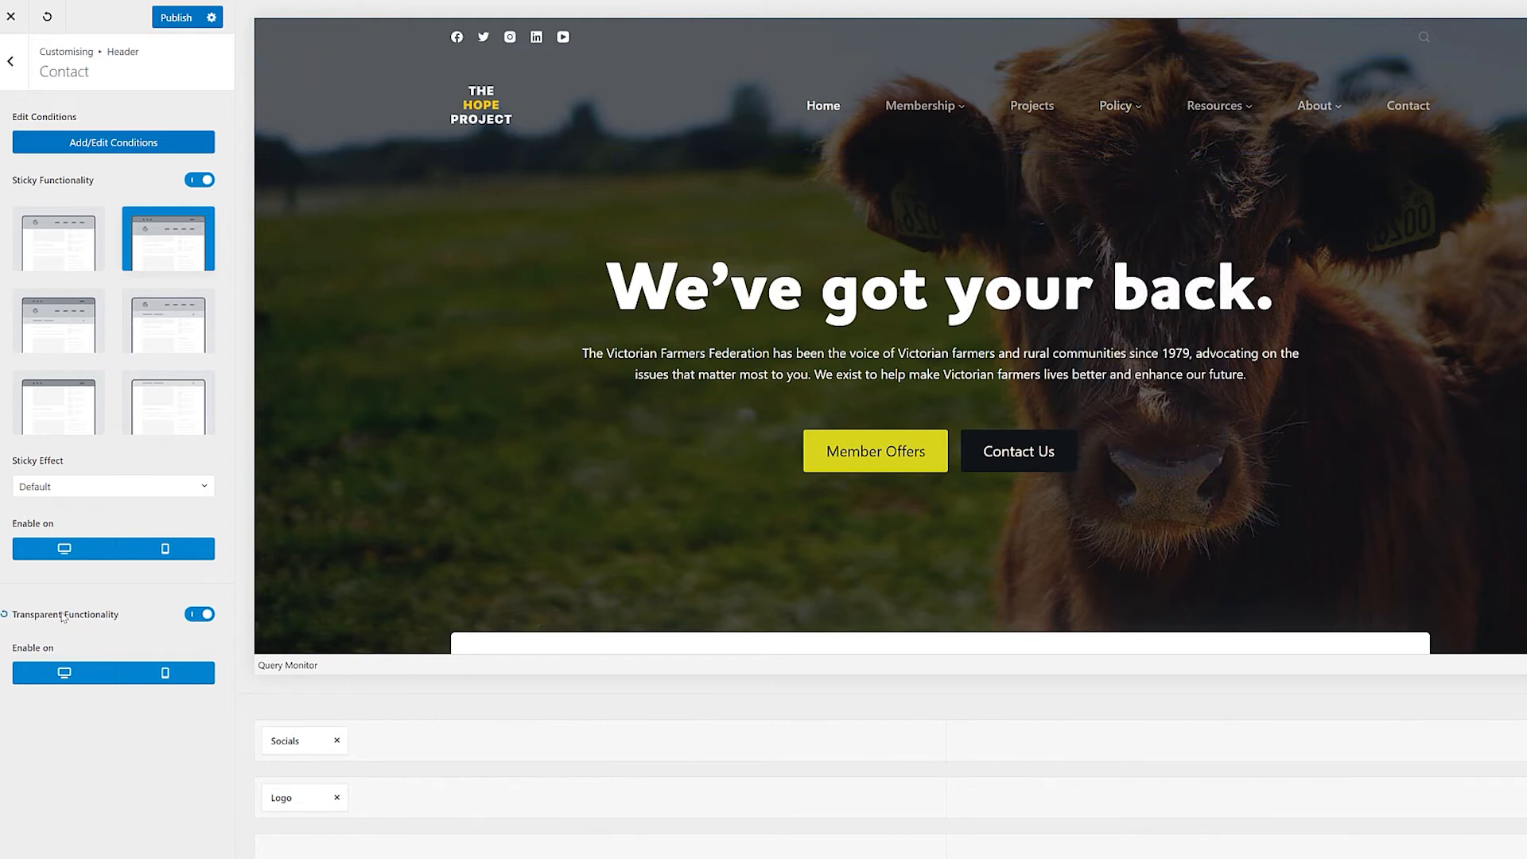
# Change the Contact header's Include condition from Single Page to Submission Archive
pyautogui.click(112, 141)
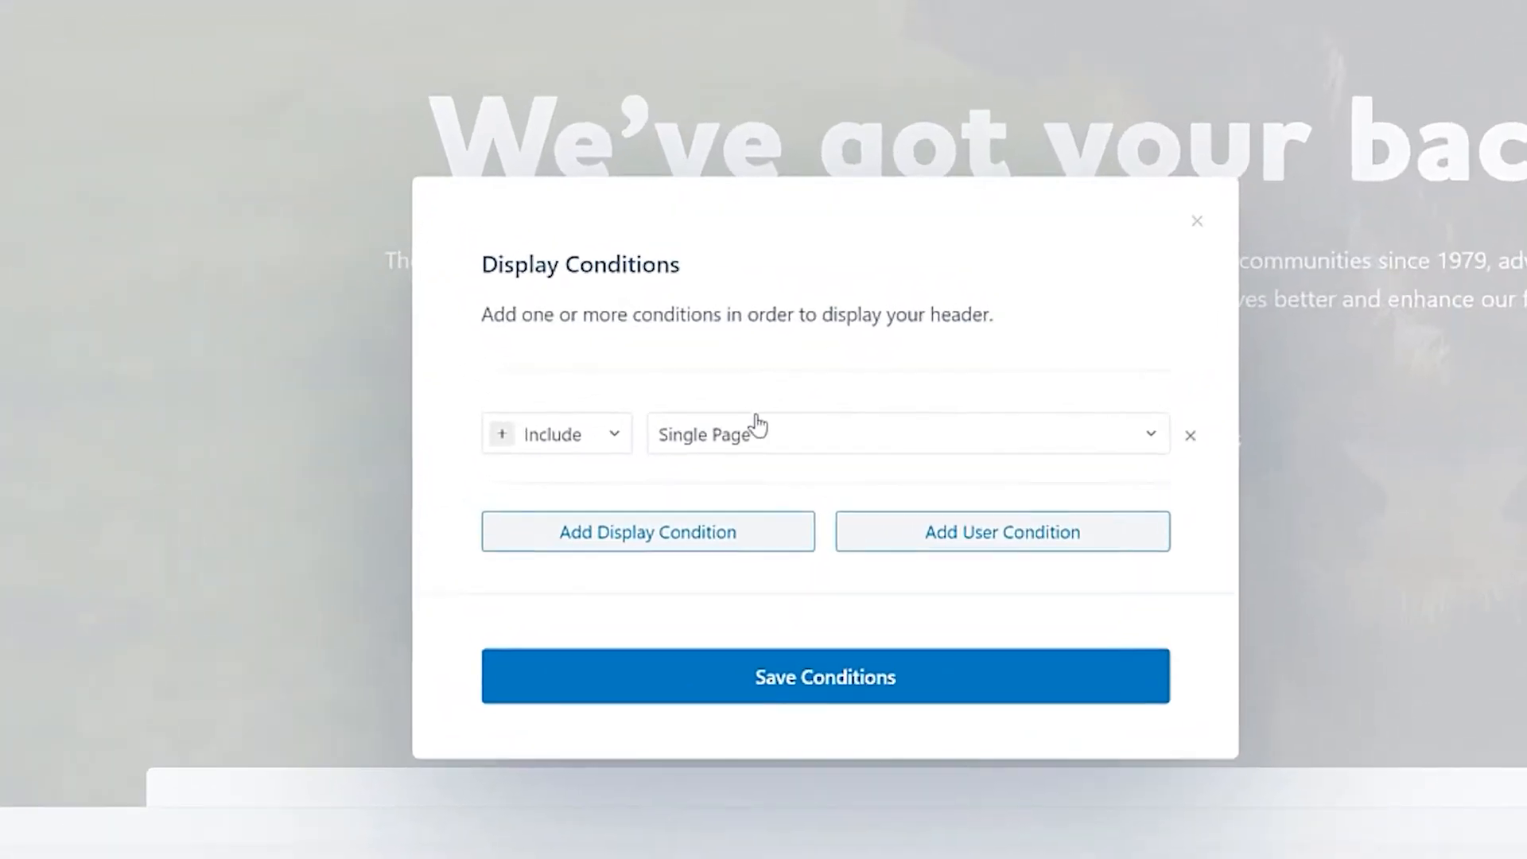
pyautogui.click(900, 432)
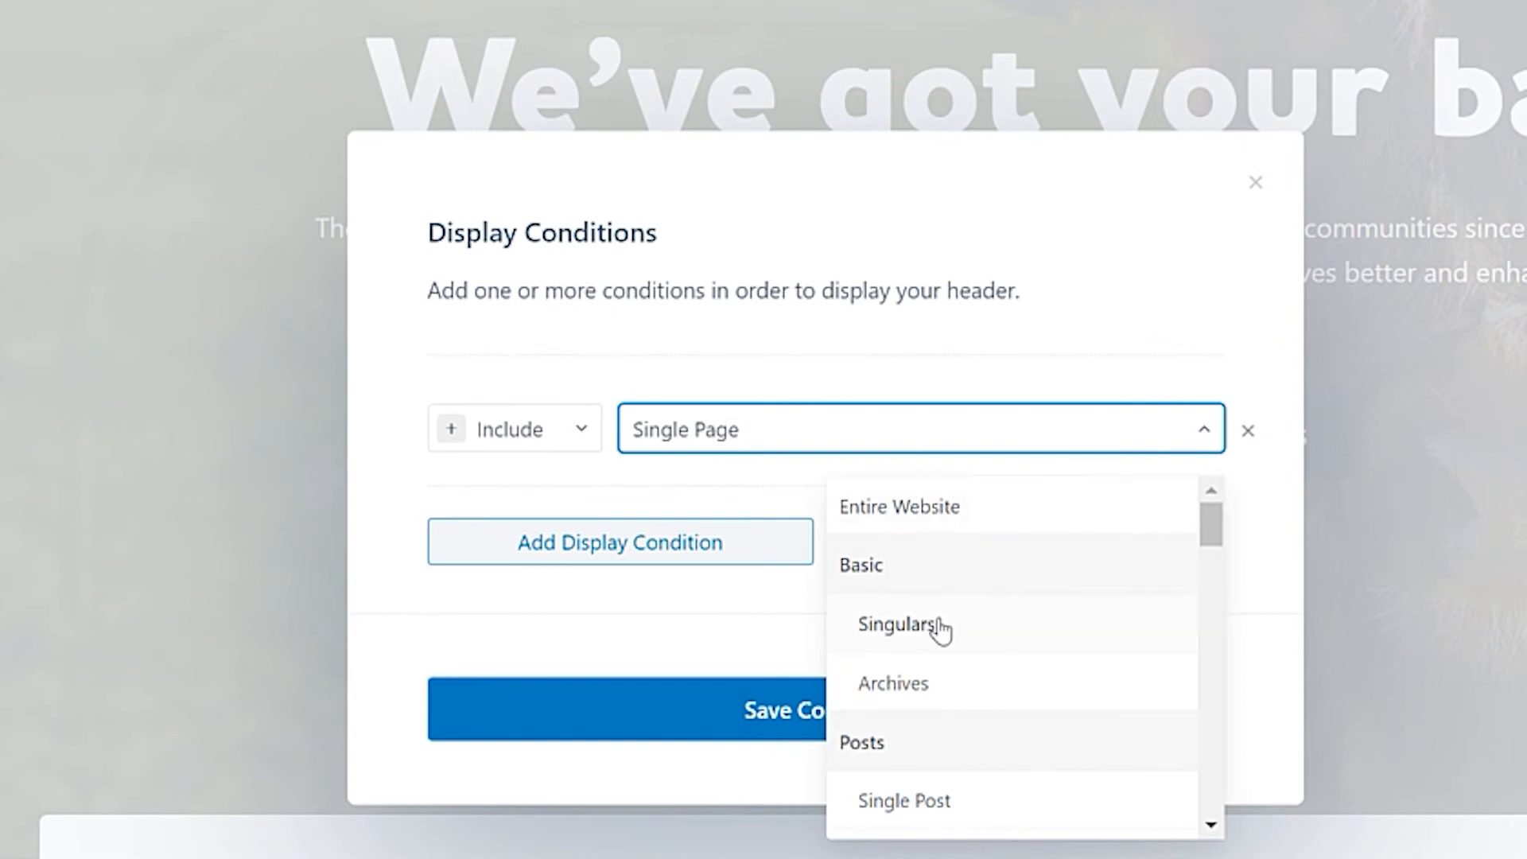
pyautogui.scroll(-3)
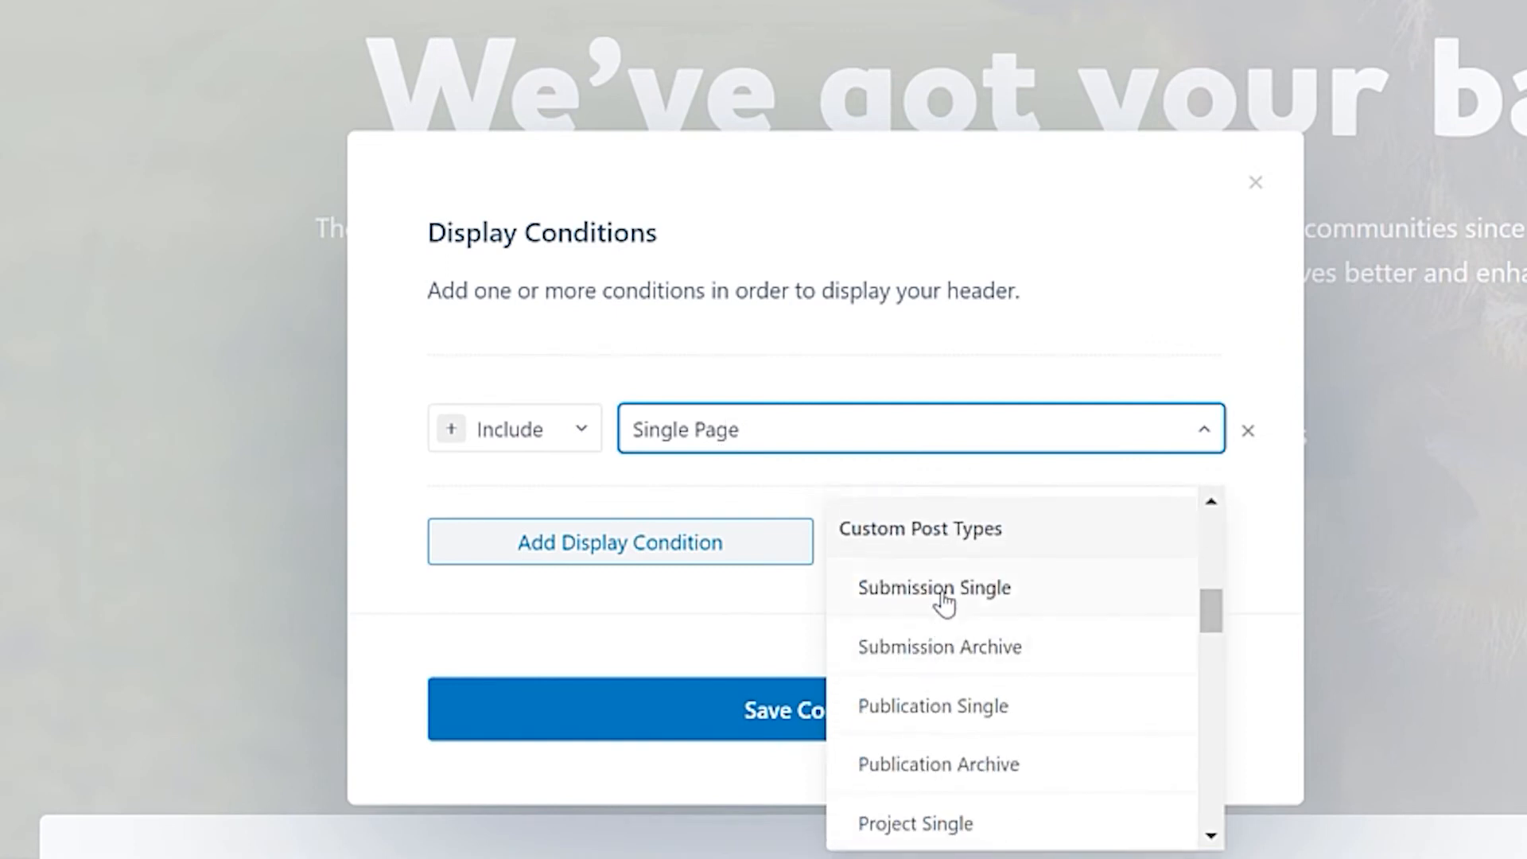
pyautogui.click(939, 646)
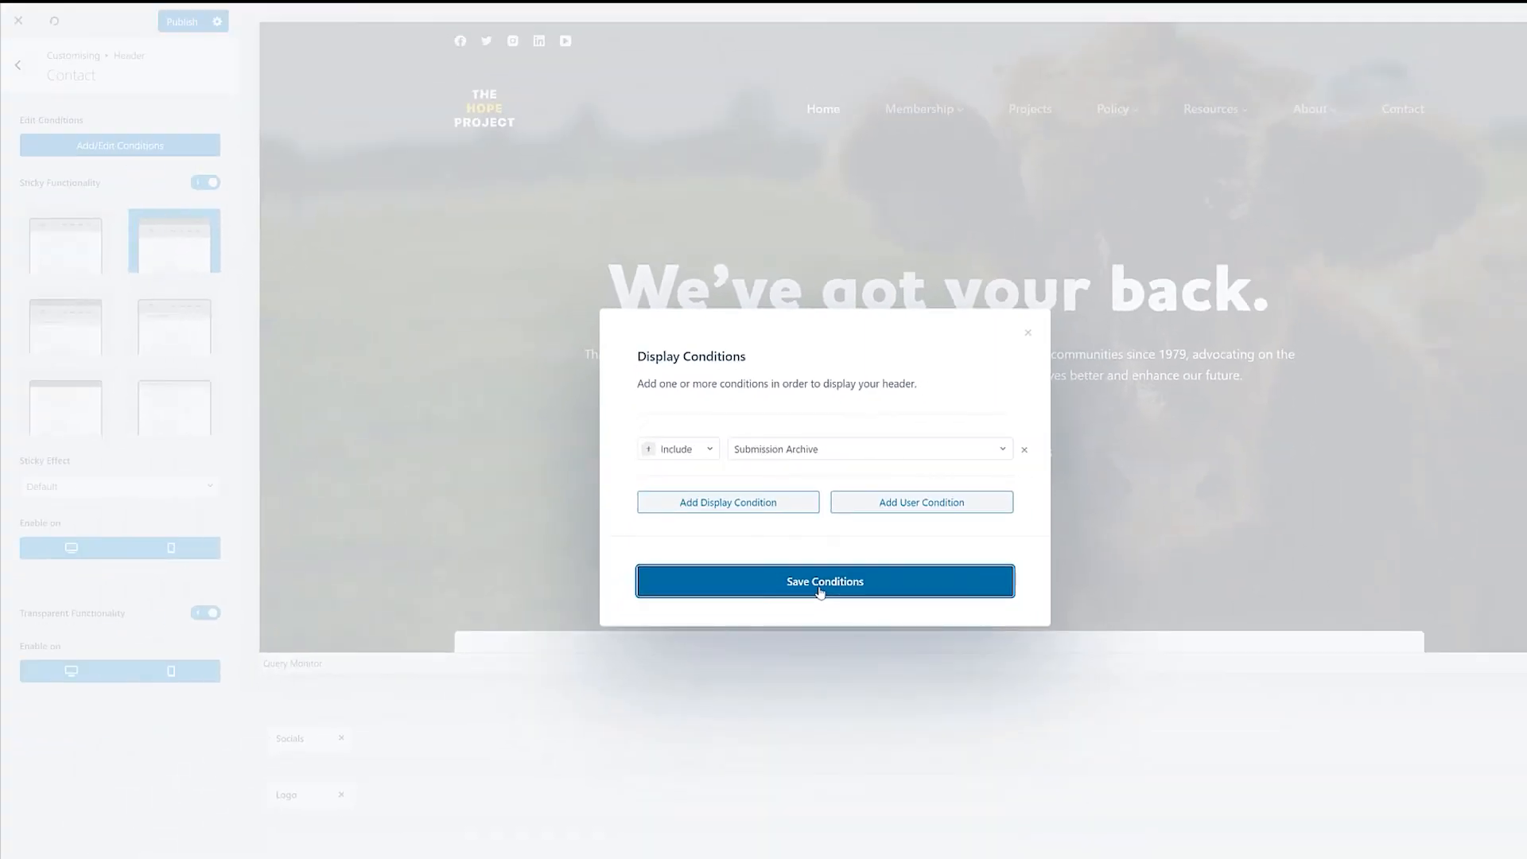
pyautogui.moveTo(950, 467)
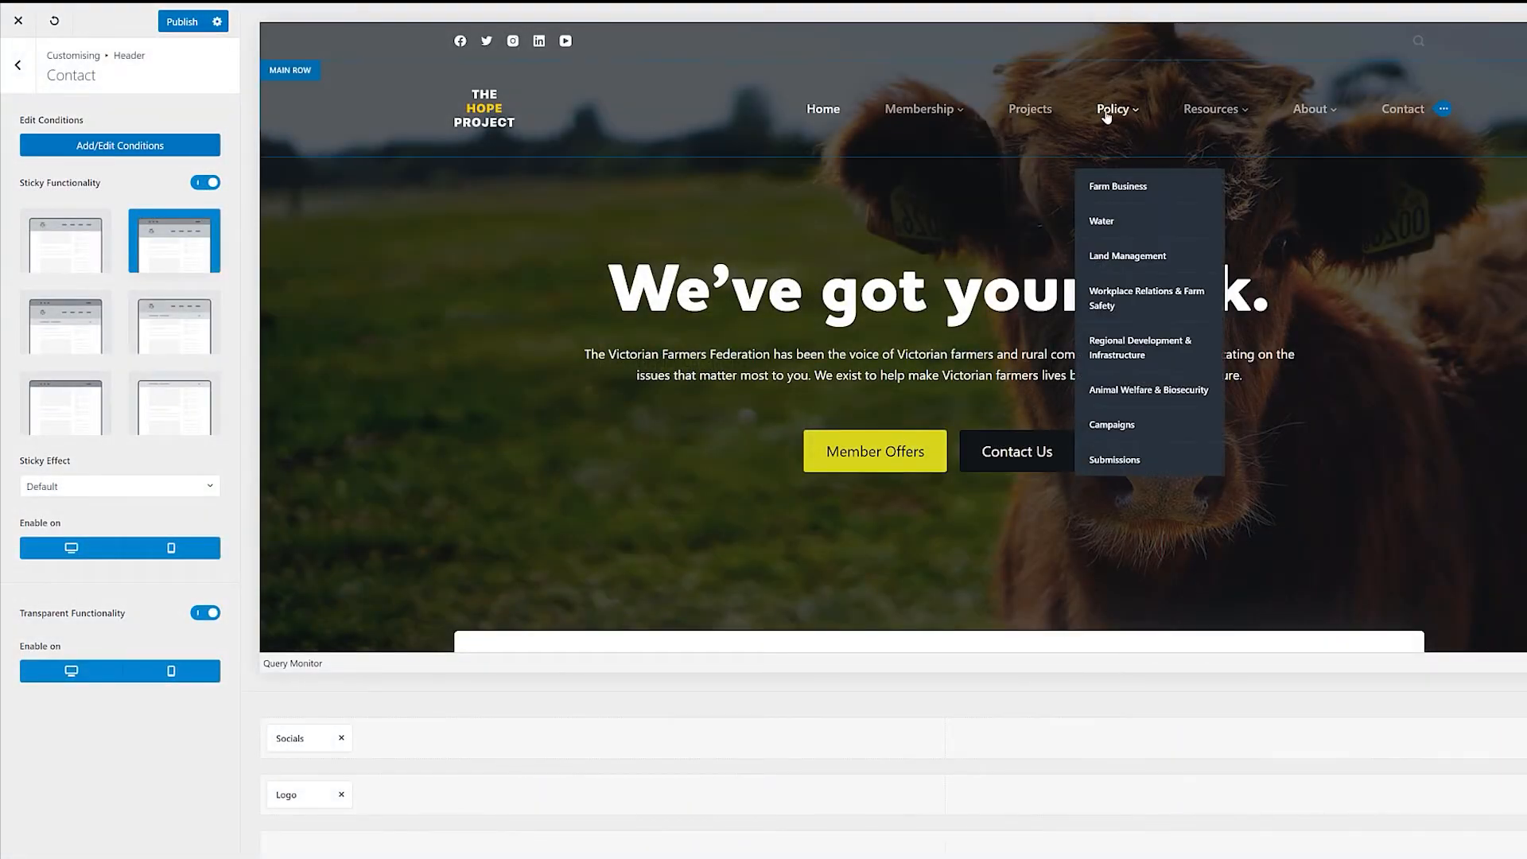
pyautogui.moveTo(1113, 458)
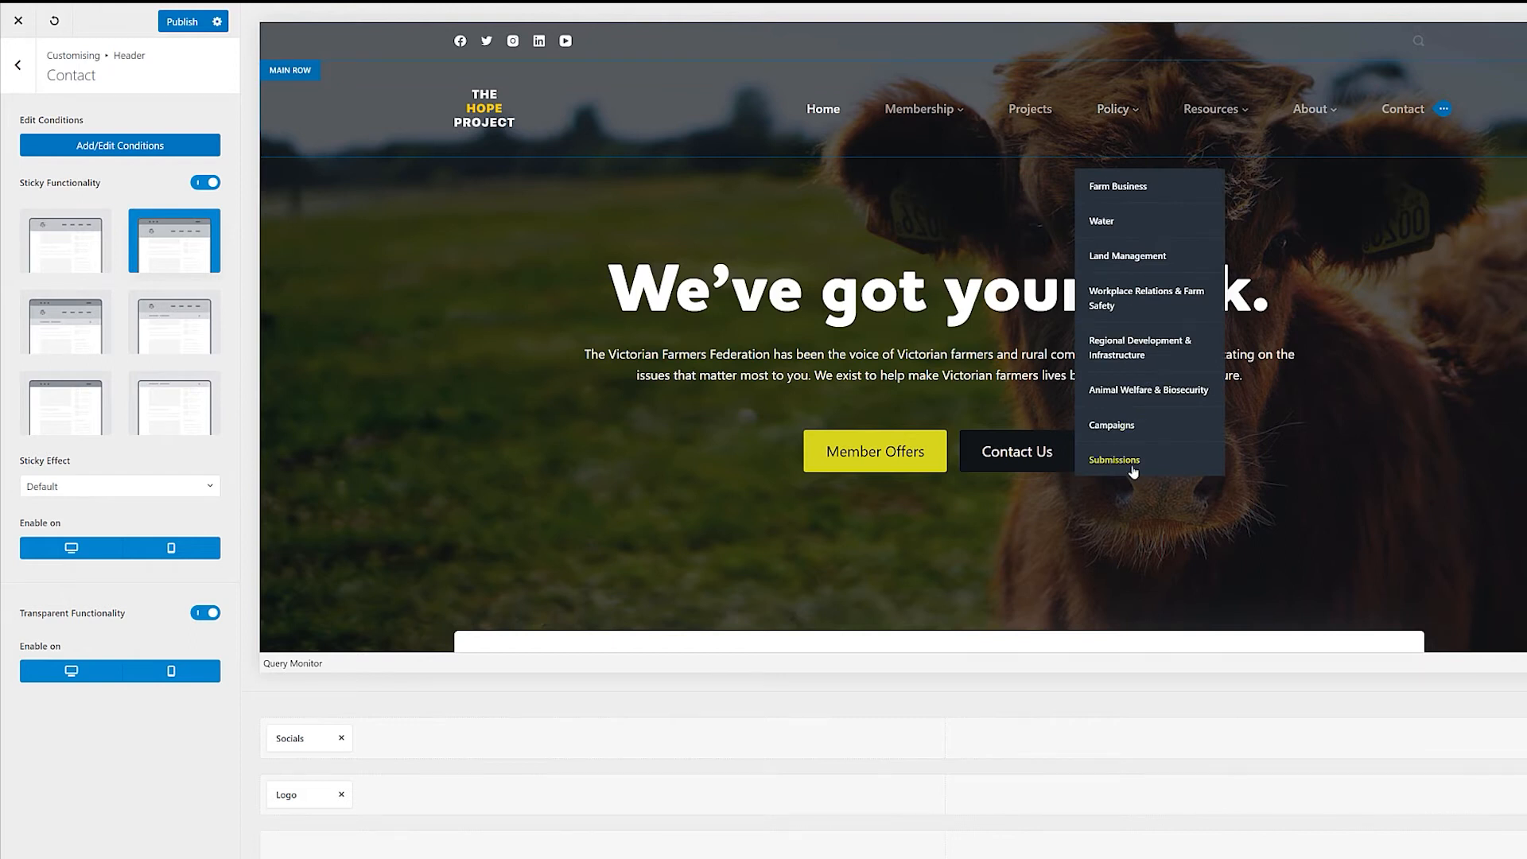
pyautogui.click(1114, 460)
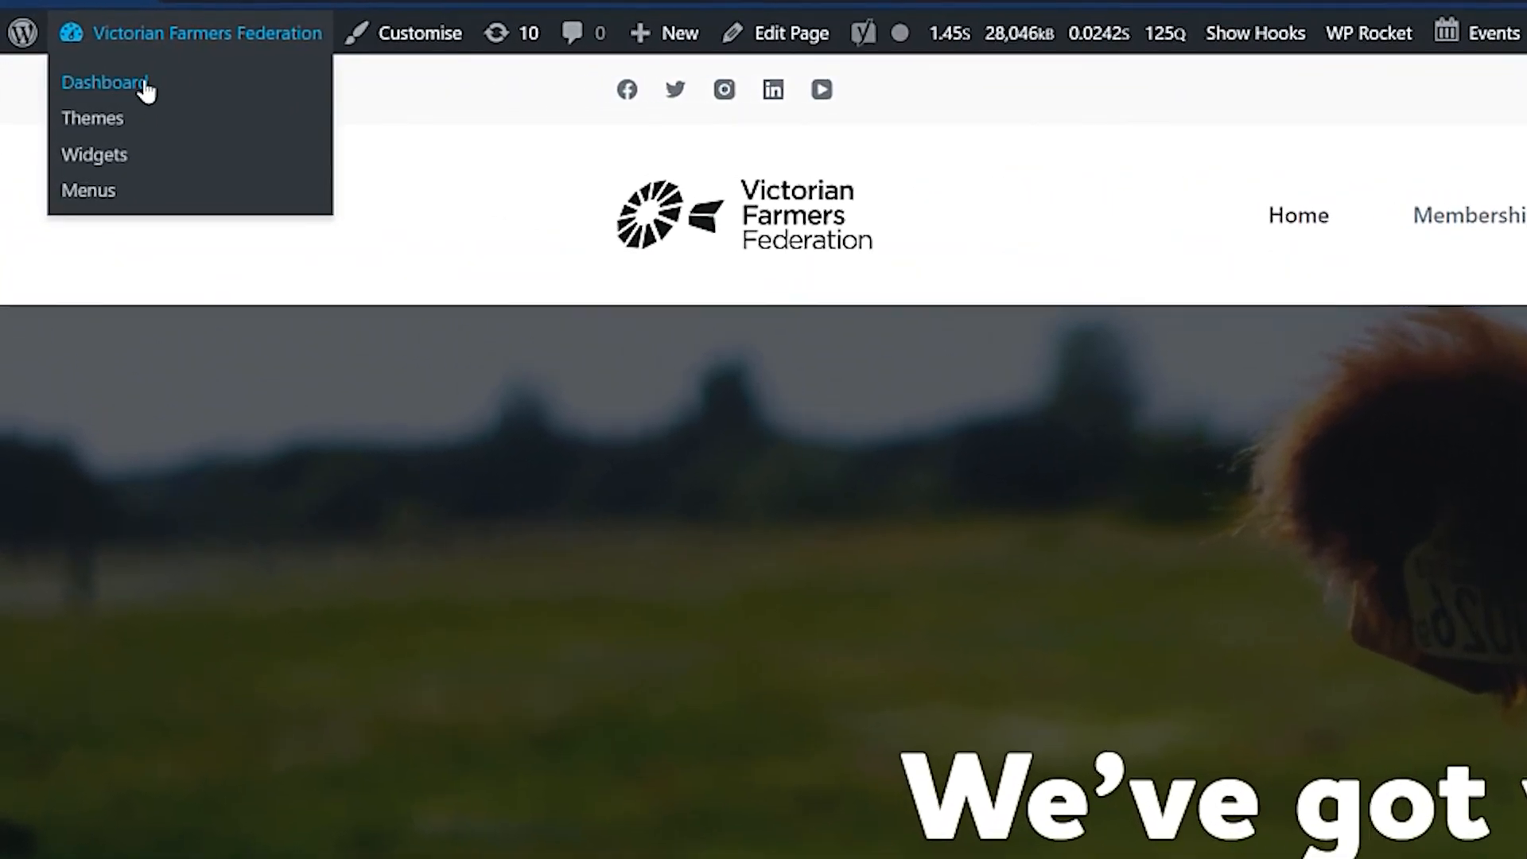
# Reach Blocksy's Extensions page and scroll to the Pro Extensions
pyautogui.click(104, 81)
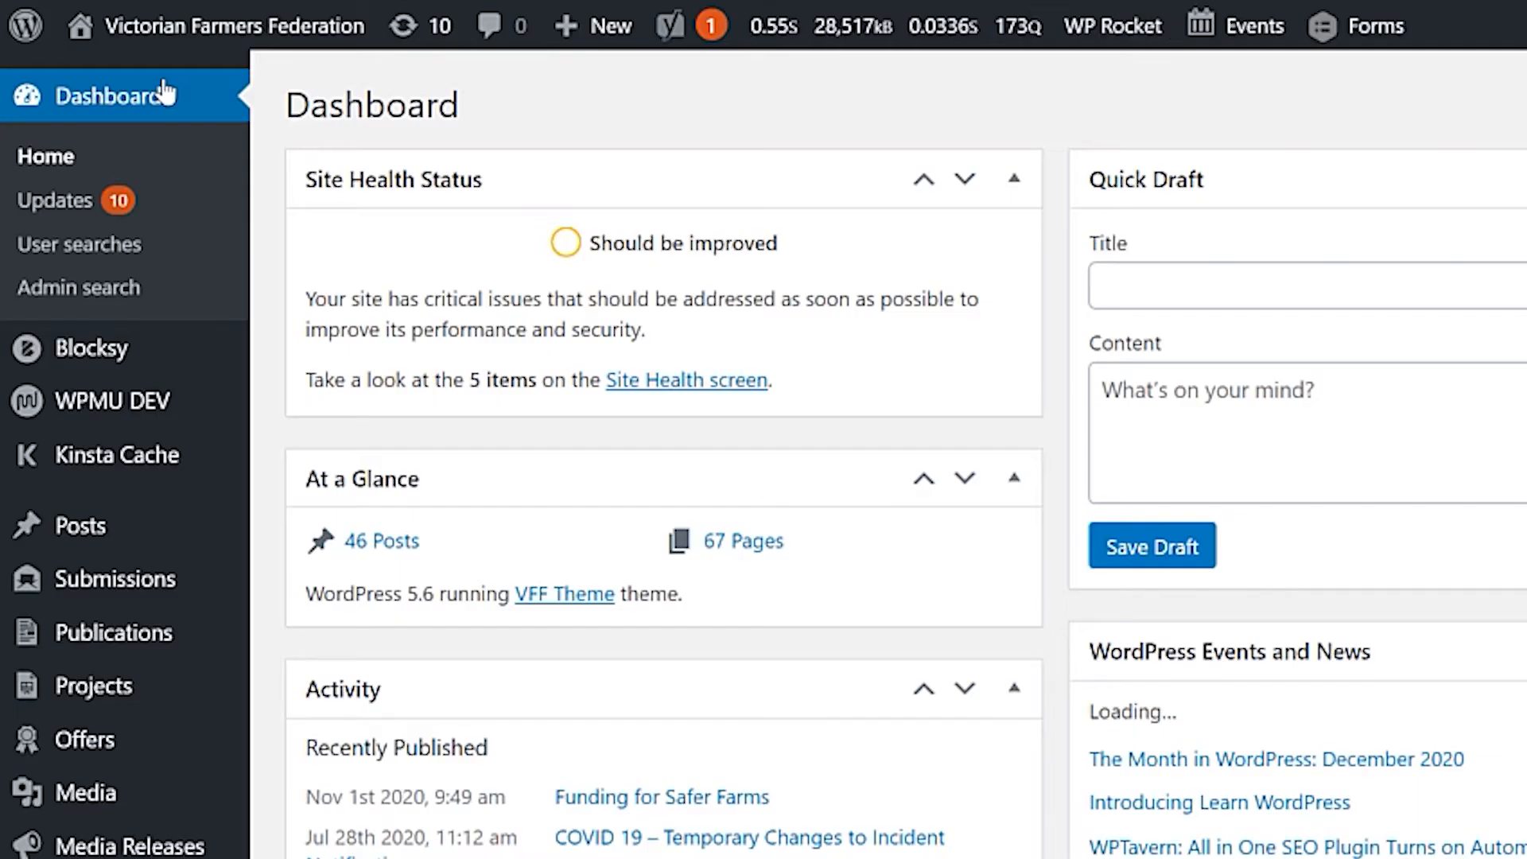
pyautogui.moveTo(92, 348)
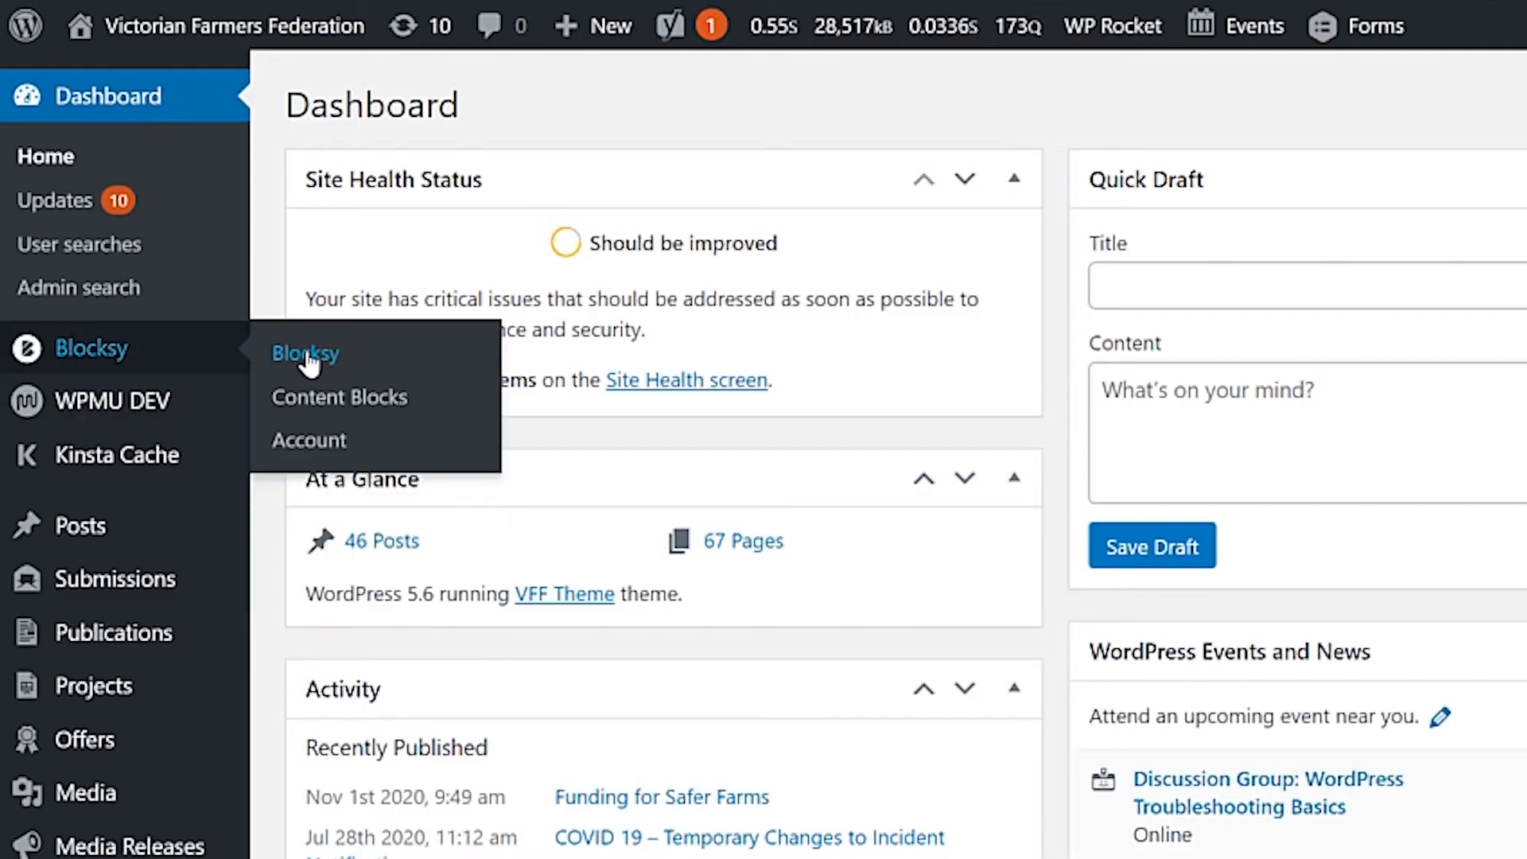
pyautogui.click(306, 353)
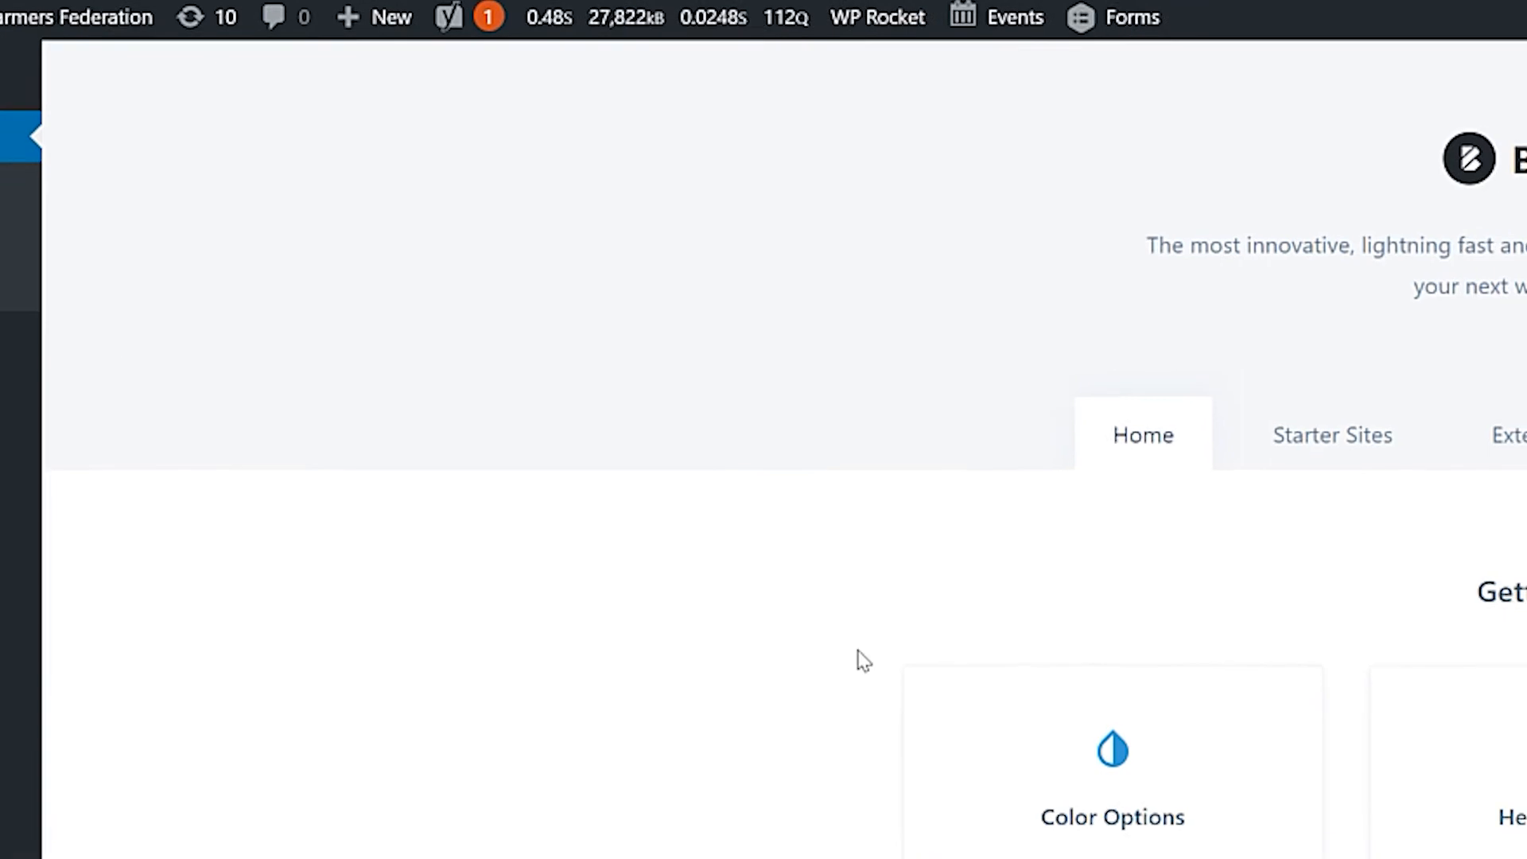
pyautogui.click(793, 353)
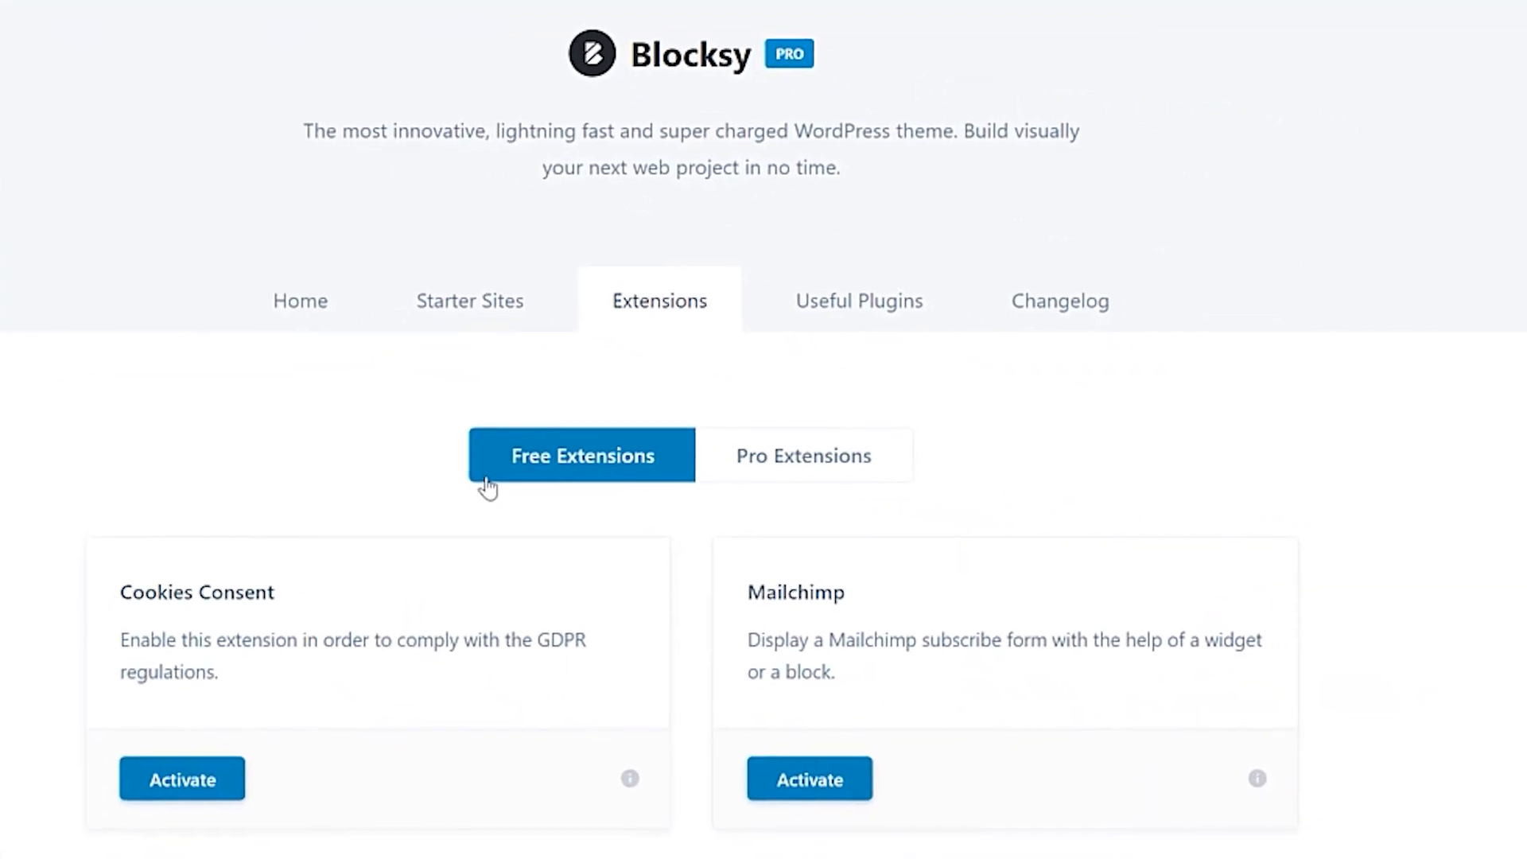
pyautogui.scroll(-3)
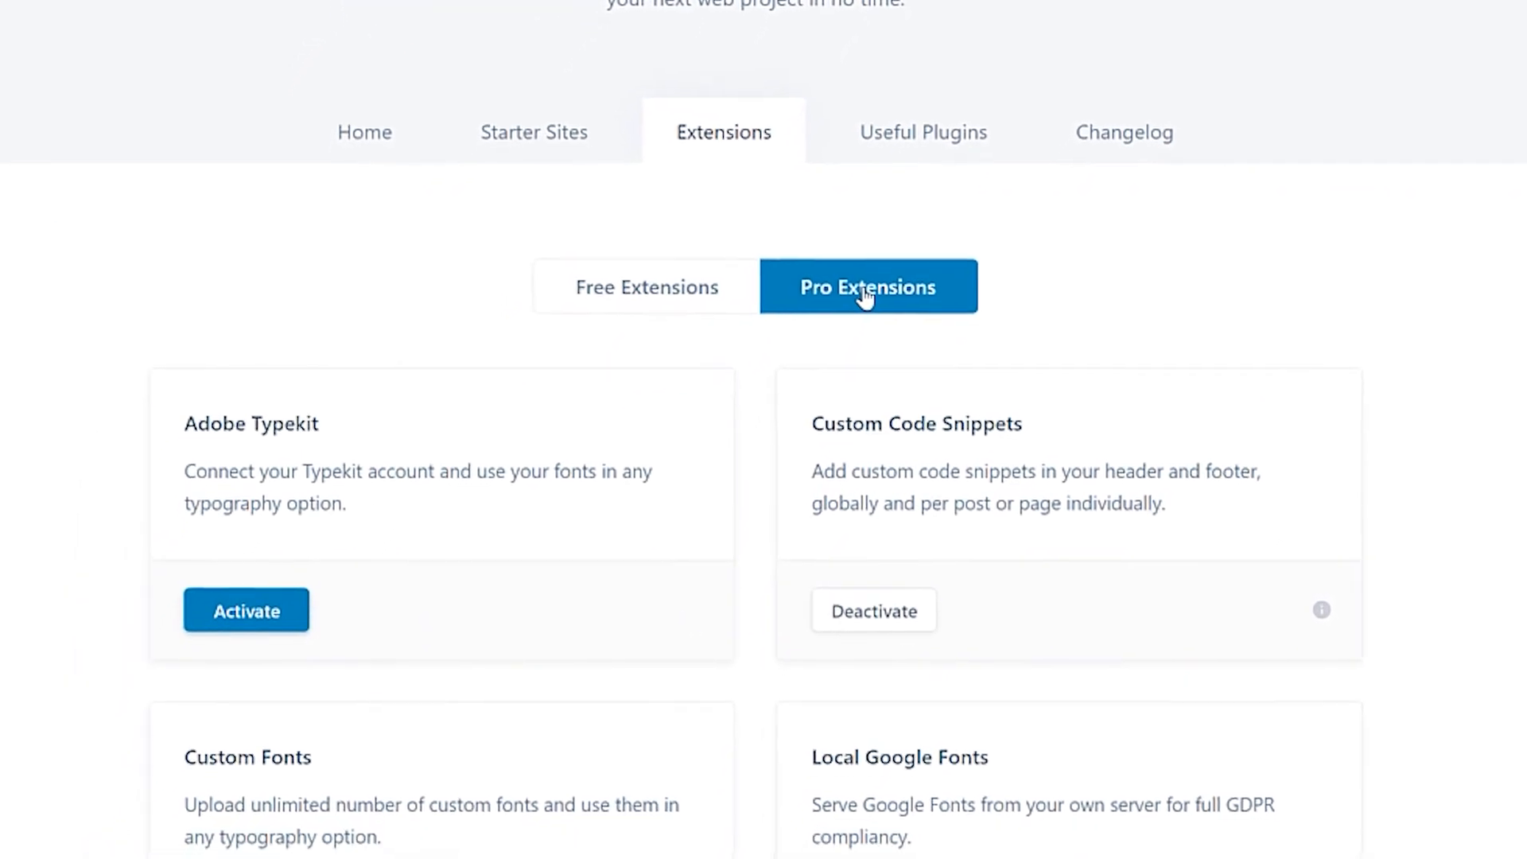
pyautogui.scroll(-3)
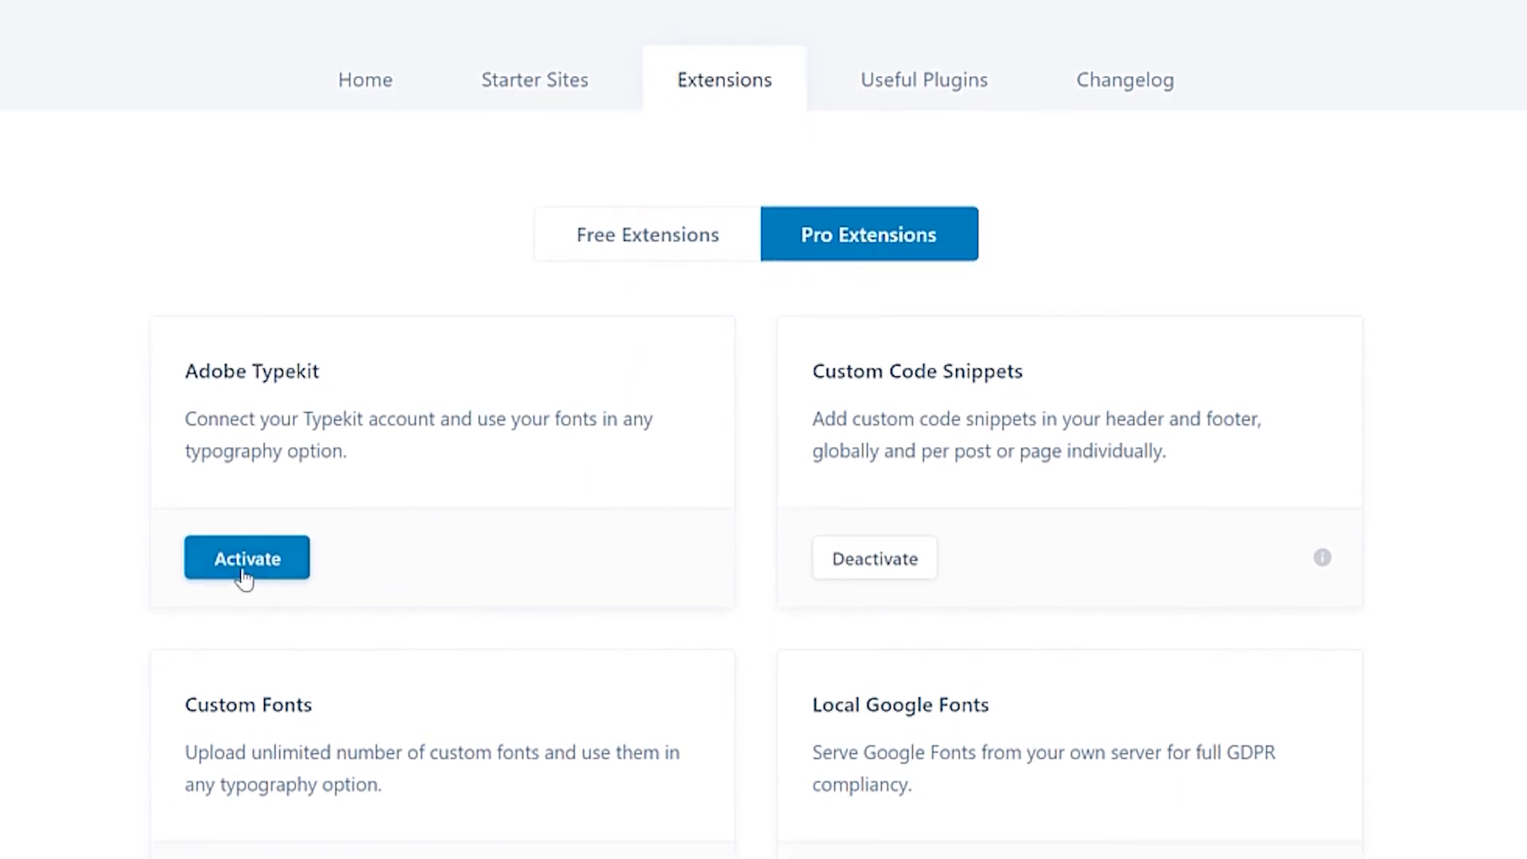
# Activate the Adobe Typekit extension and bring up its Typekit Fonts Settings
pyautogui.click(247, 558)
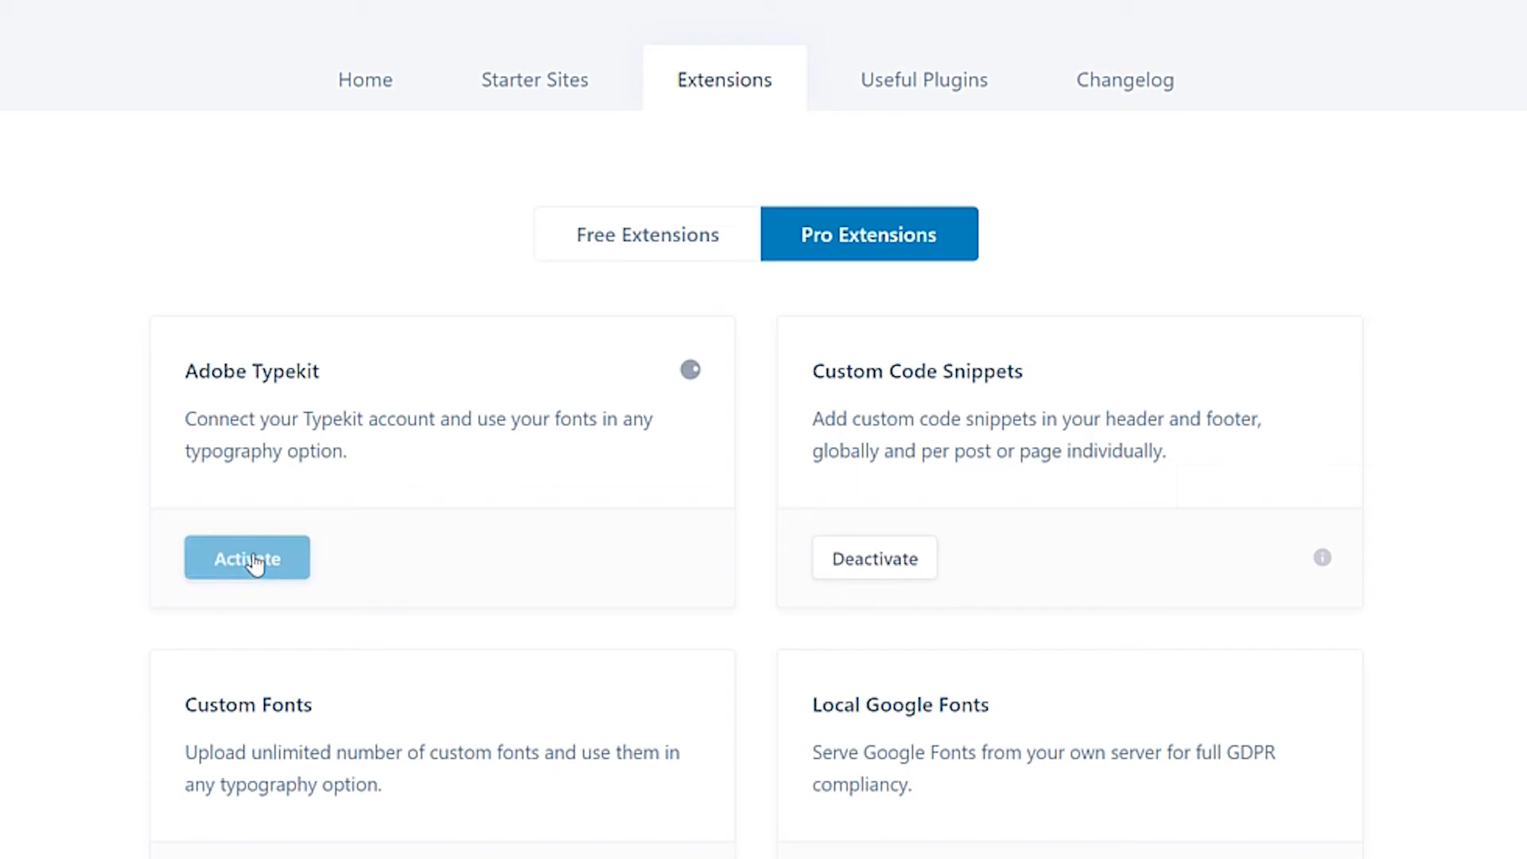
pyautogui.click(247, 559)
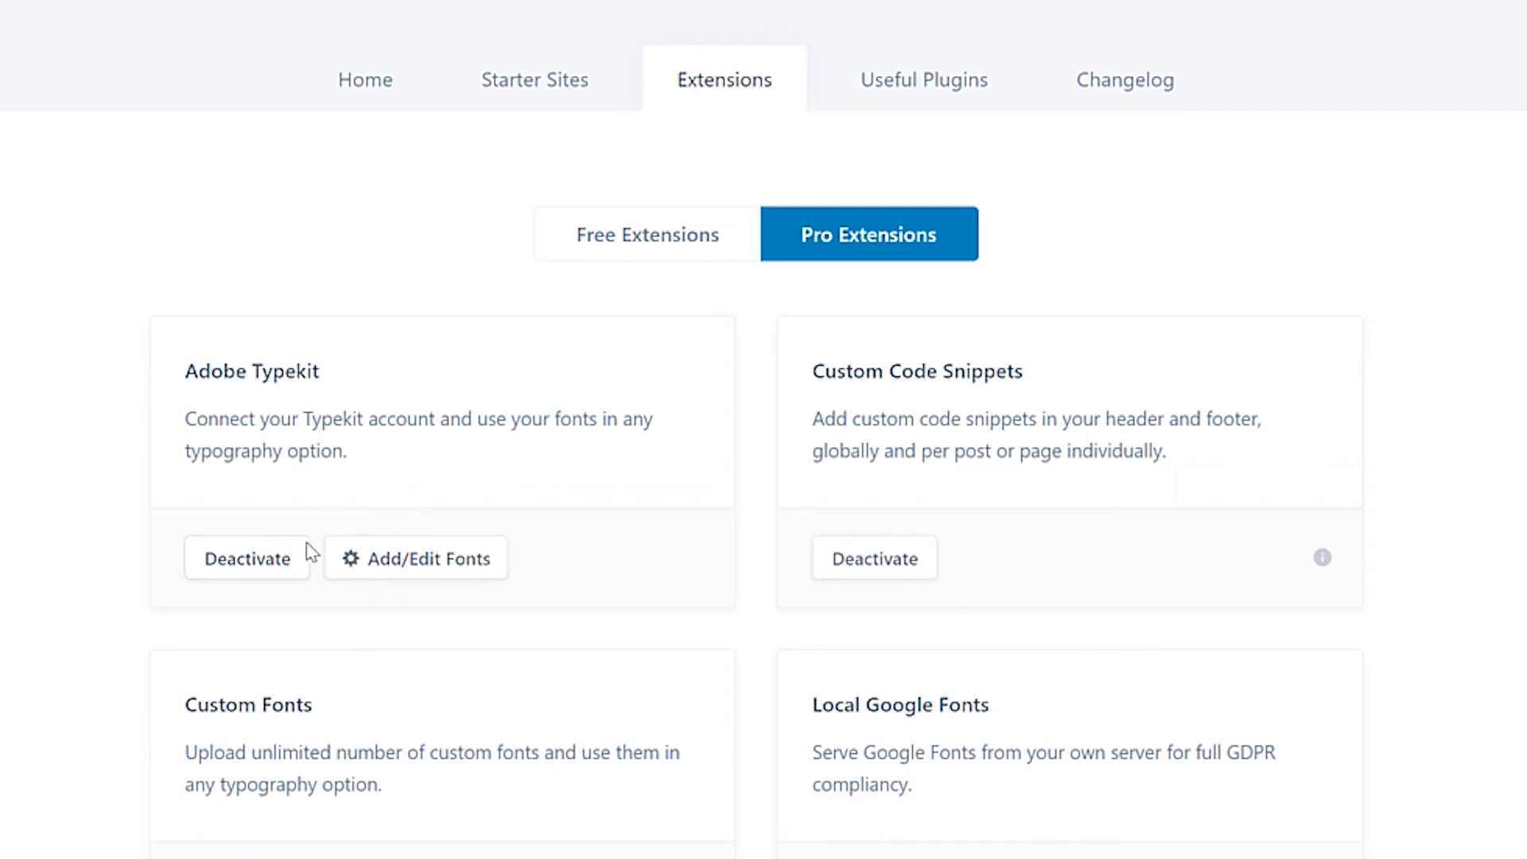
pyautogui.moveTo(415, 558)
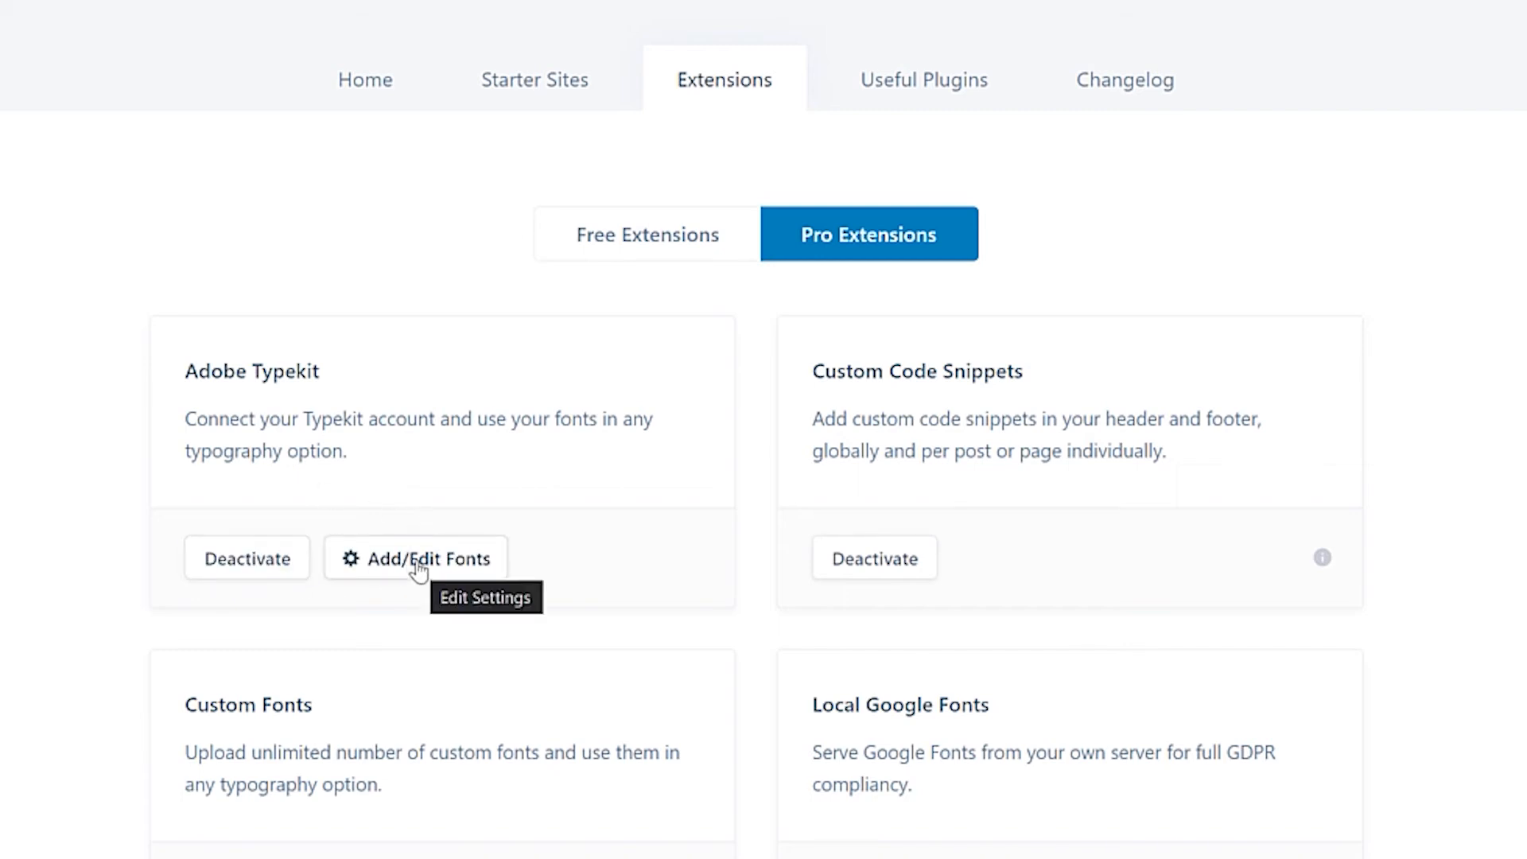
pyautogui.click(416, 558)
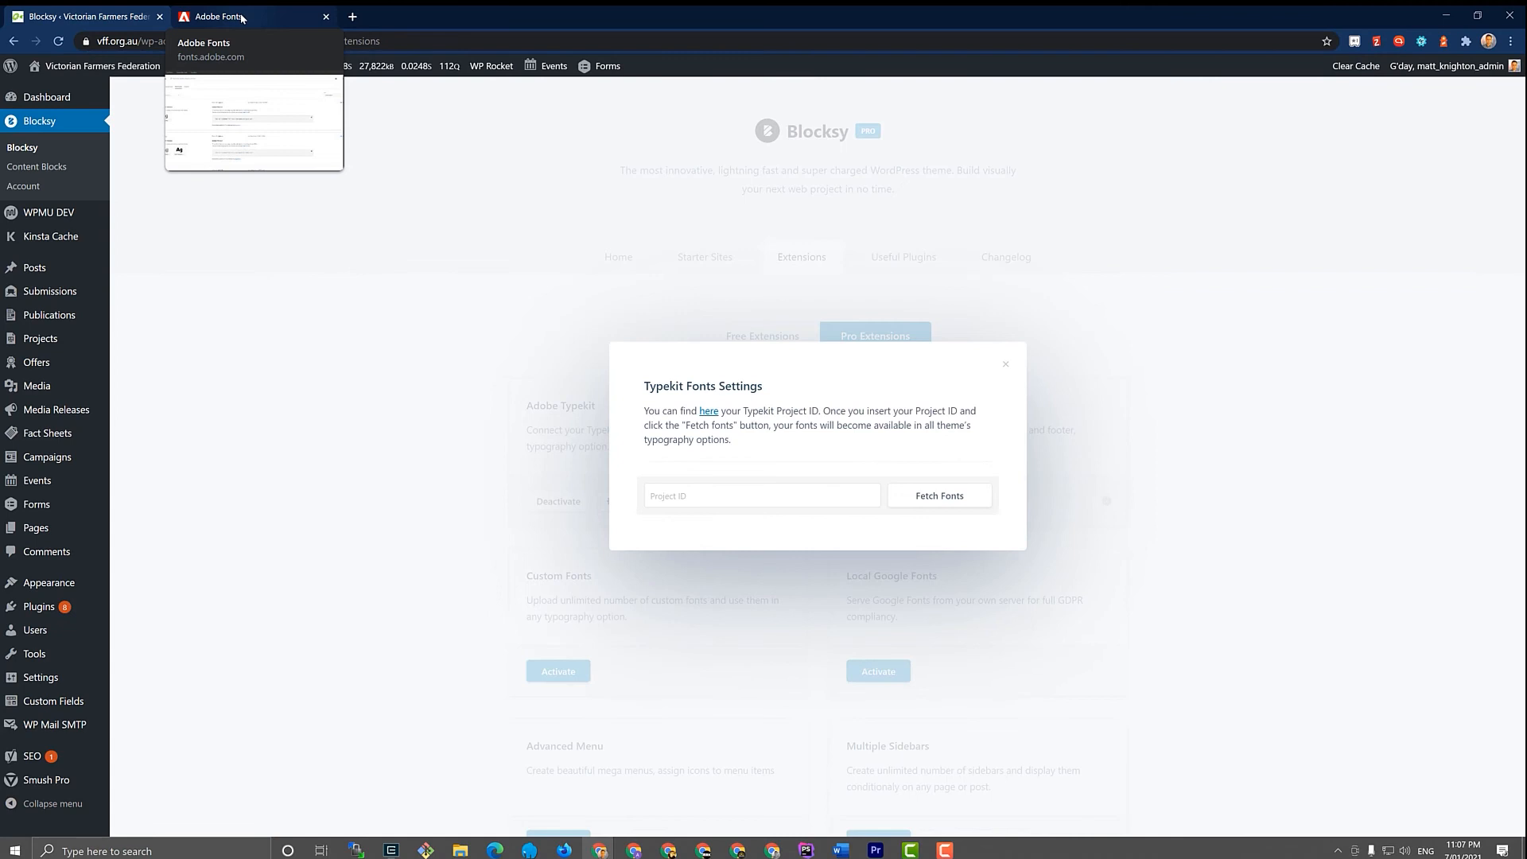
# Switch to the Adobe Fonts tab to find the VFF project's ID
pyautogui.click(248, 16)
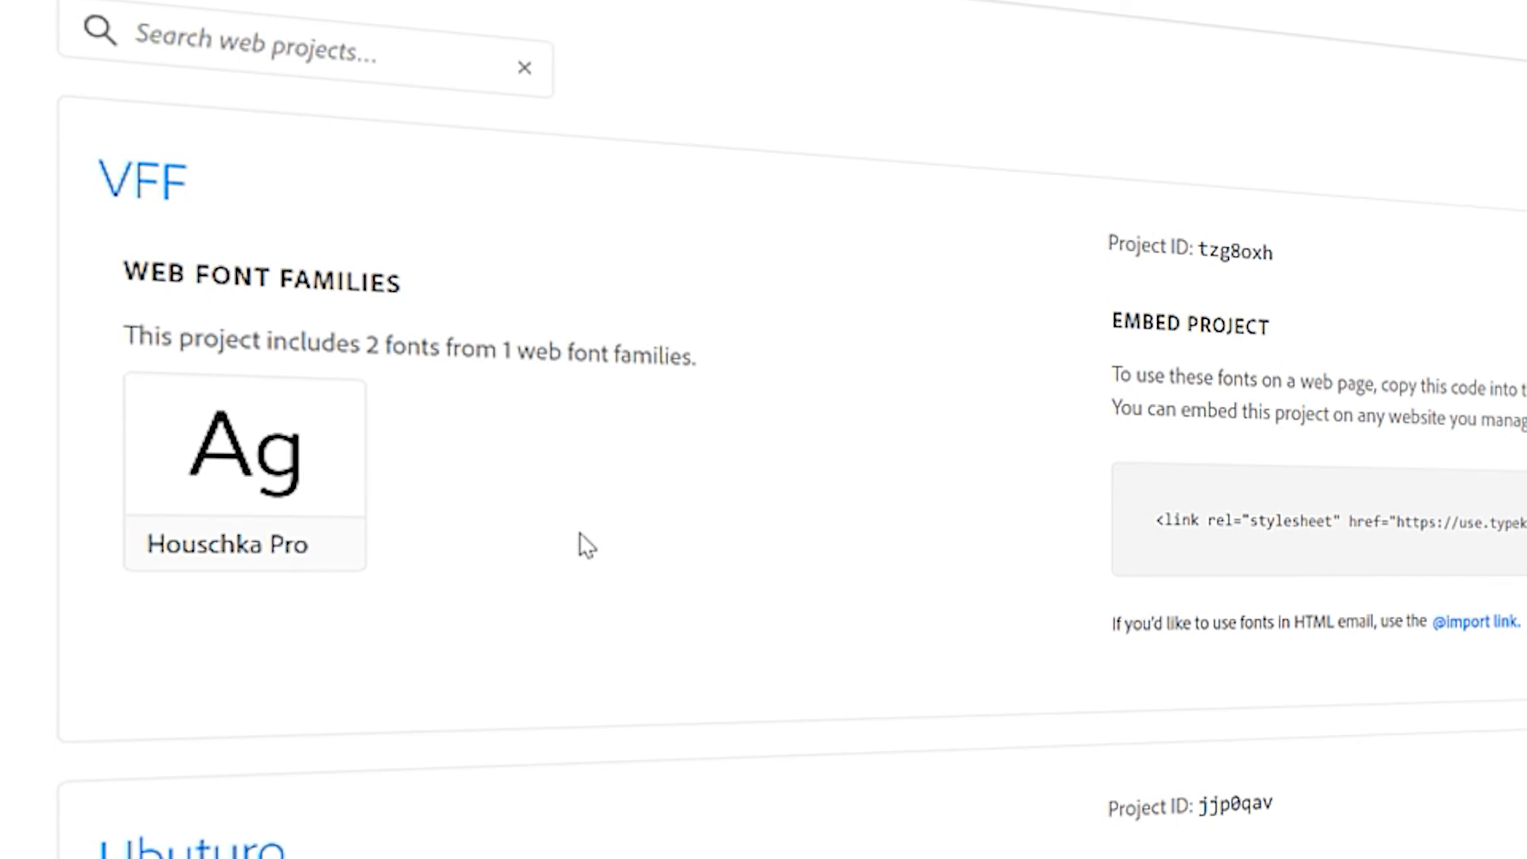
pyautogui.moveTo(1192, 255)
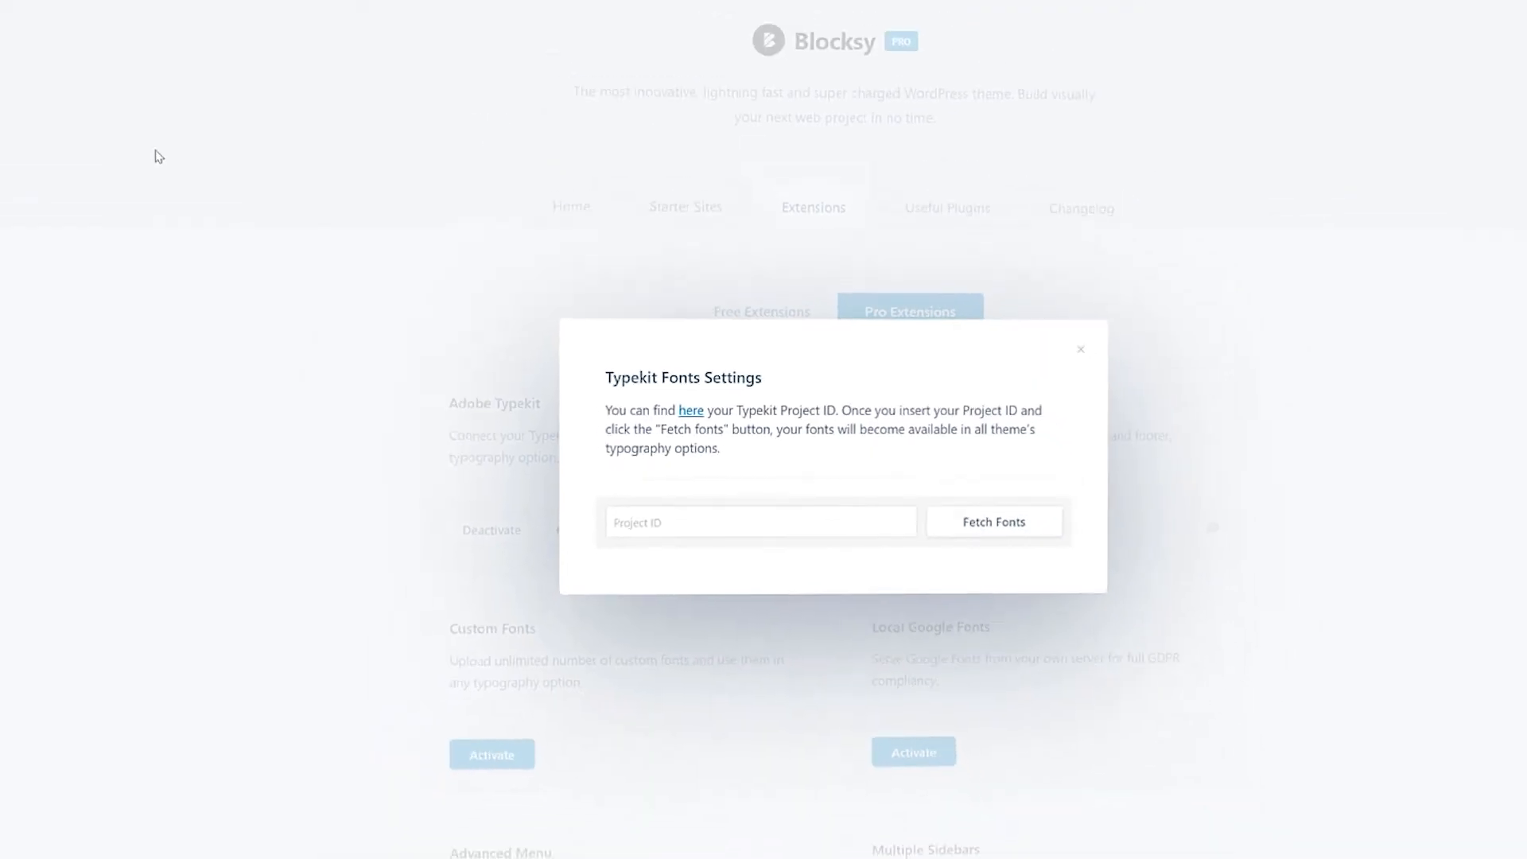
# Enter Project ID tzg8oxh and fetch the Typekit fonts, making Houschka Pro available
pyautogui.write('tzg8oxh')
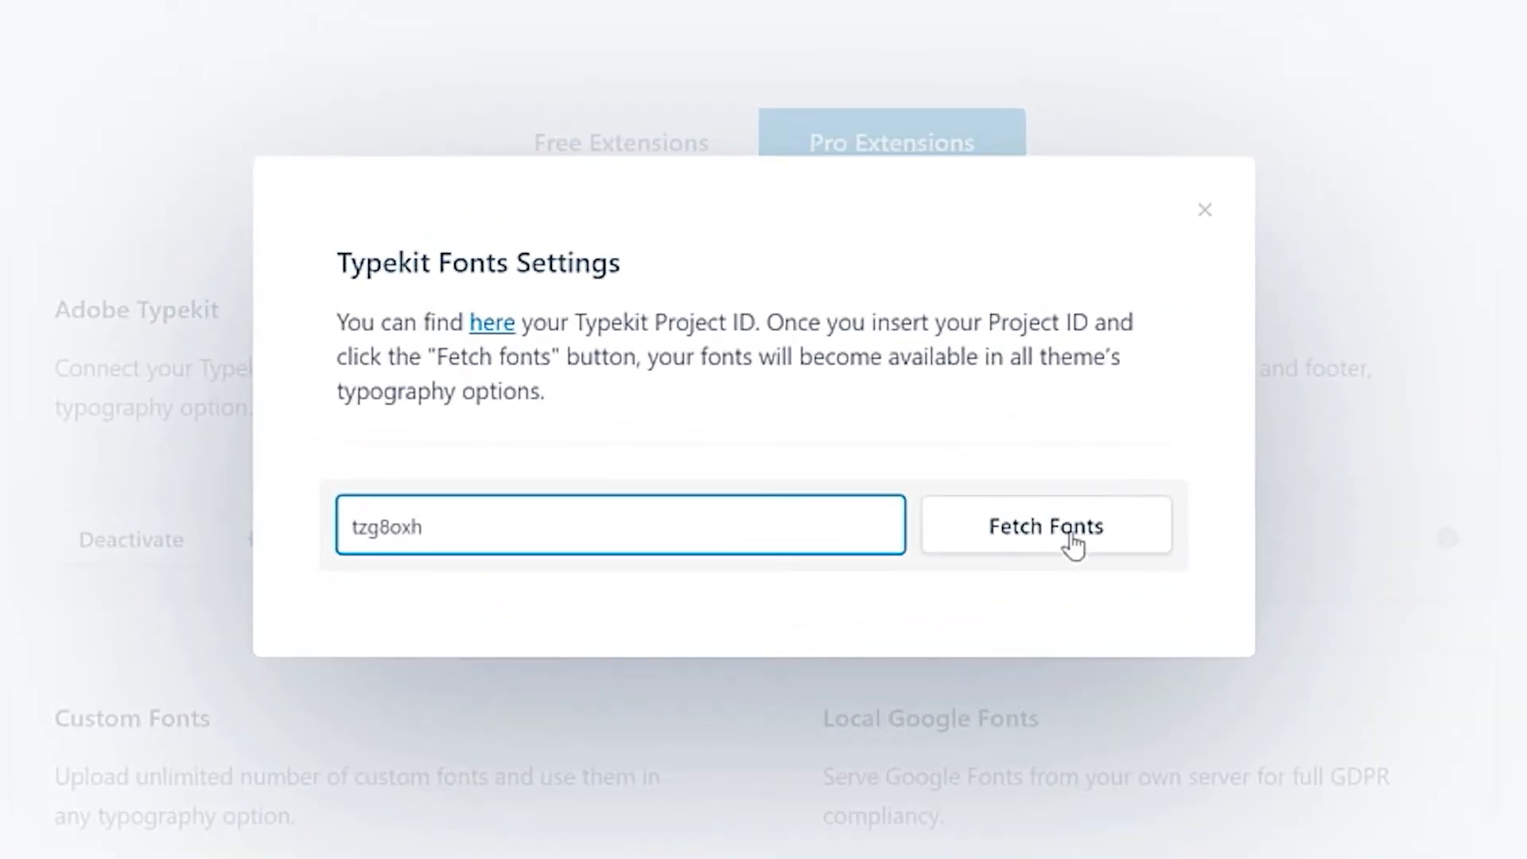
pyautogui.click(1045, 527)
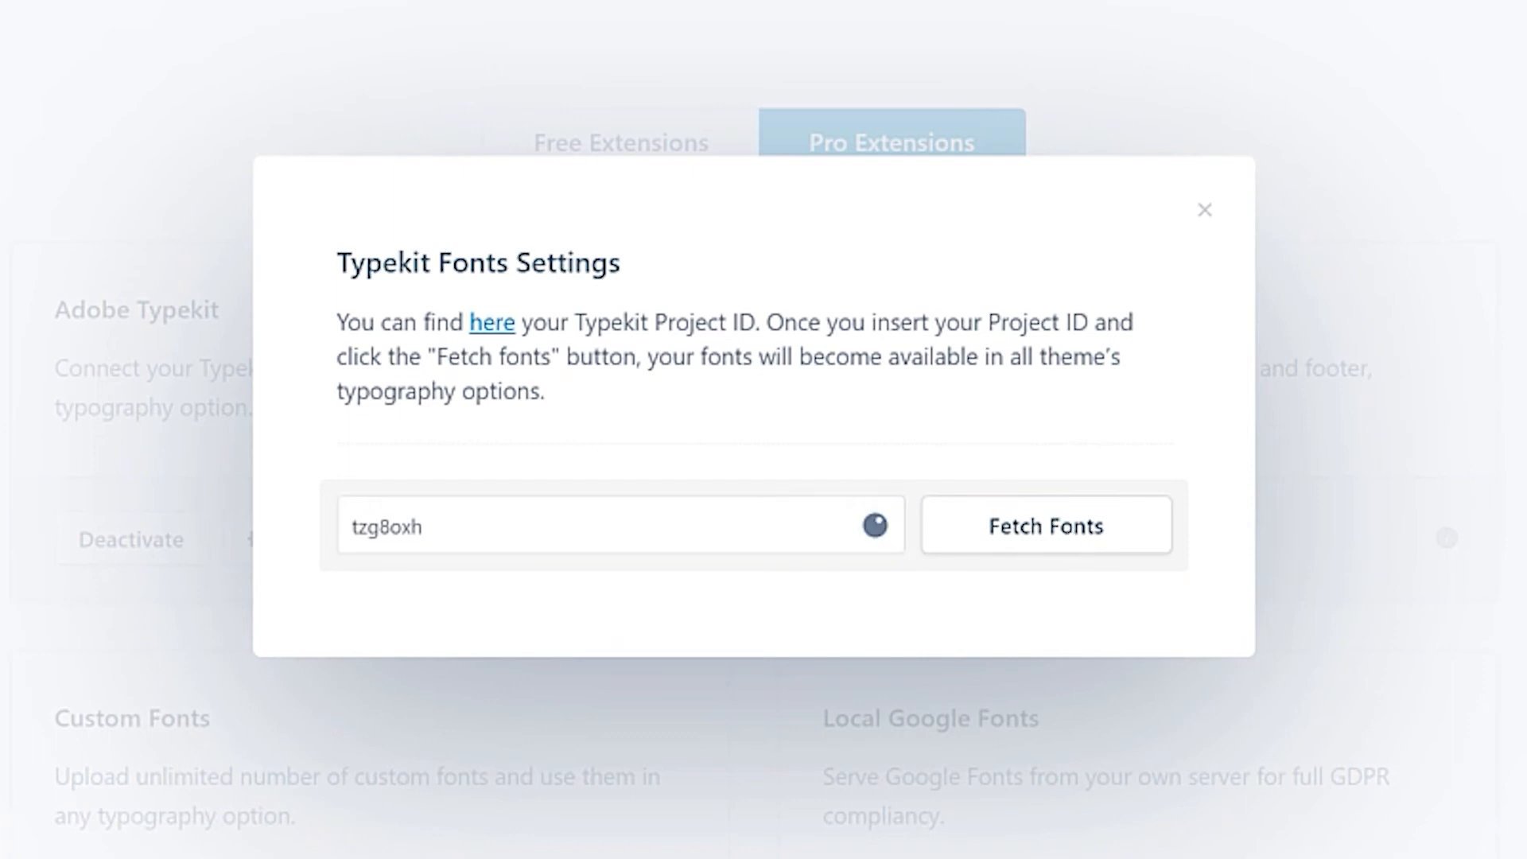
pyautogui.click(1045, 523)
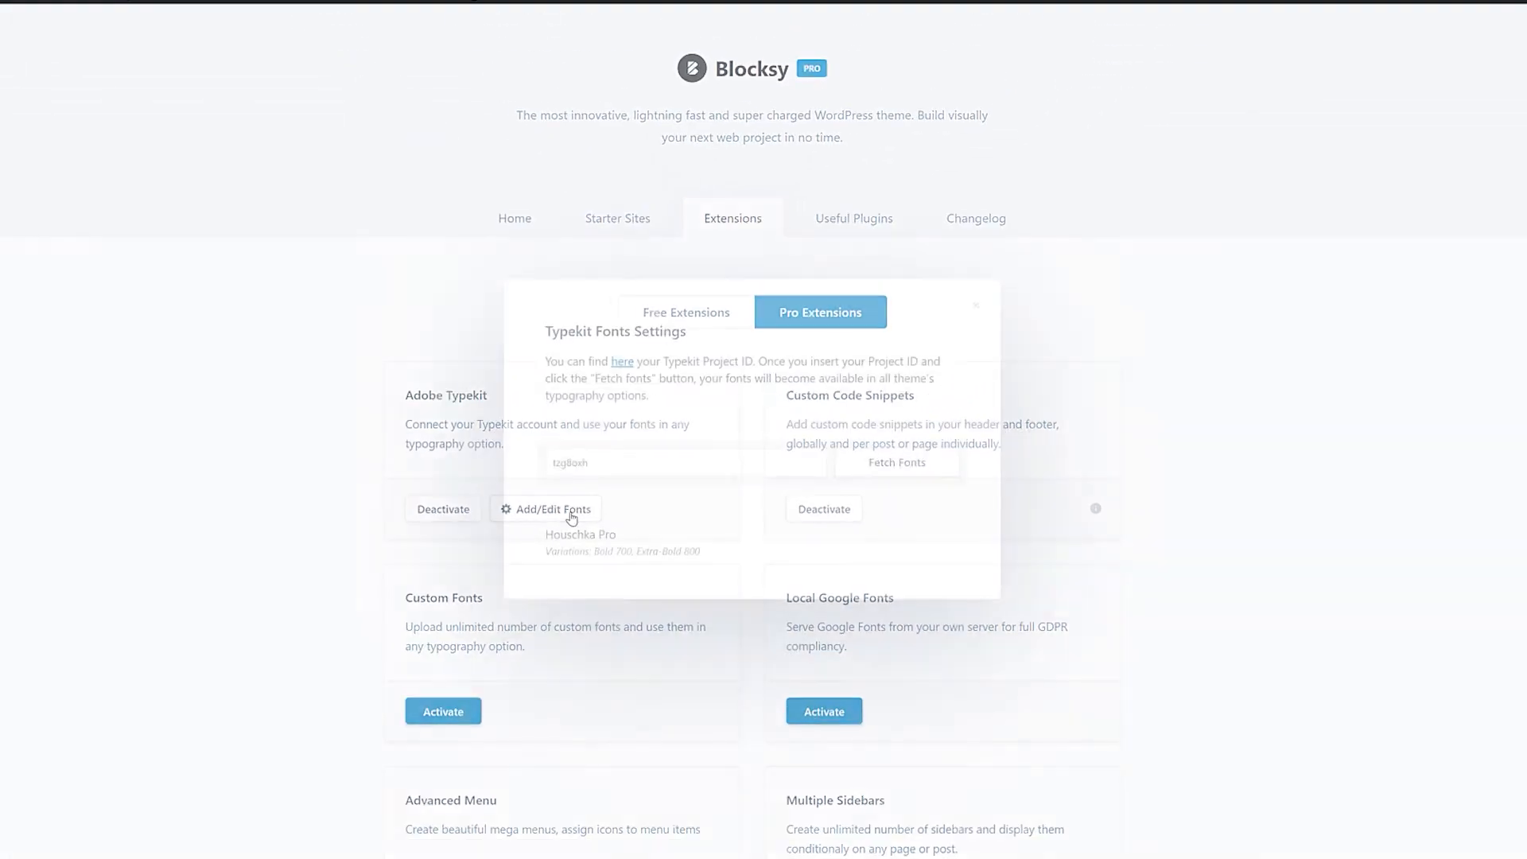
pyautogui.click(975, 305)
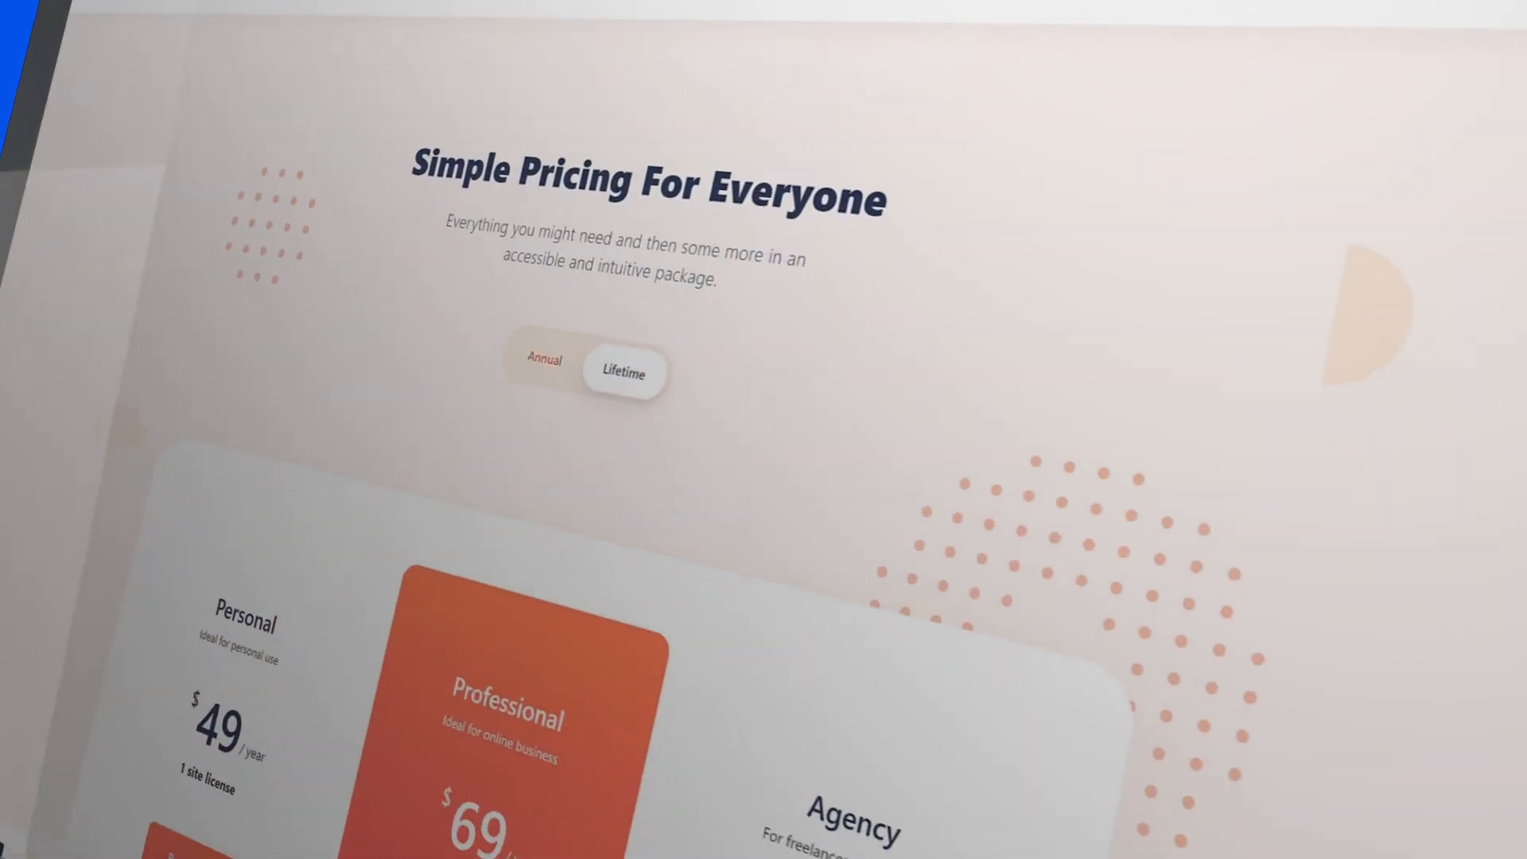
# Scroll to the pricing section showing Personal $49, Professional $69 and Agency $99 yearly plans
pyautogui.scroll(-3)
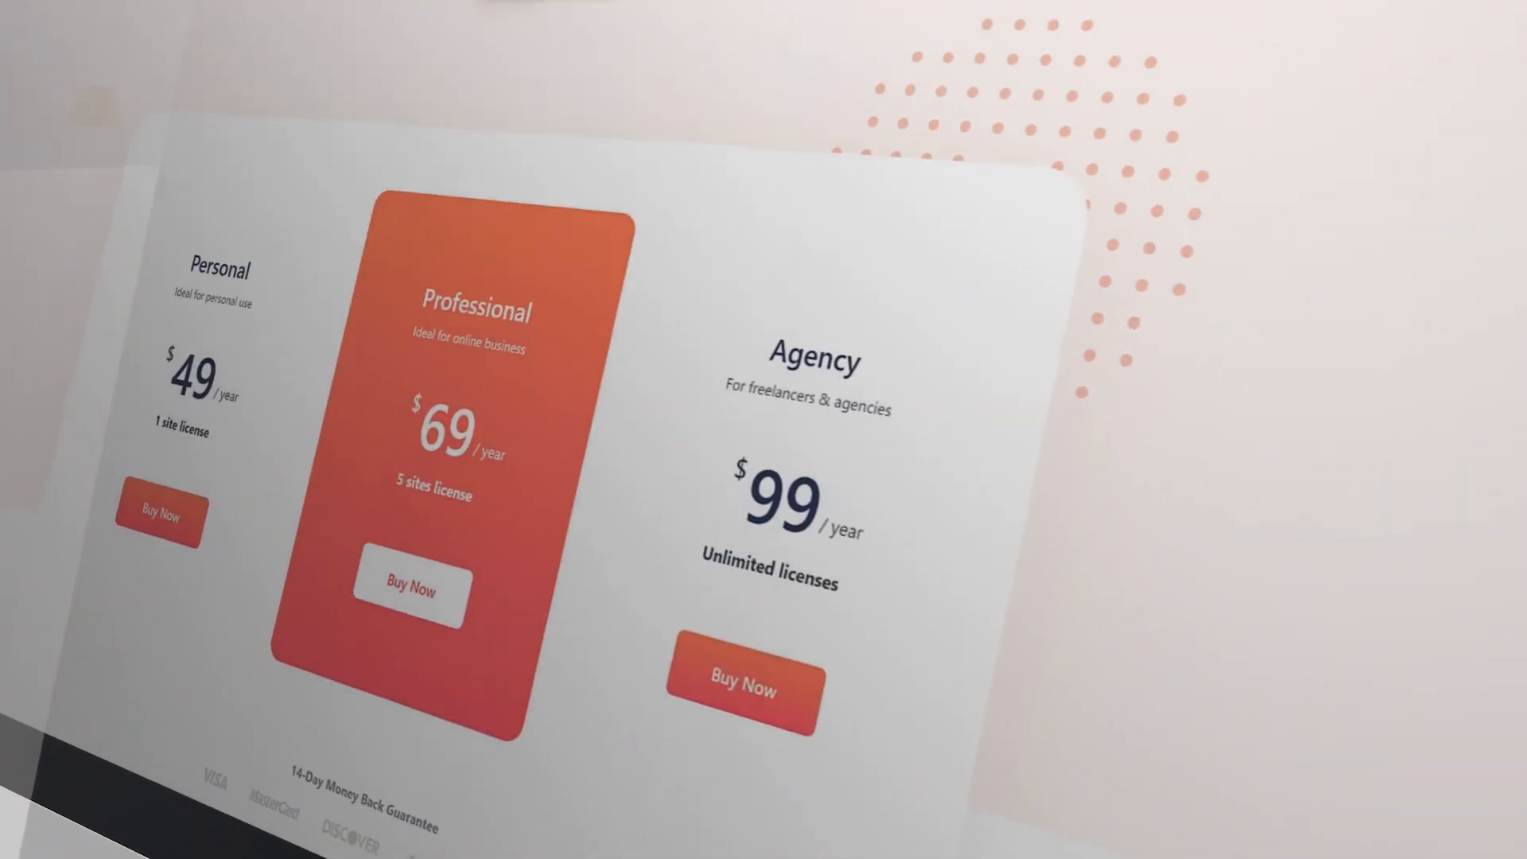